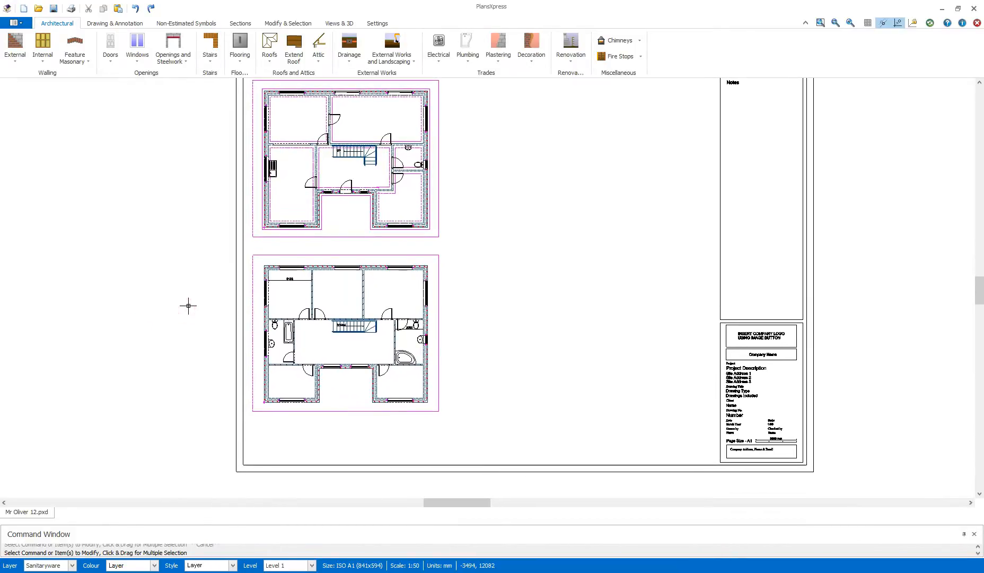
mouse_move(199, 329)
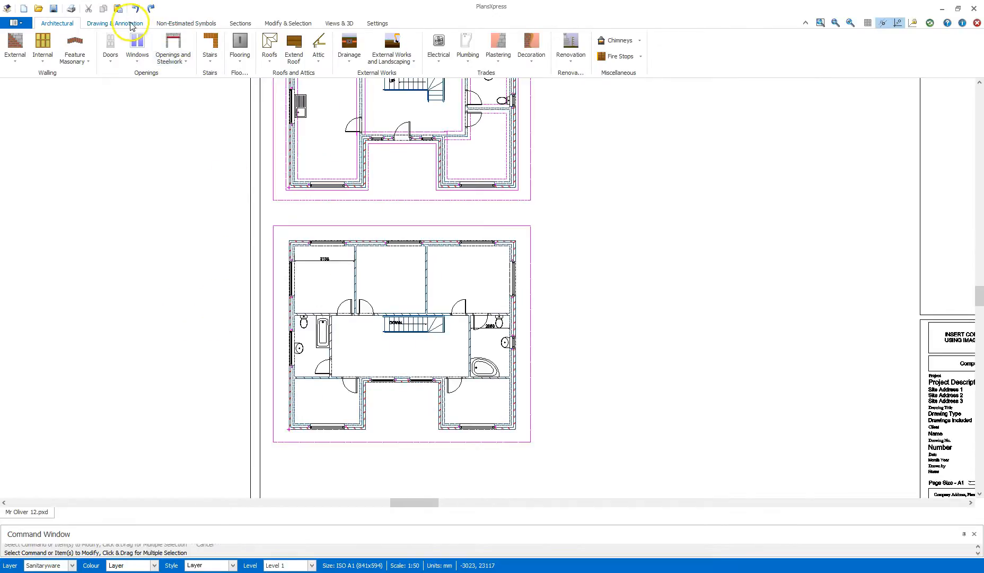
Place horizontal construction lines across the plan's top, middle and front wall lines
click(115, 23)
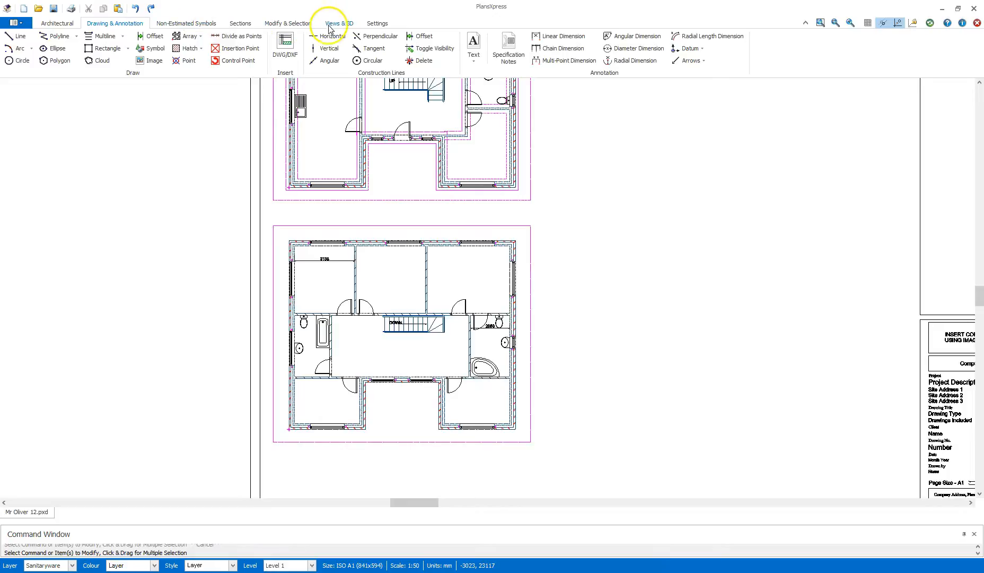
click(329, 36)
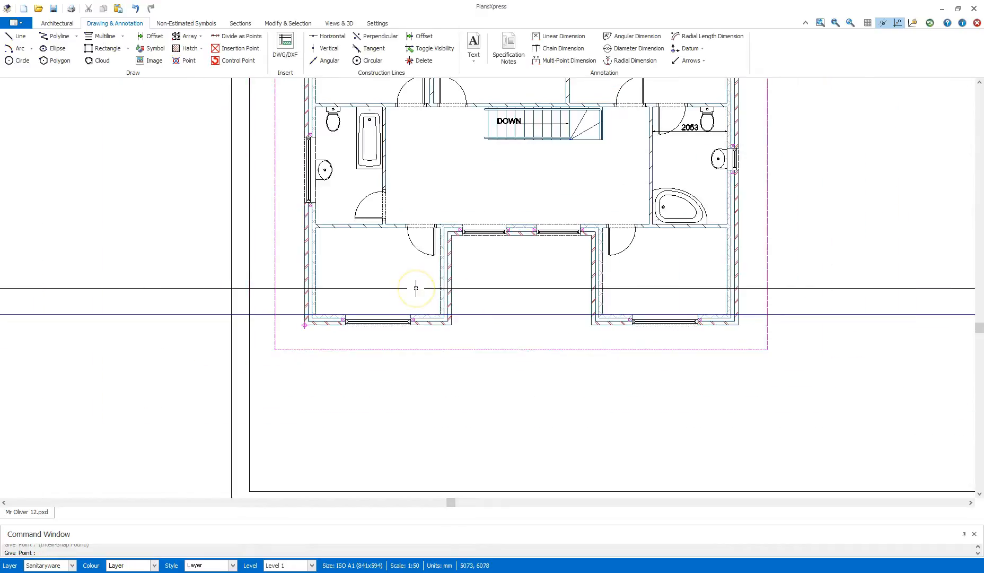
mouse_move(484, 262)
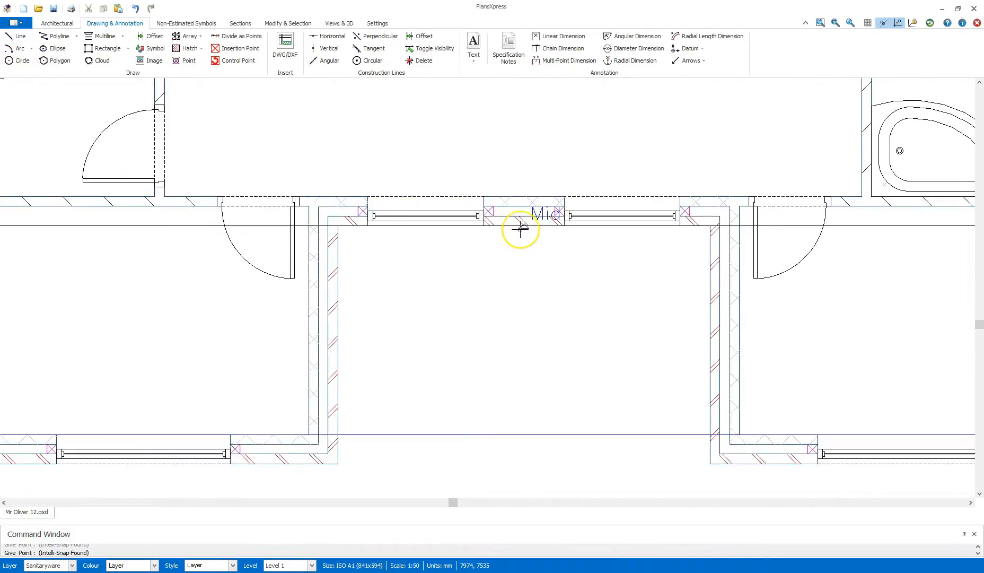
mouse_move(519, 229)
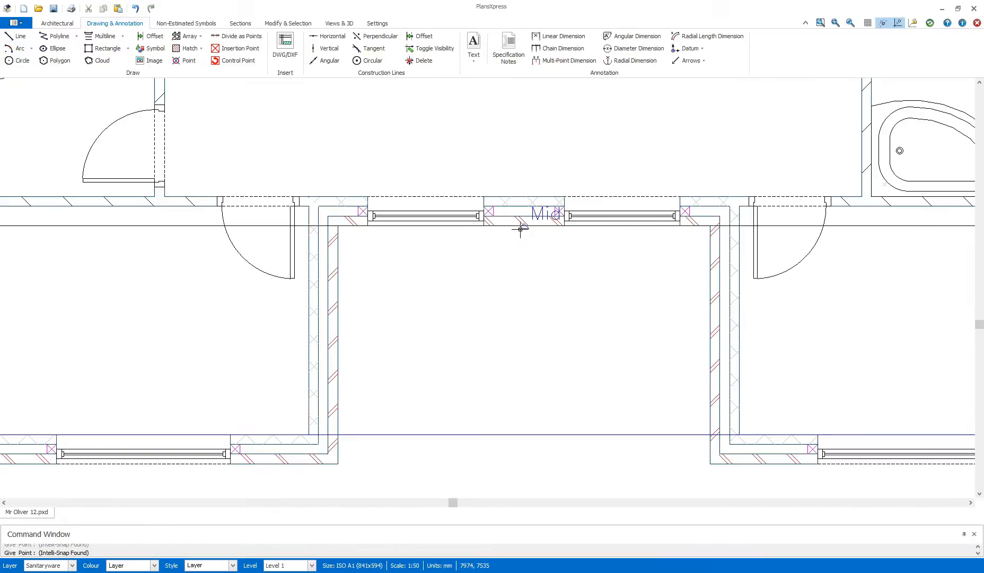
click(520, 229)
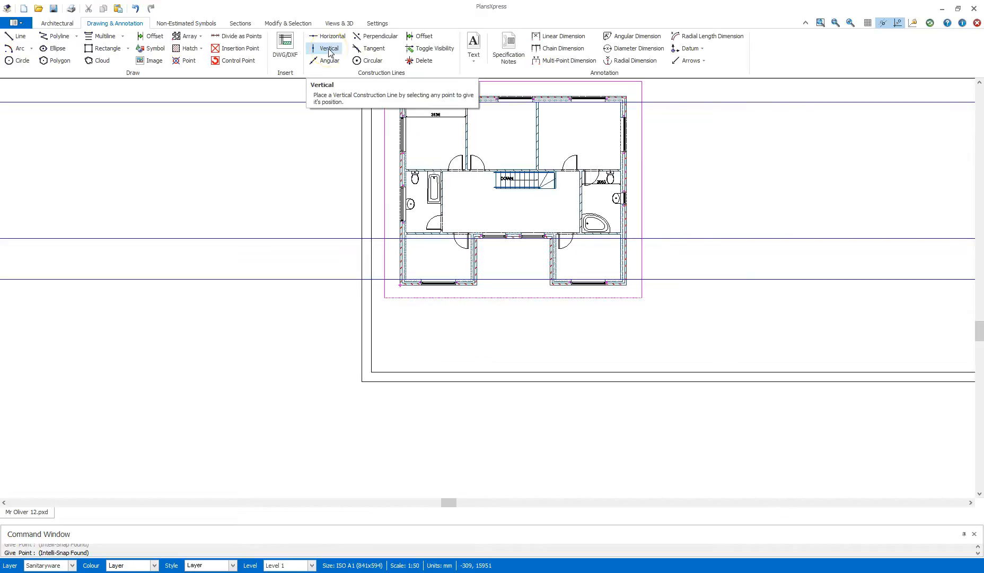
Add vertical construction lines 100 outside the left and right outer walls
click(328, 48)
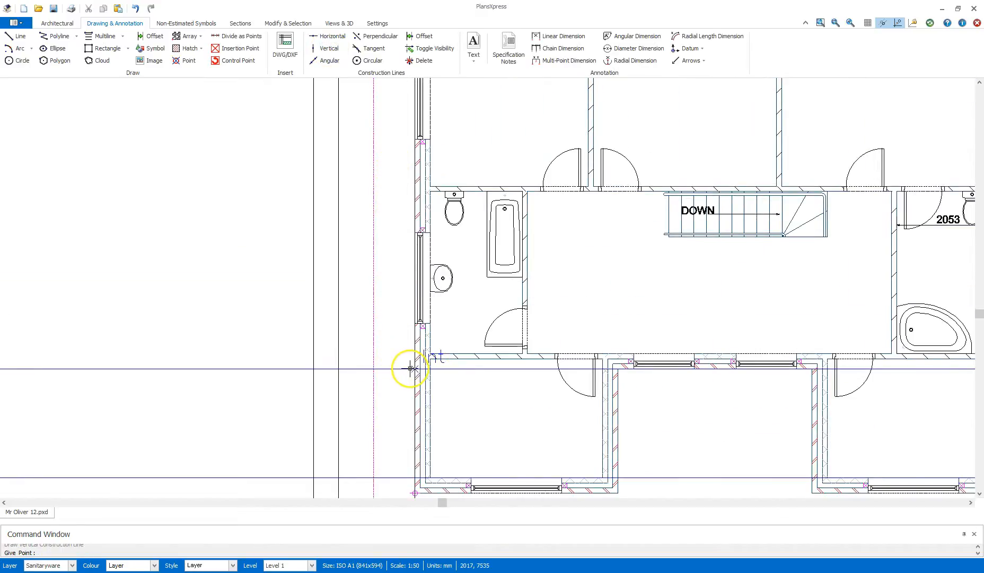
mouse_move(409, 368)
text(100)
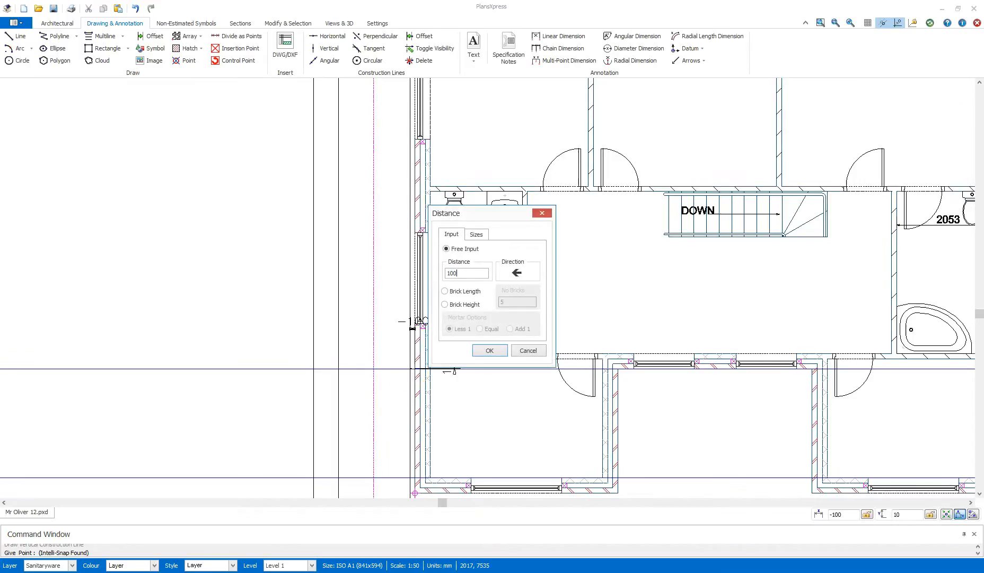
click(489, 350)
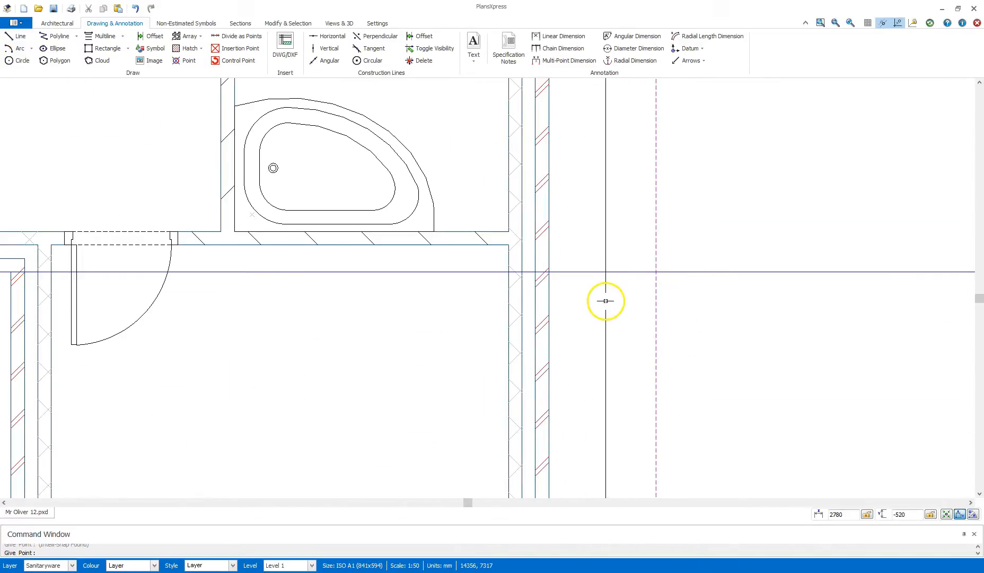
mouse_move(556, 274)
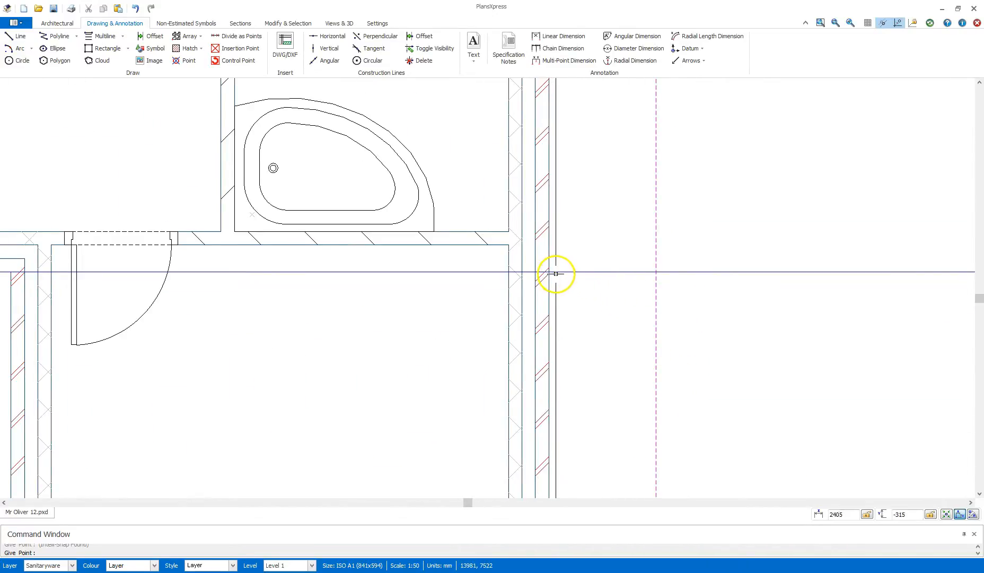
mouse_move(560, 270)
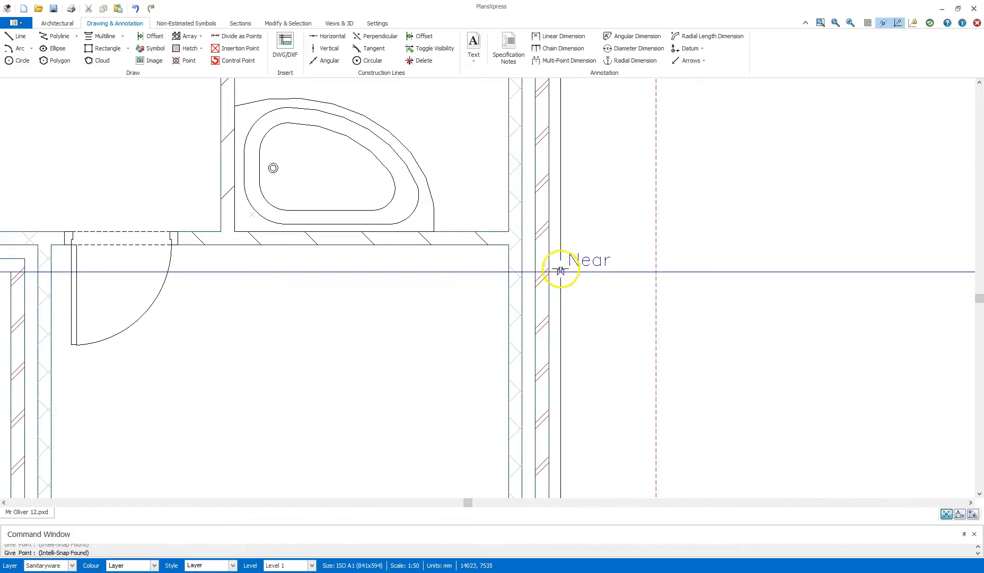
mouse_move(555, 271)
text(1)
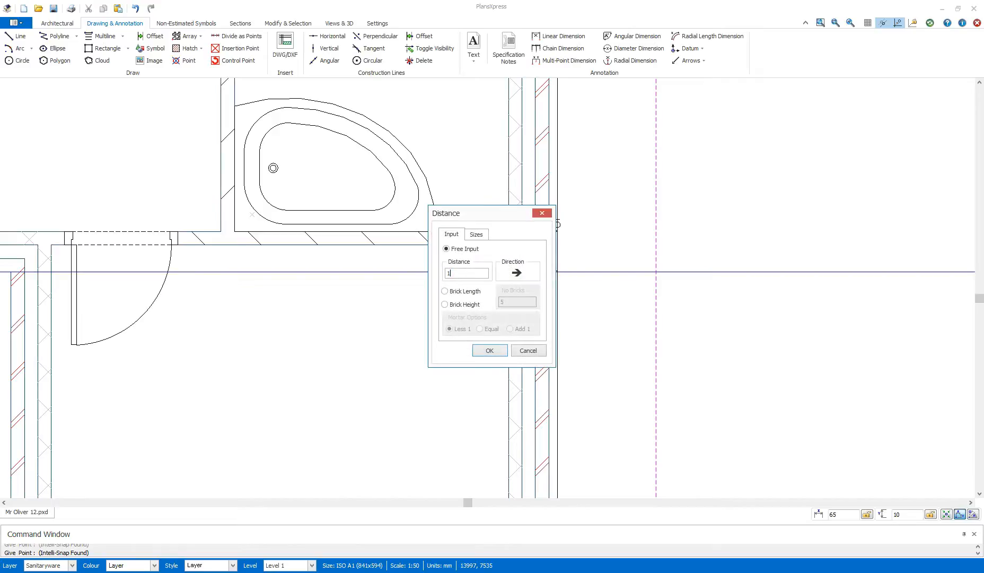
click(488, 350)
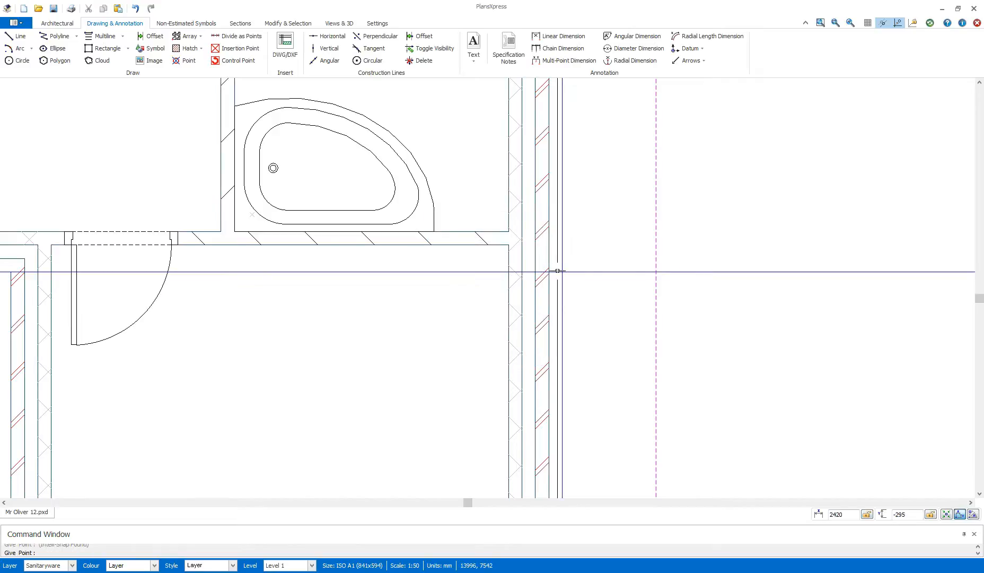
scroll(down, 3)
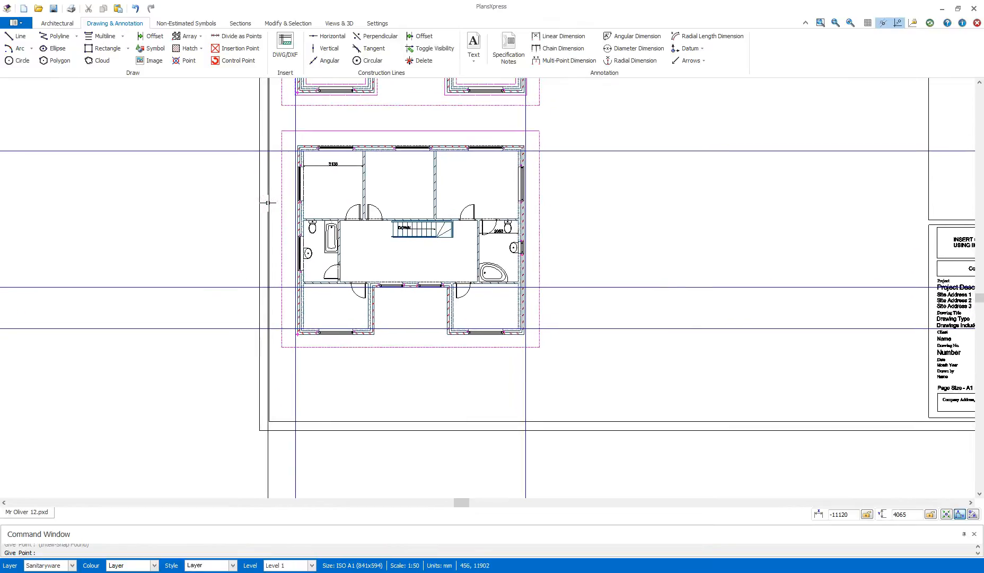
mouse_move(274, 187)
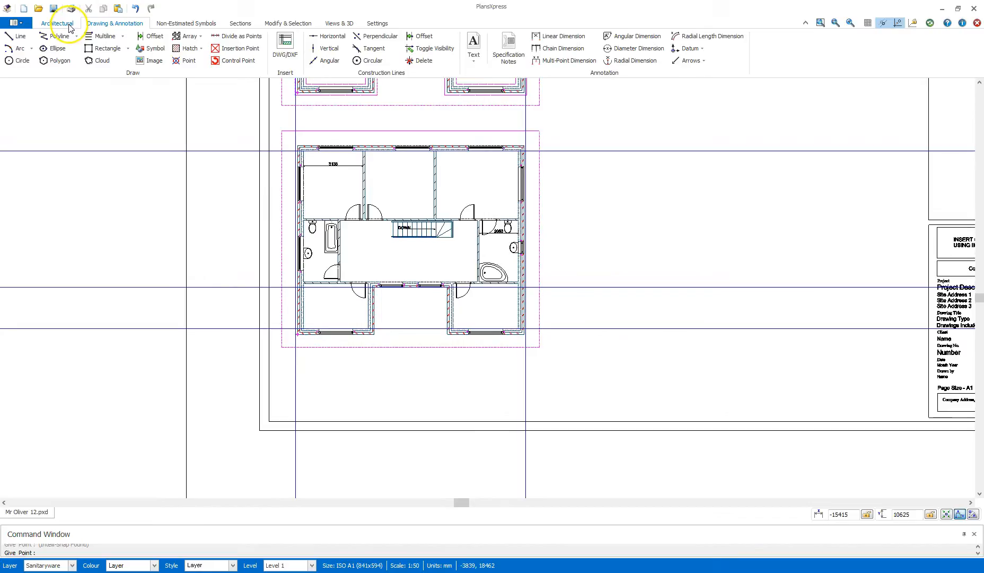
Choose Typical 40 Degree Cut Roof from the Architectural roof types
click(57, 24)
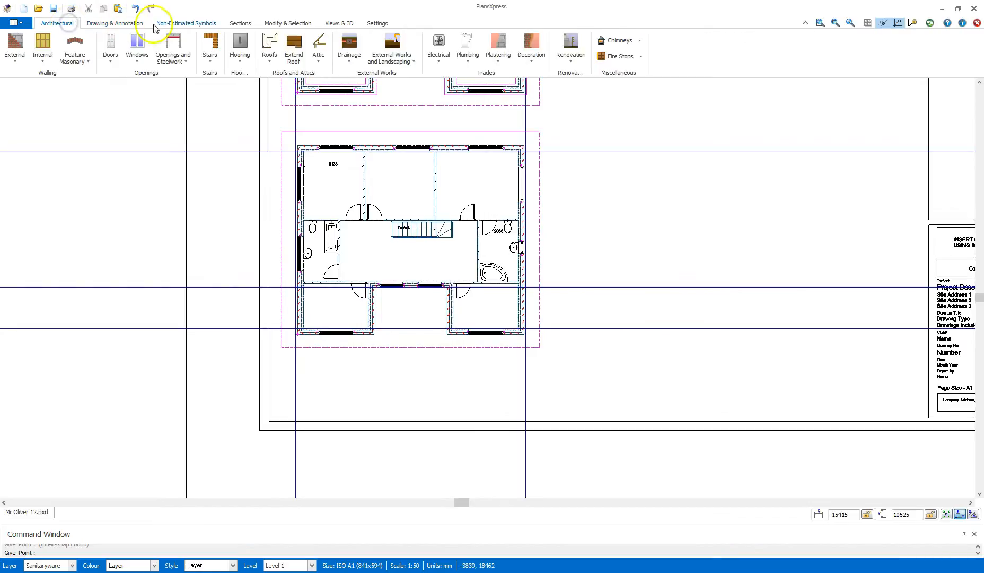
mouse_move(268, 47)
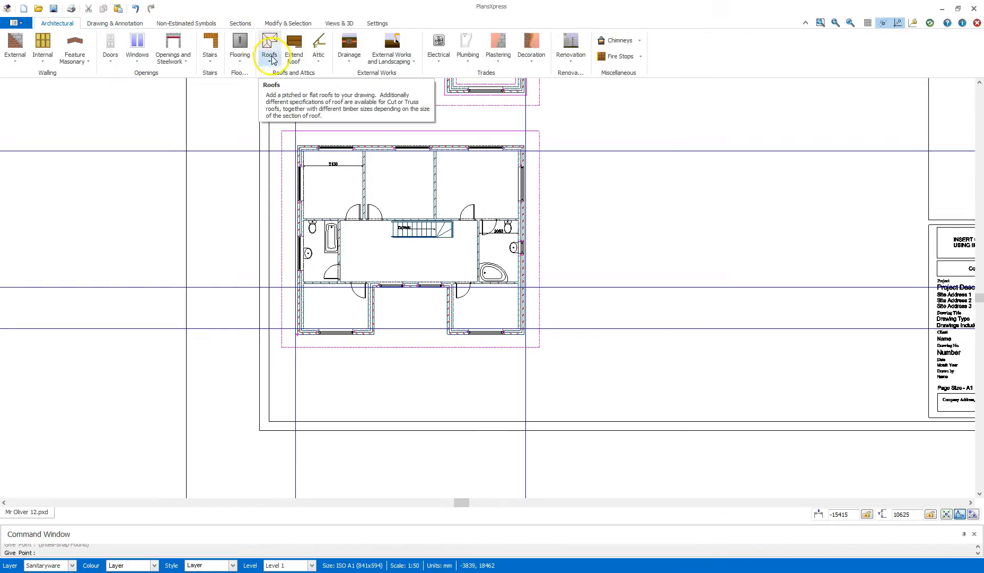
click(268, 49)
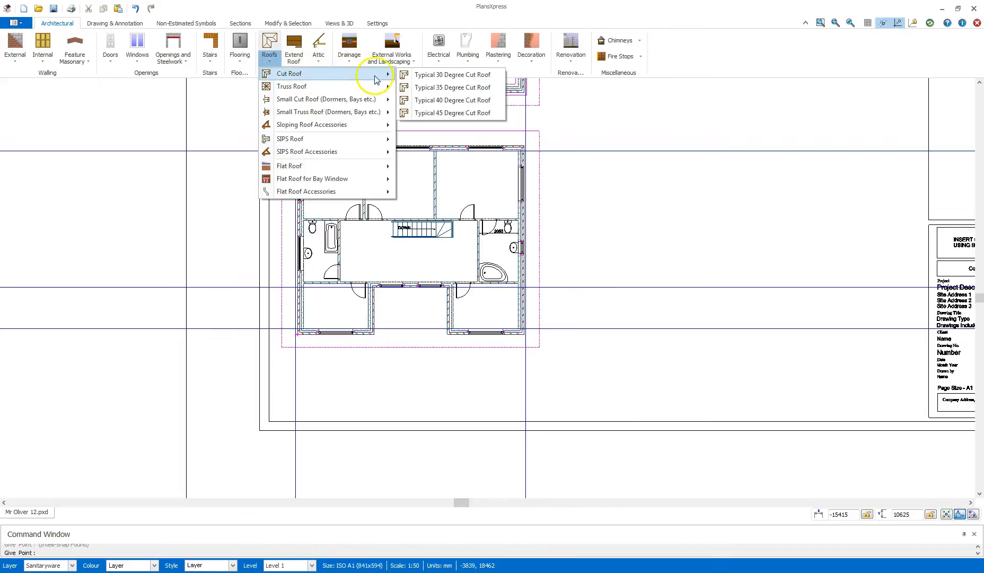
mouse_move(448, 100)
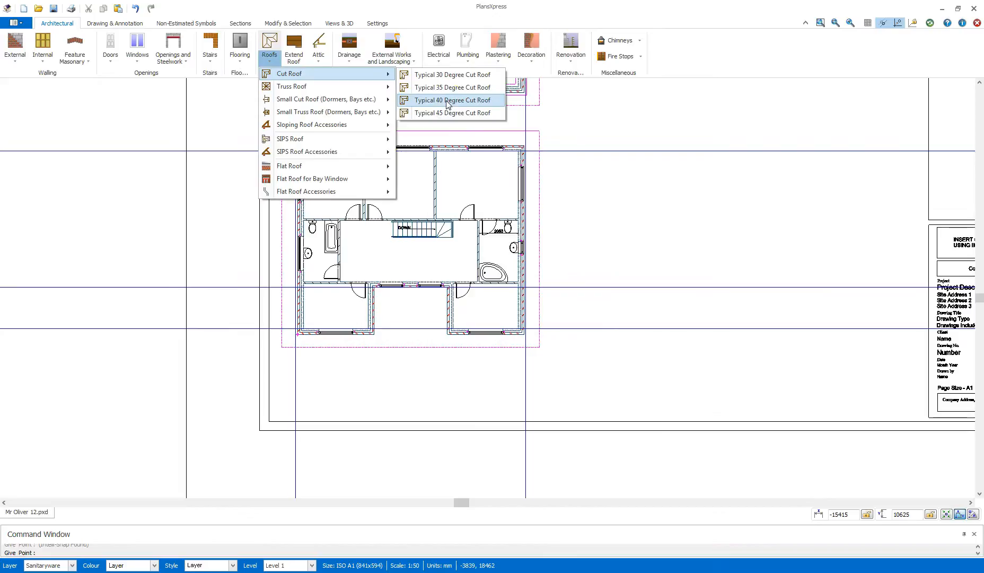
click(452, 100)
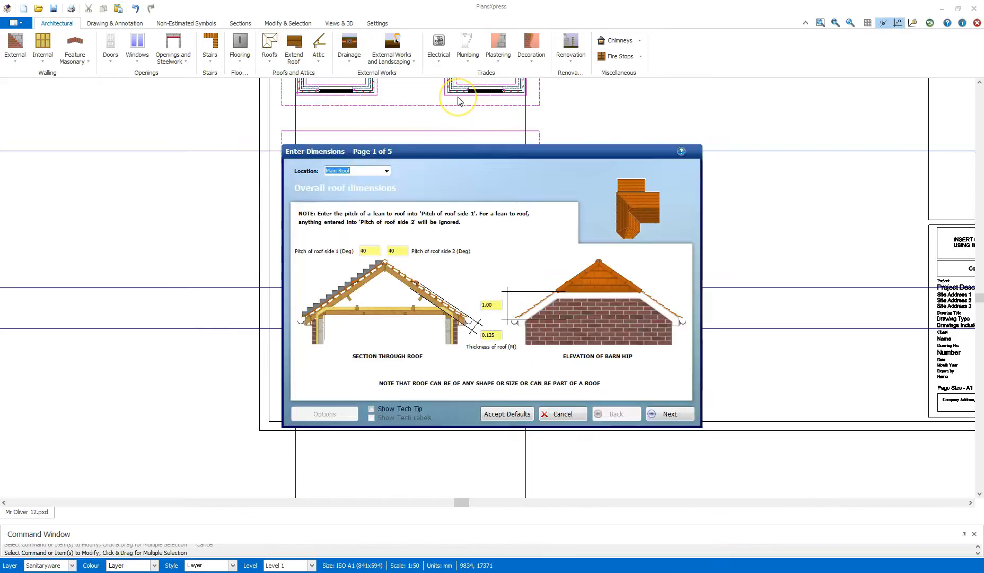
mouse_move(458, 100)
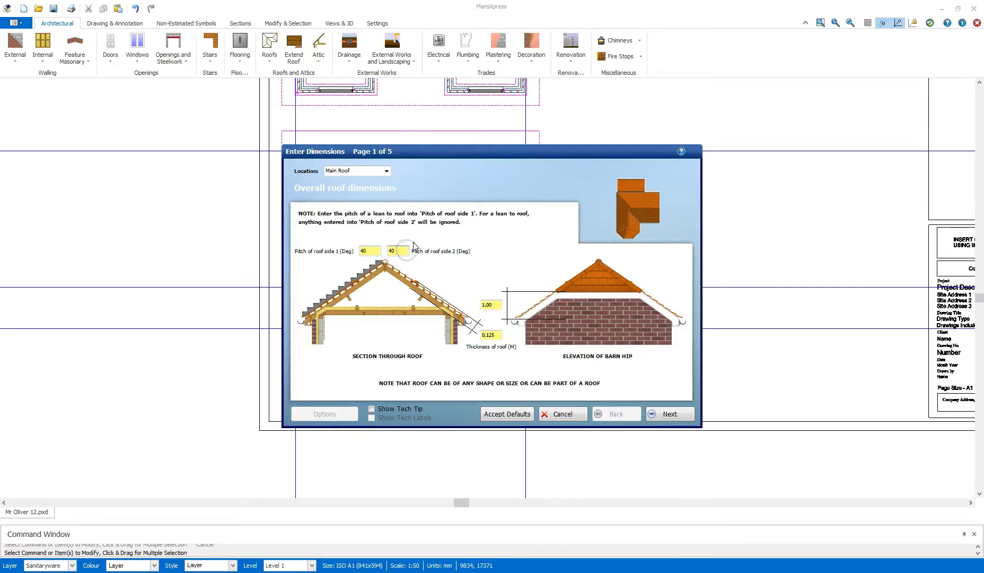
Step through structural, tiling, insulation and finishes pages, then finish the roof specification
click(668, 414)
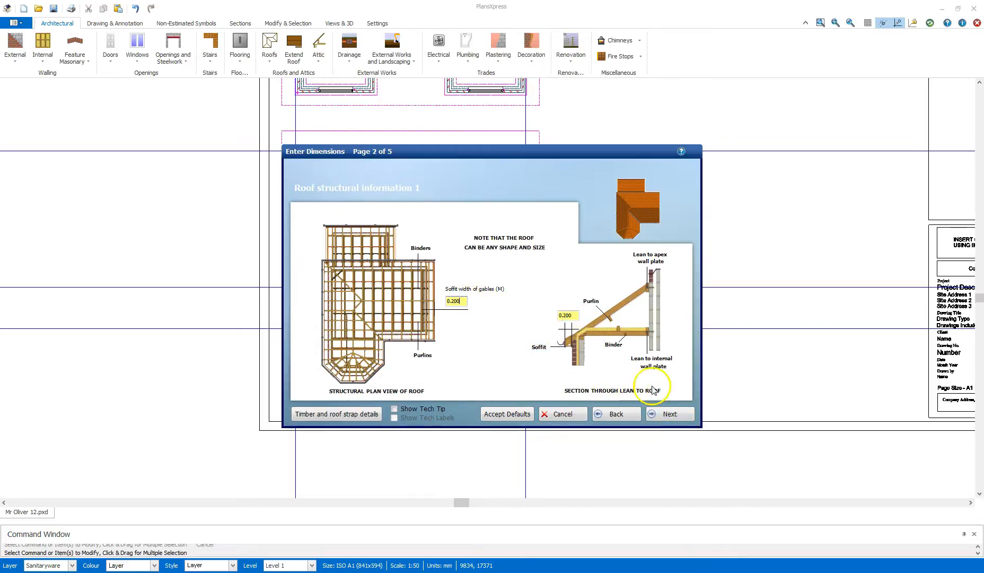
click(669, 413)
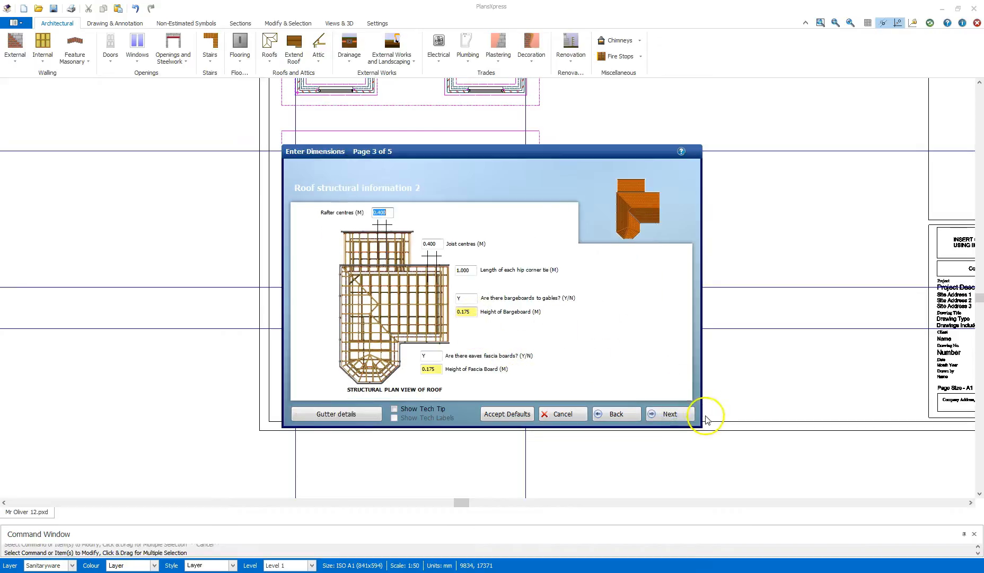
mouse_move(445, 295)
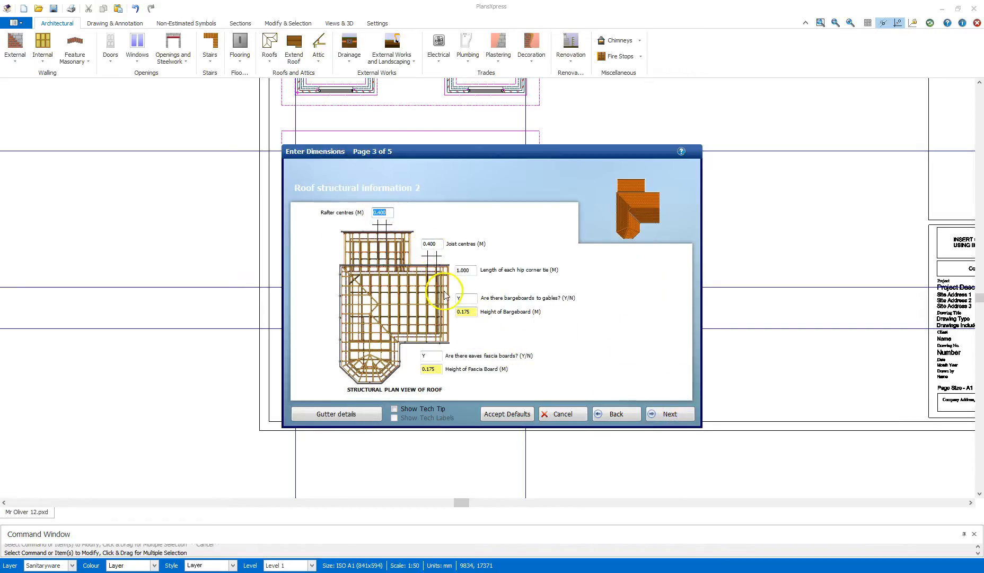
click(669, 413)
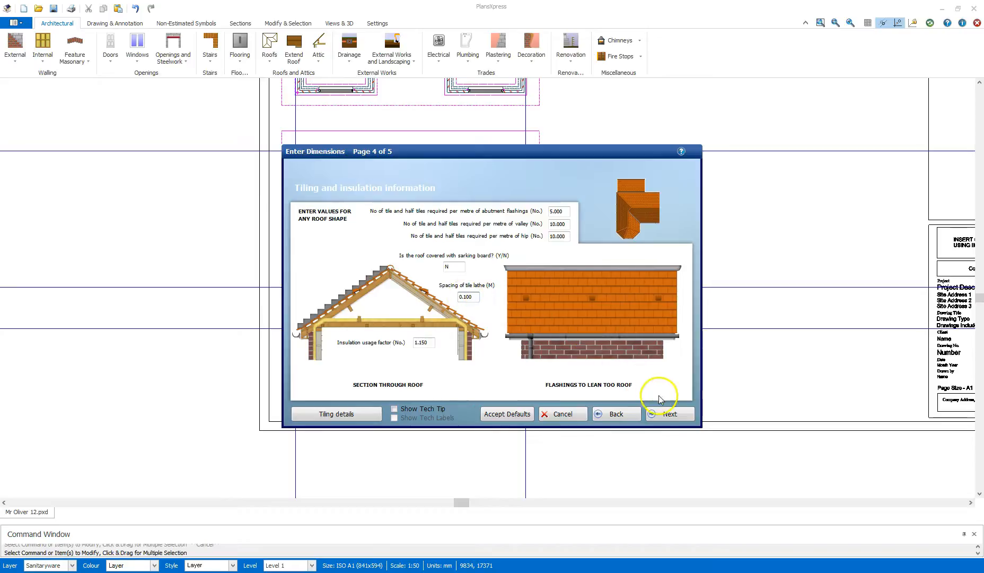
click(669, 413)
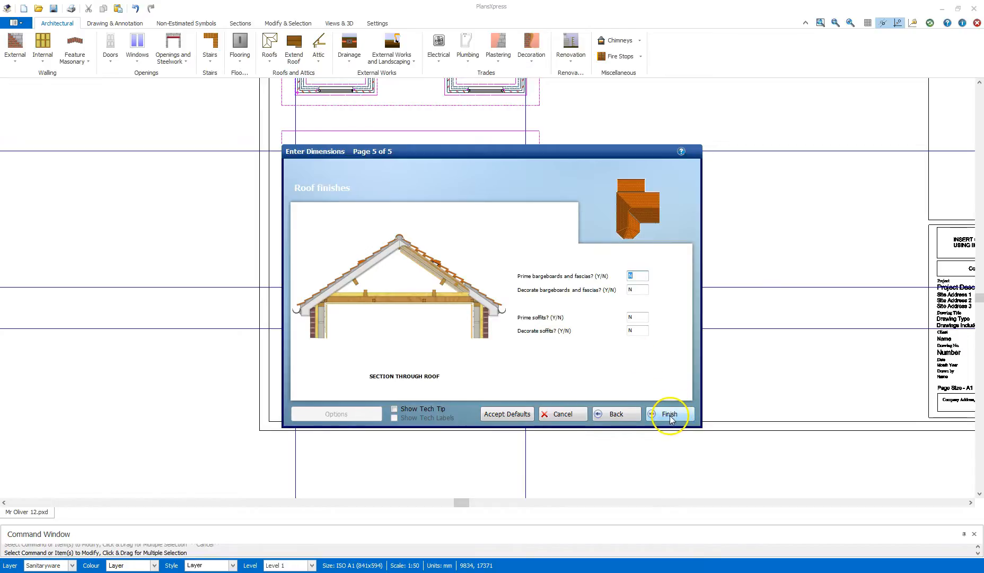
click(669, 413)
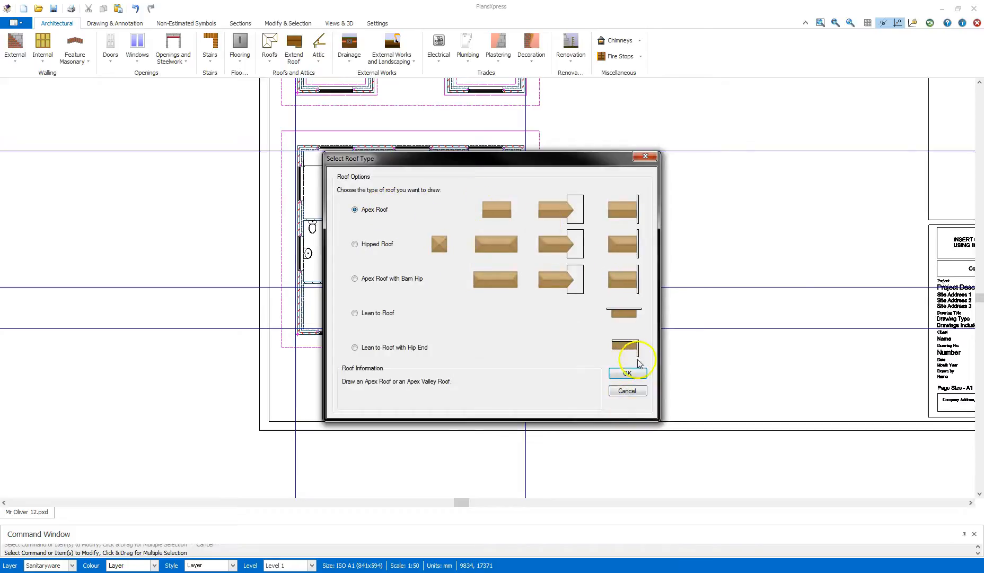
Accept Apex Roof and pick the wall line and right-hand length corner for the main roof
click(627, 373)
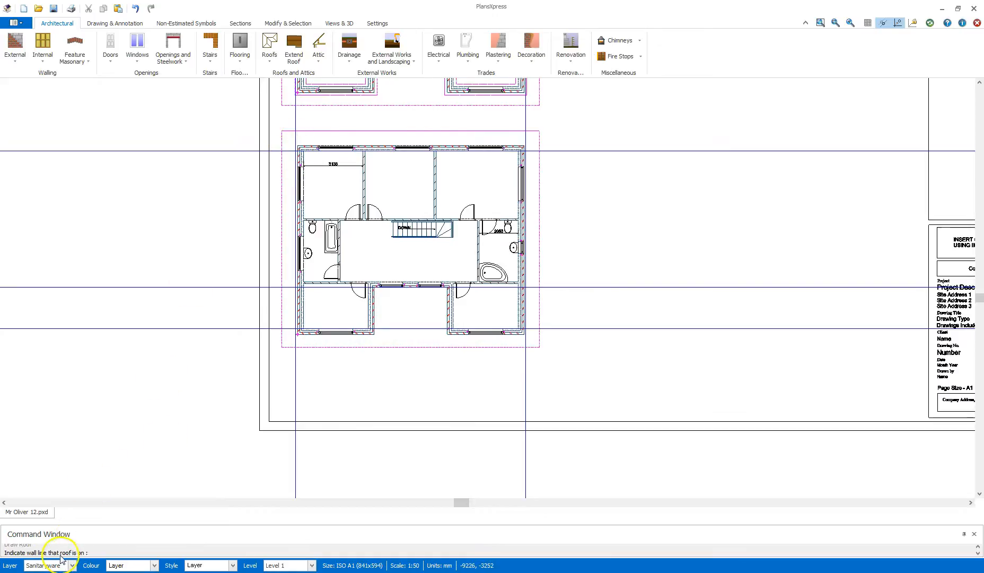
mouse_move(99, 552)
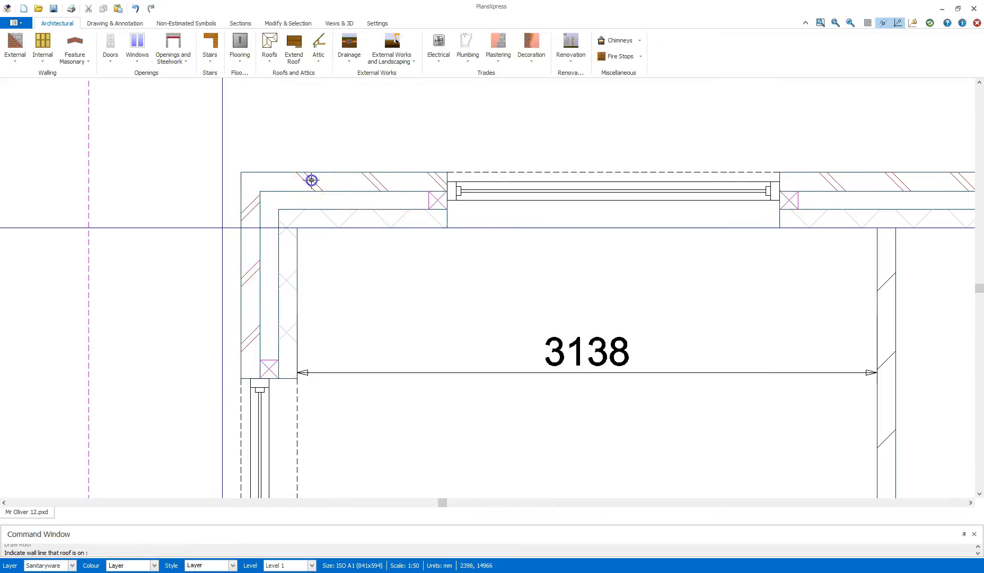
click(312, 180)
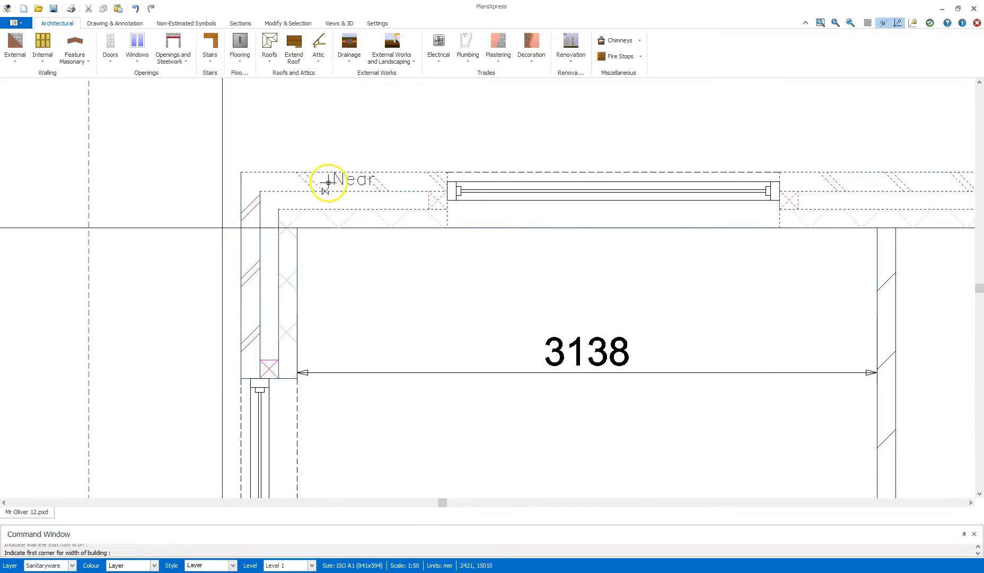
mouse_move(345, 201)
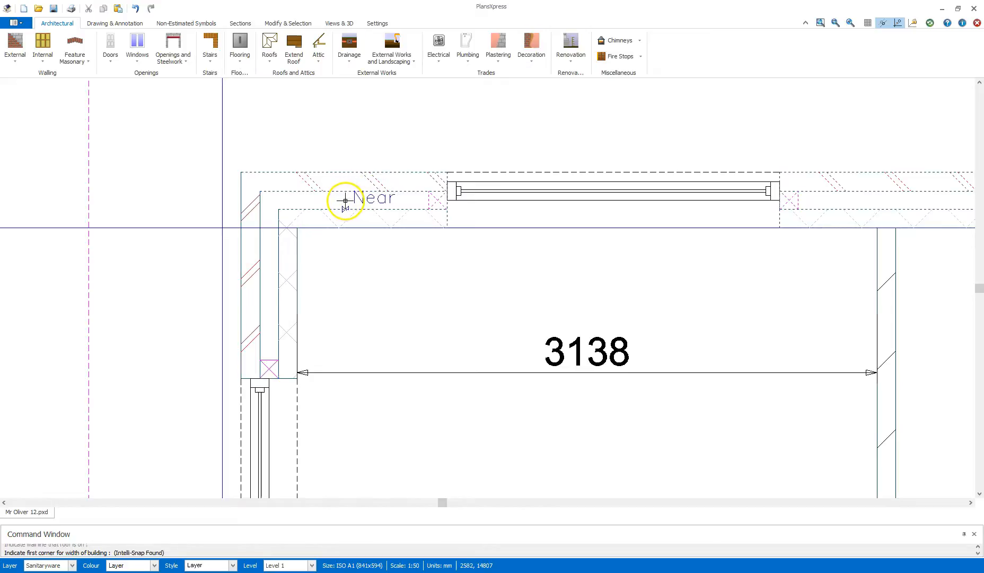
mouse_move(334, 192)
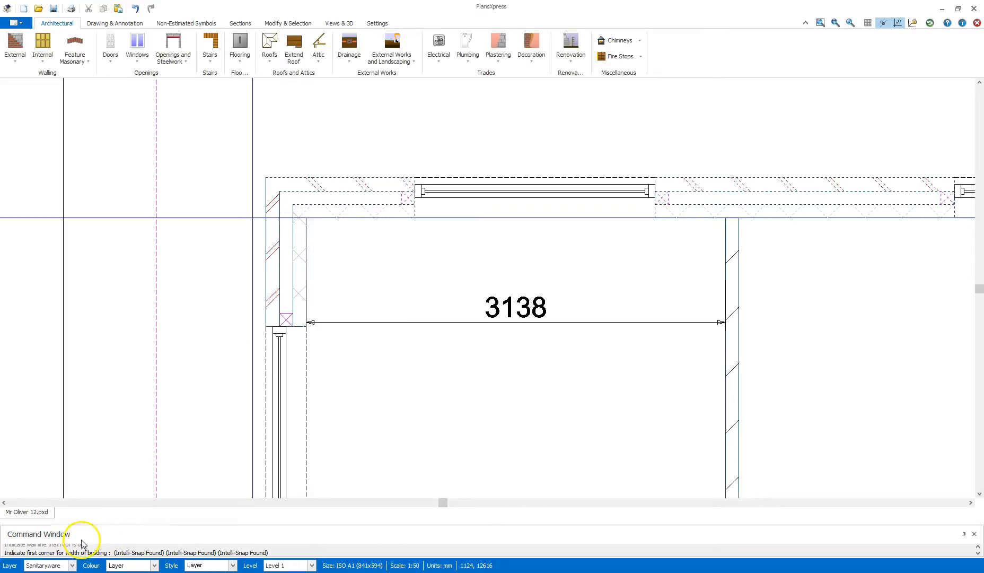
mouse_move(92, 545)
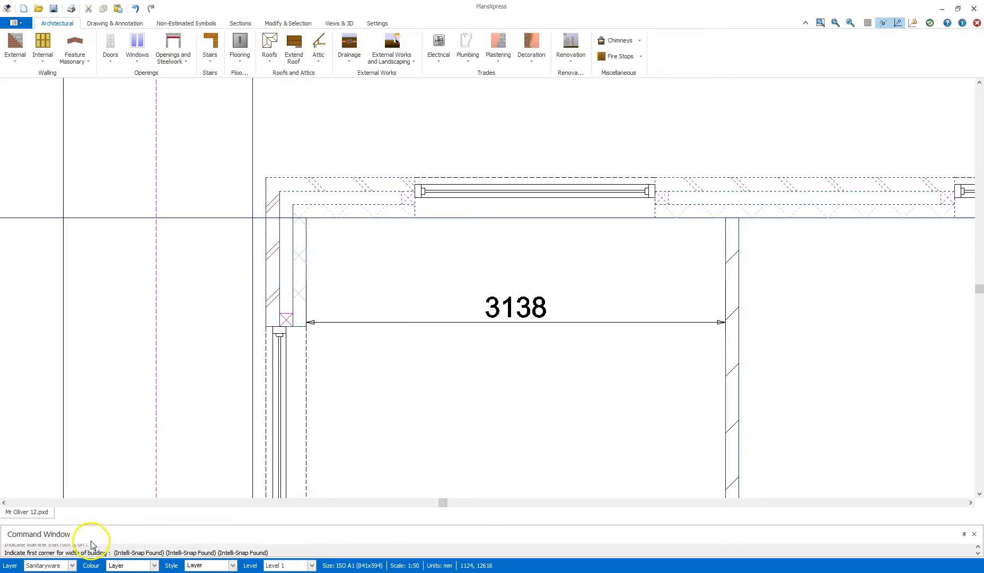
mouse_move(263, 174)
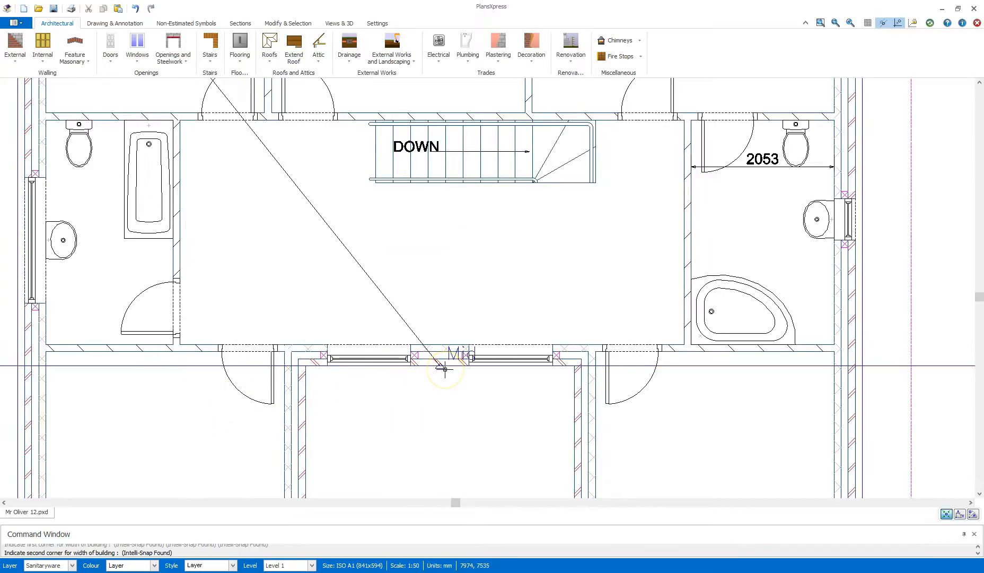
mouse_move(88, 391)
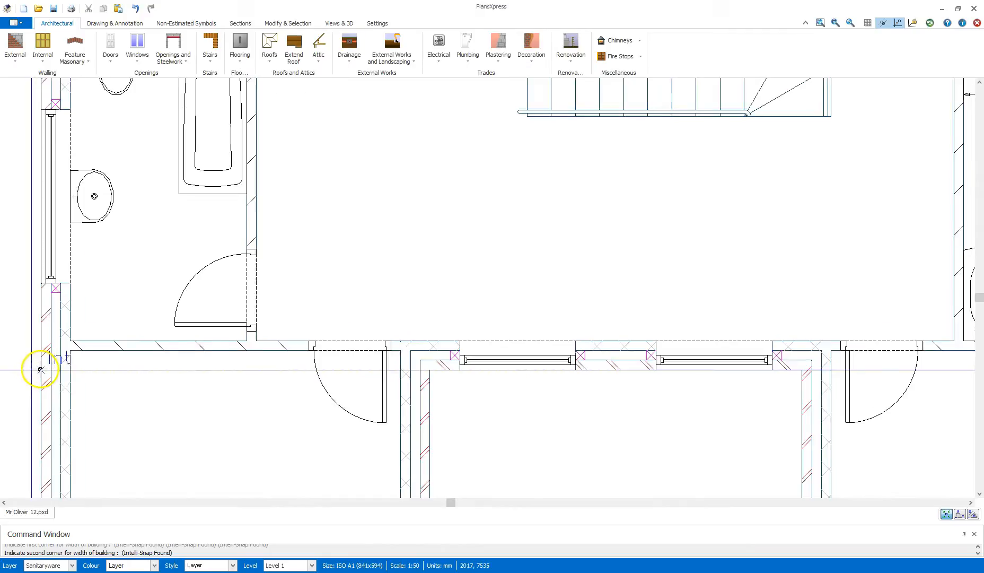
scroll(up, 3)
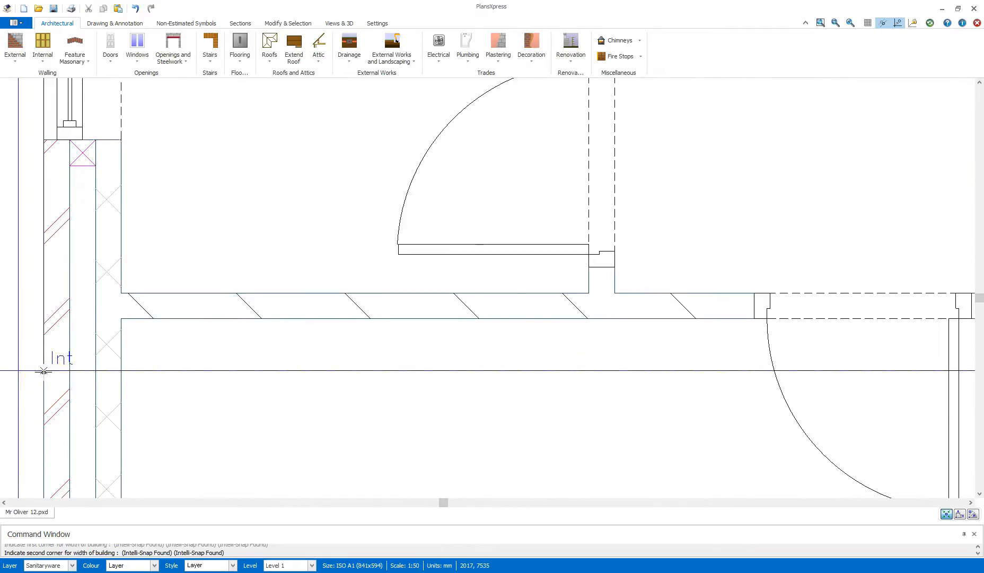
mouse_move(41, 374)
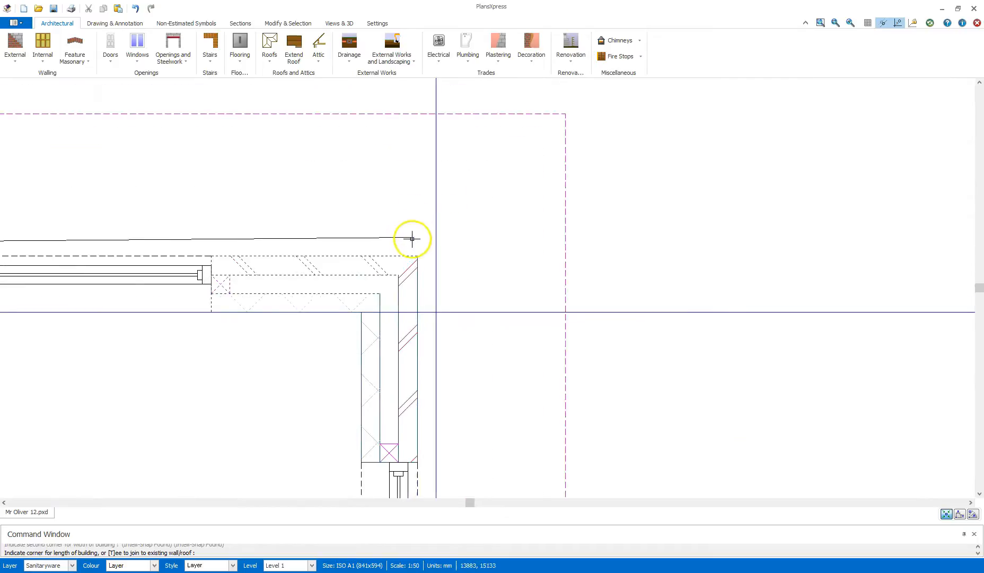
click(412, 240)
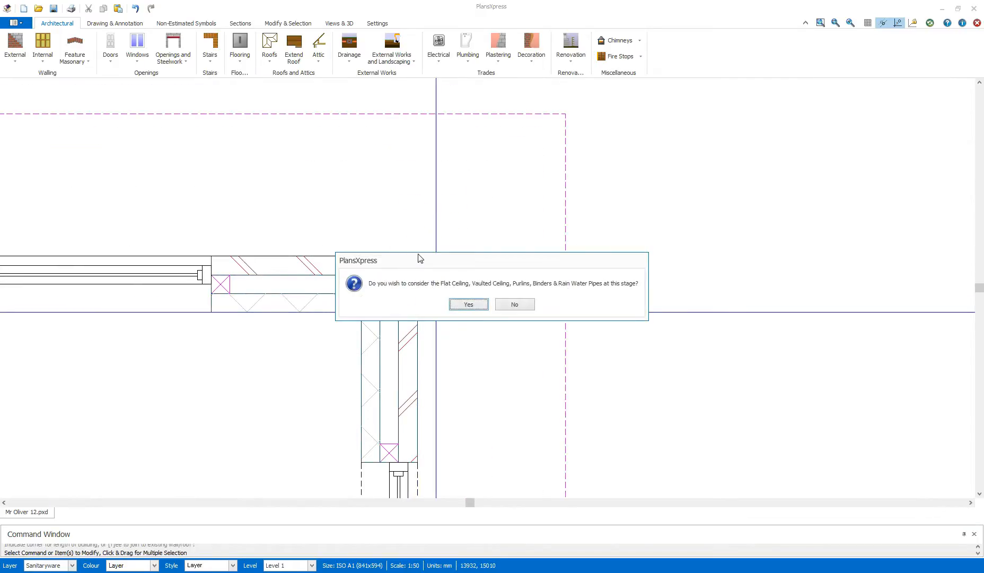
mouse_move(422, 259)
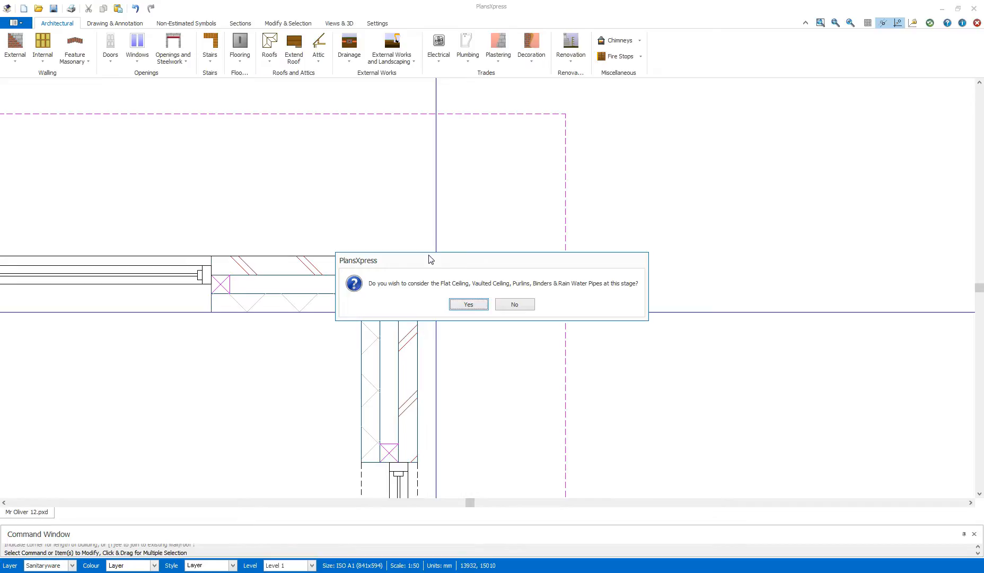
mouse_move(531, 272)
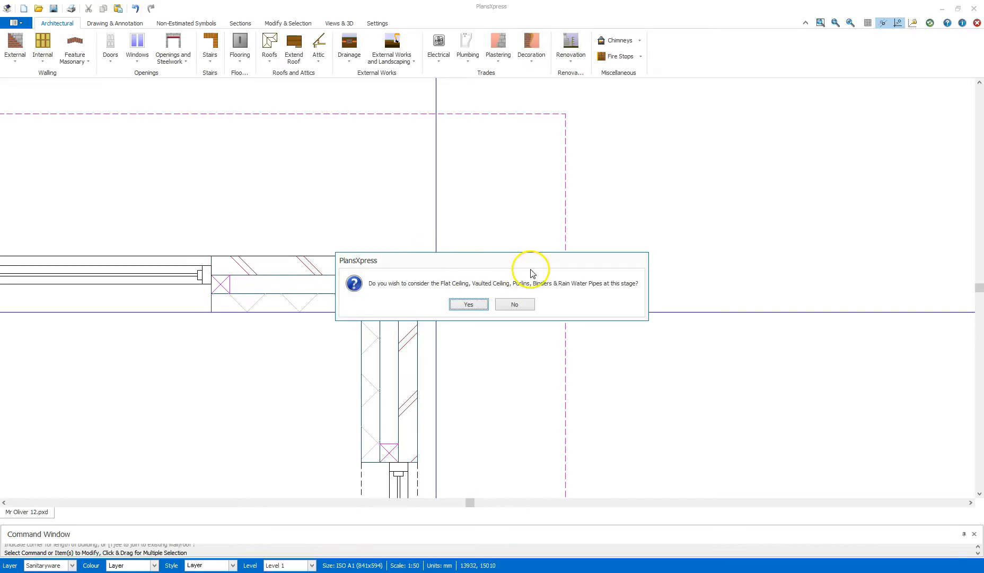
Decline the flat ceilings, purlins, binders and rainwater pipes prompt
click(514, 304)
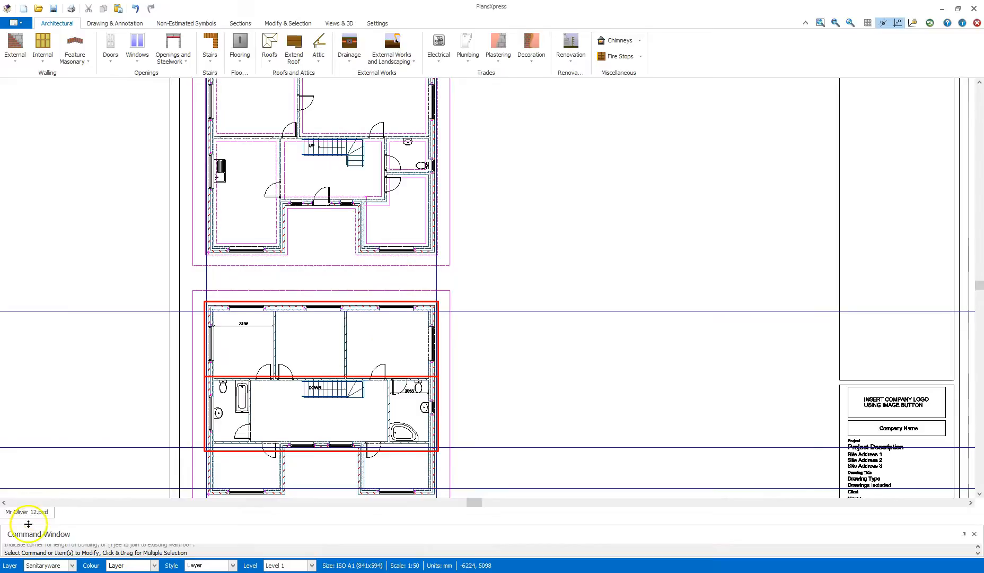
mouse_move(150, 396)
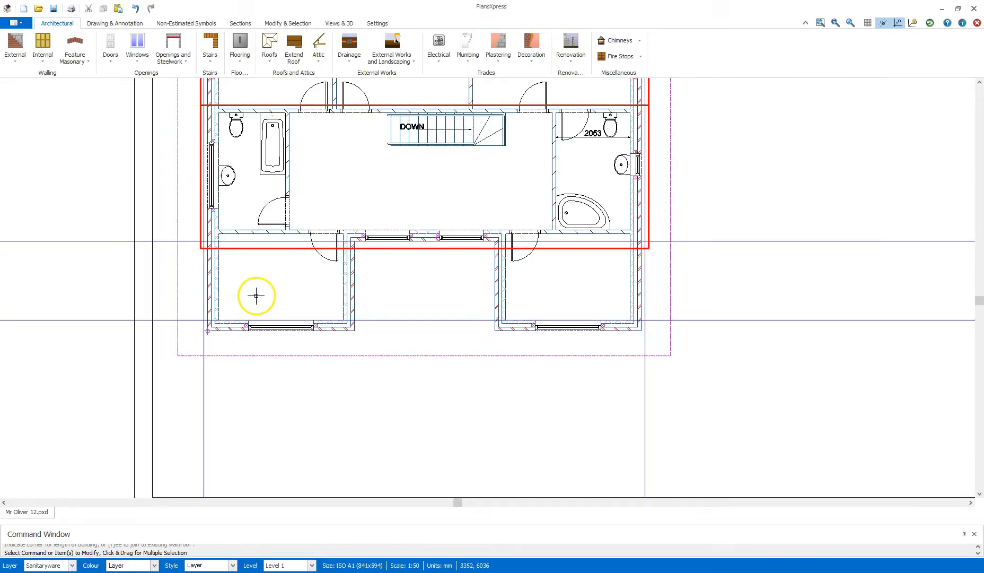
mouse_move(584, 331)
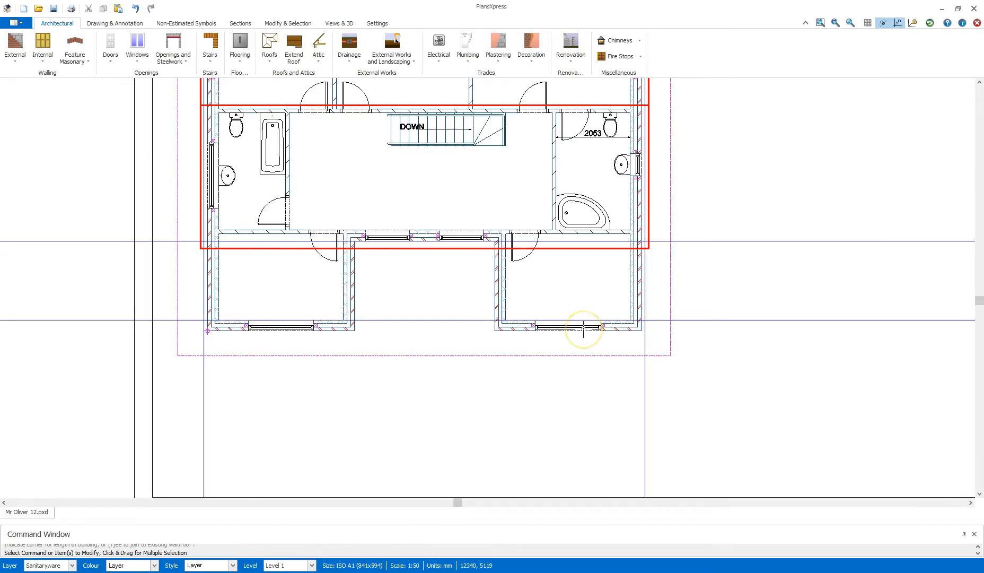
mouse_move(307, 262)
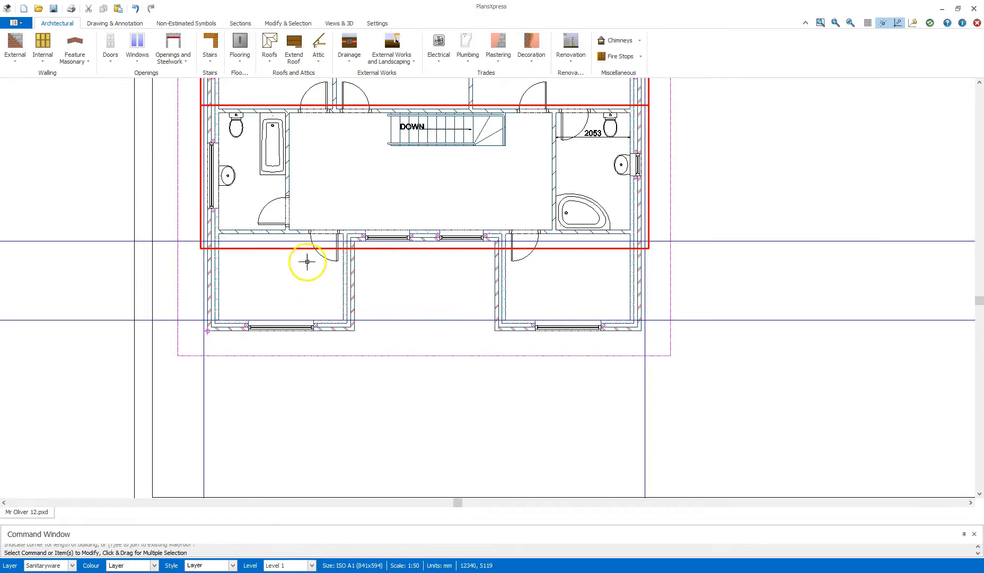
Start another roof and confirm Apex Roof as its type
click(269, 48)
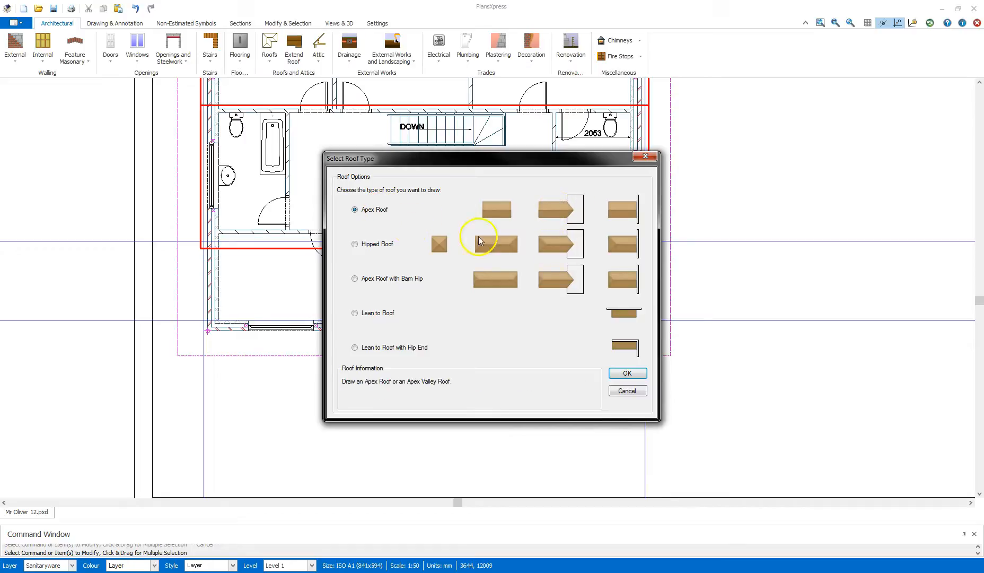
mouse_move(626, 374)
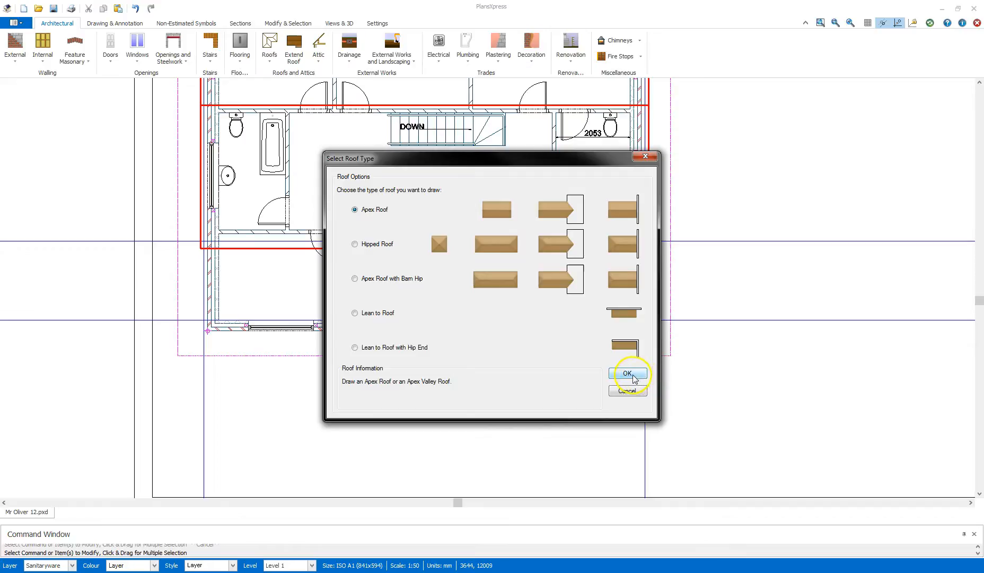
click(626, 374)
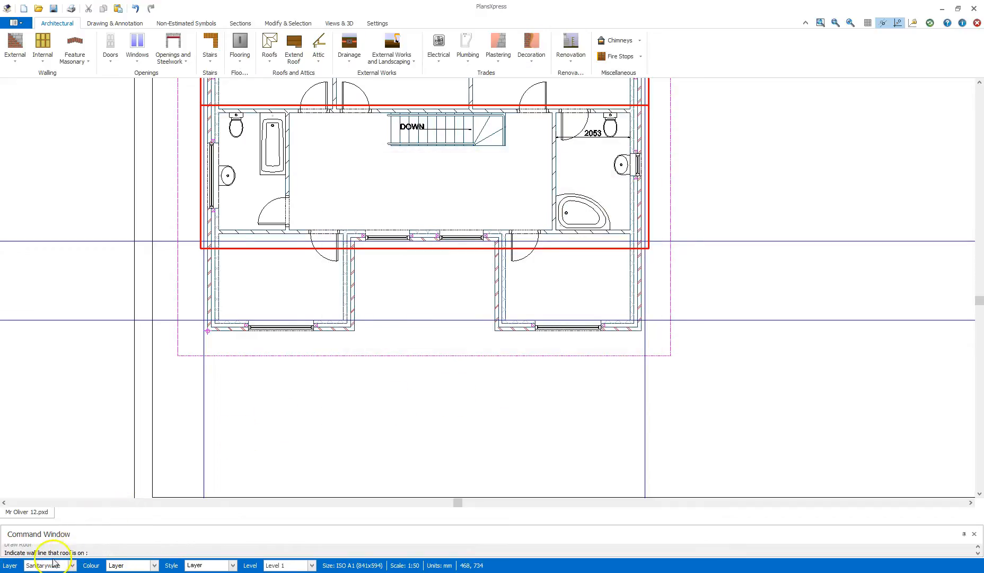
mouse_move(327, 316)
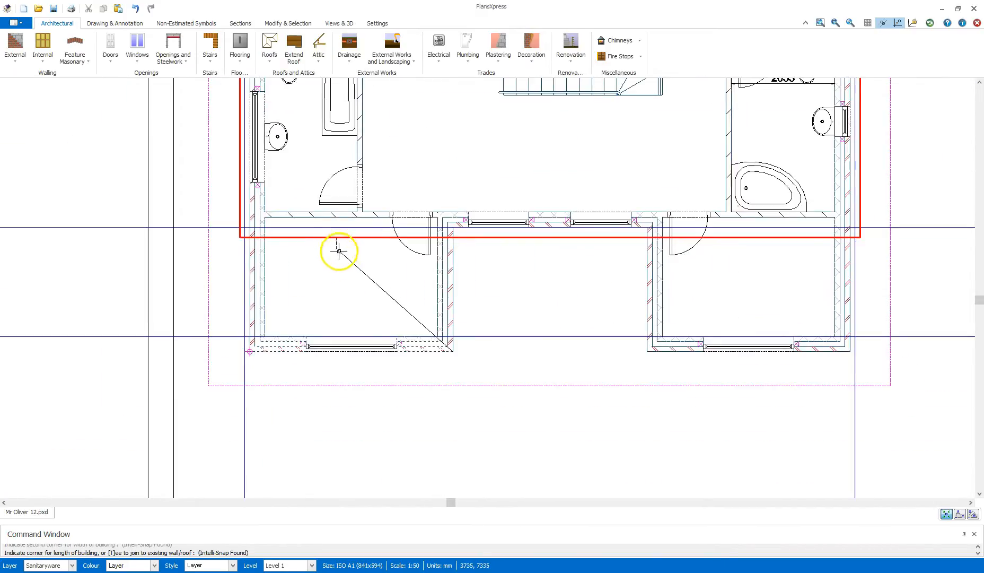
mouse_move(178, 487)
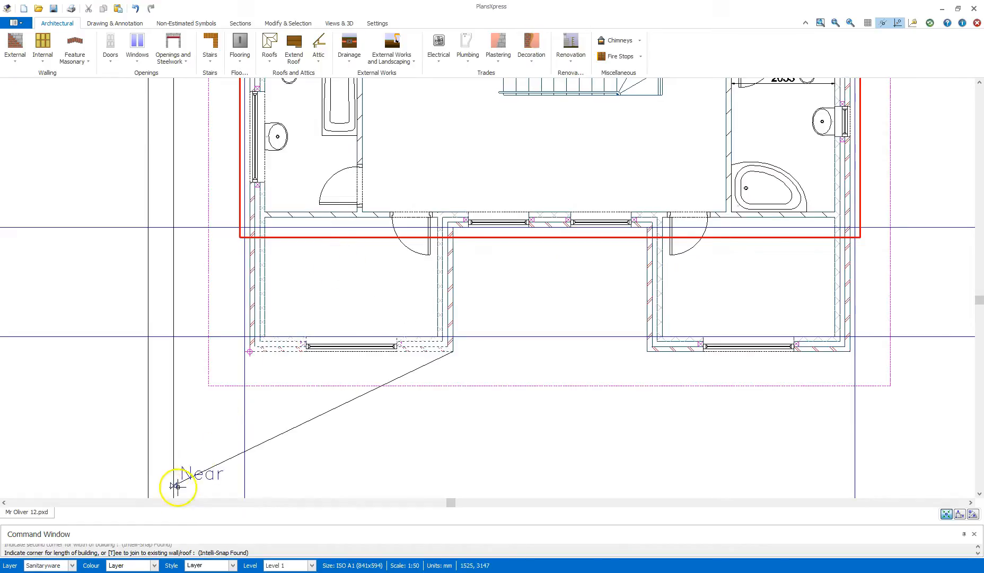
mouse_move(349, 266)
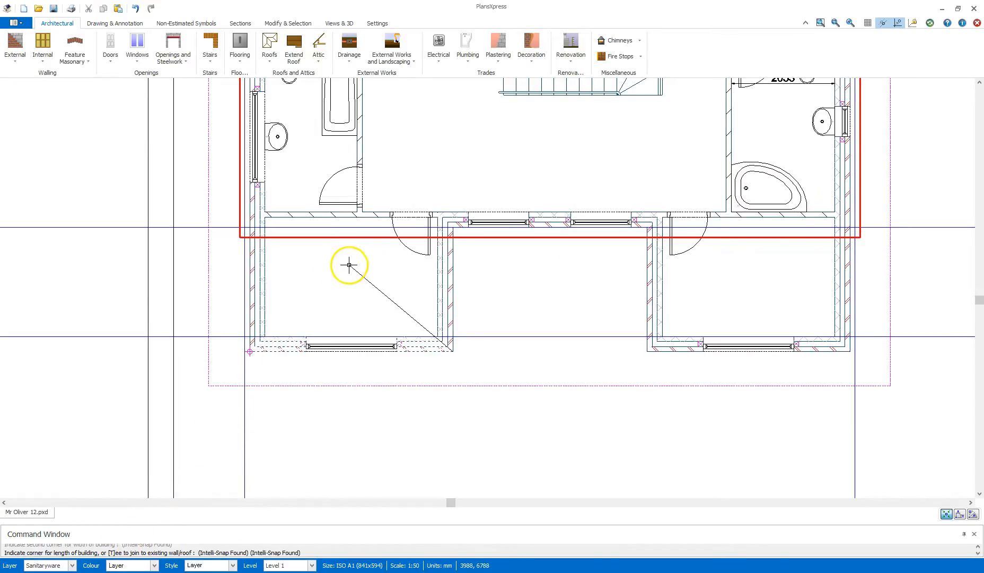
mouse_move(348, 266)
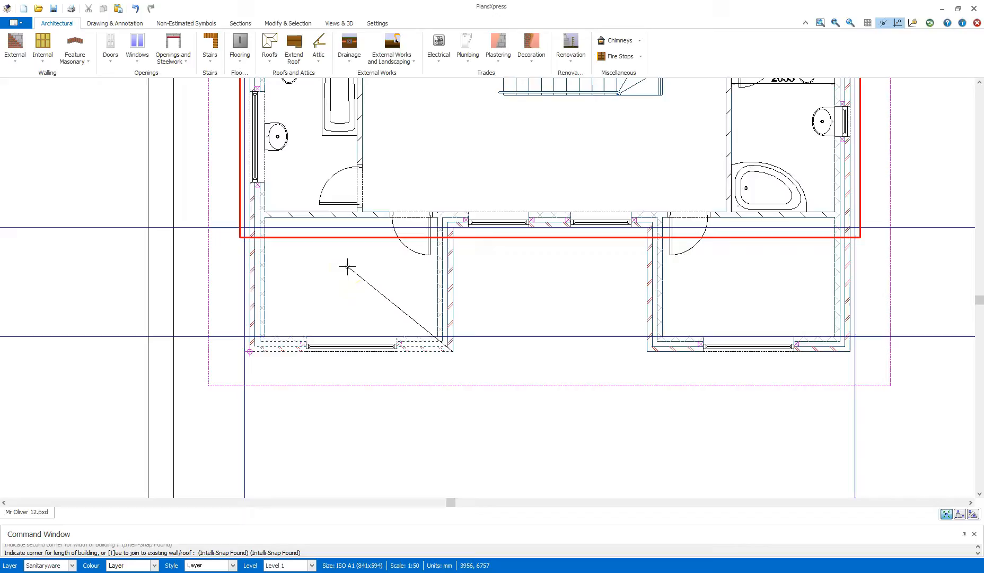
Set the left bay roof's length corner and decline the ceilings prompt
click(346, 266)
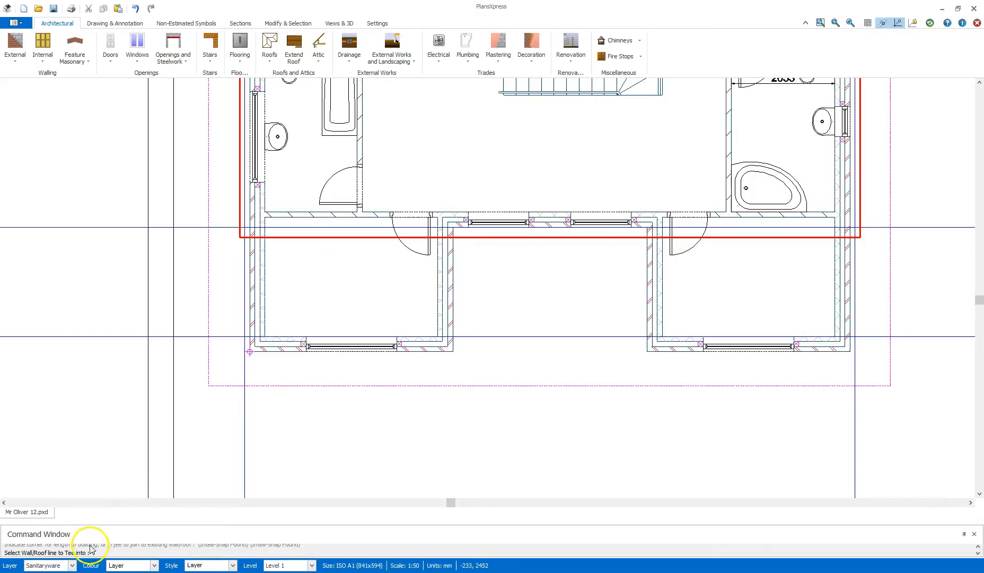
mouse_move(347, 238)
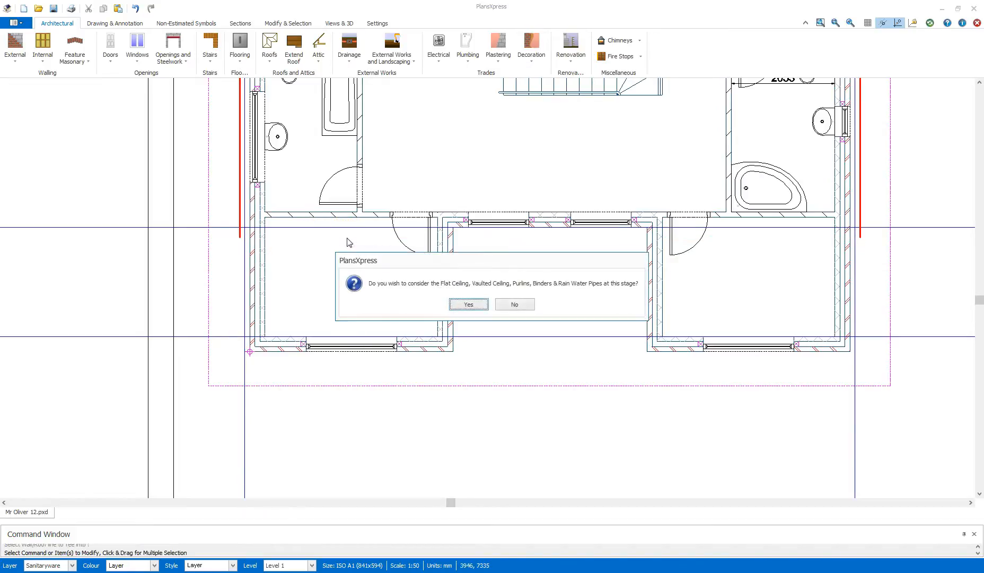
mouse_move(515, 303)
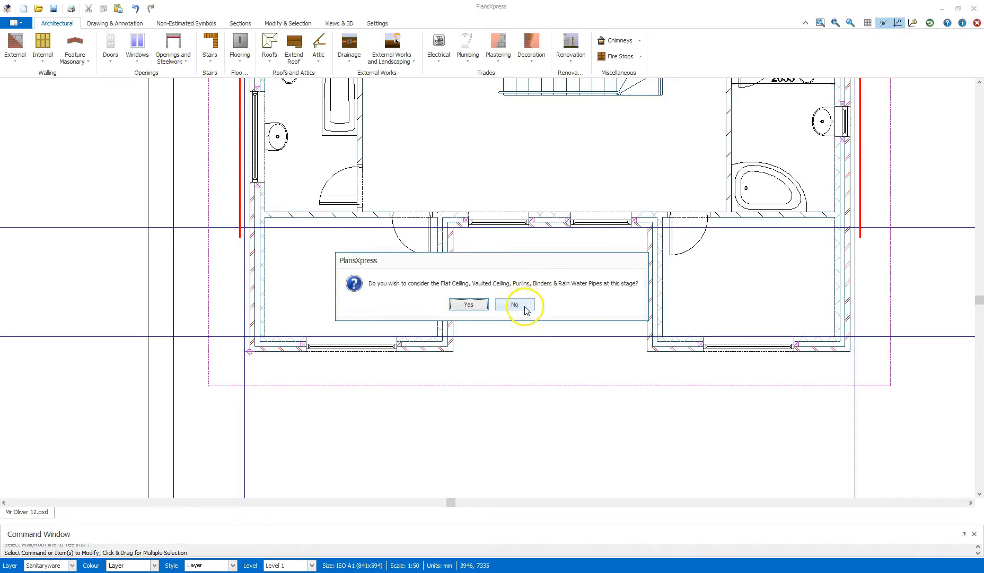
click(515, 304)
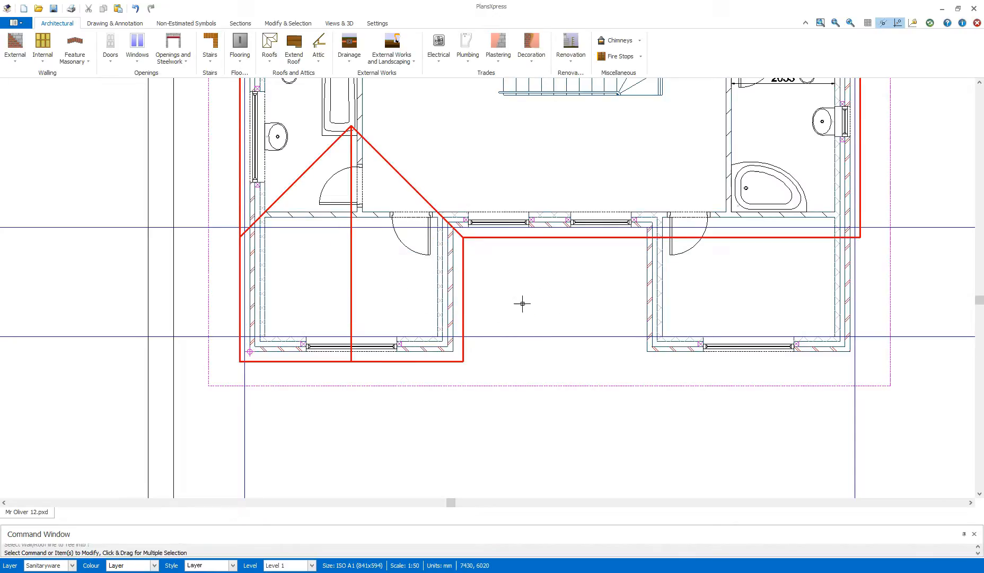
mouse_move(520, 297)
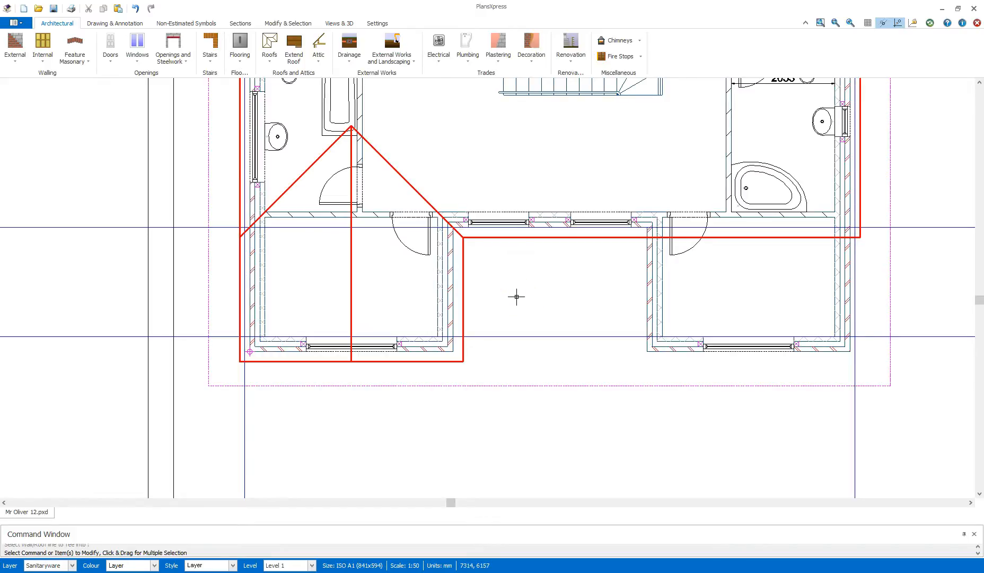
mouse_move(572, 292)
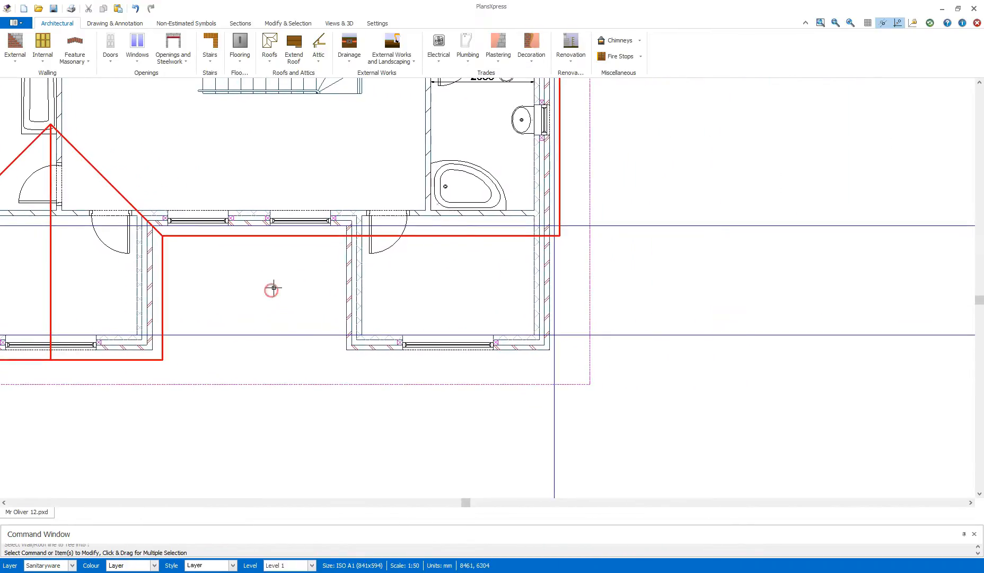
mouse_move(483, 357)
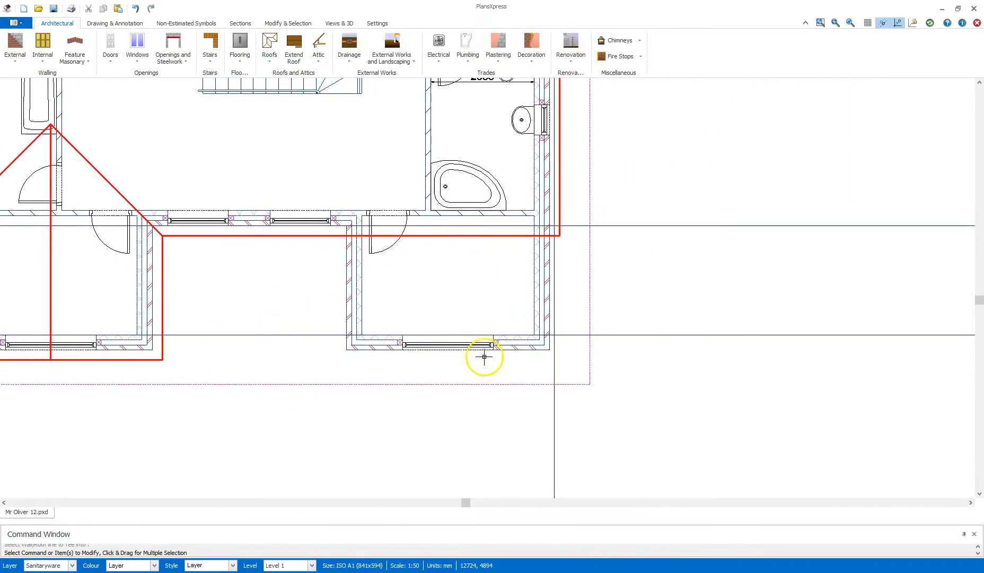
Start a third roof for the lower-right projecting room
click(270, 48)
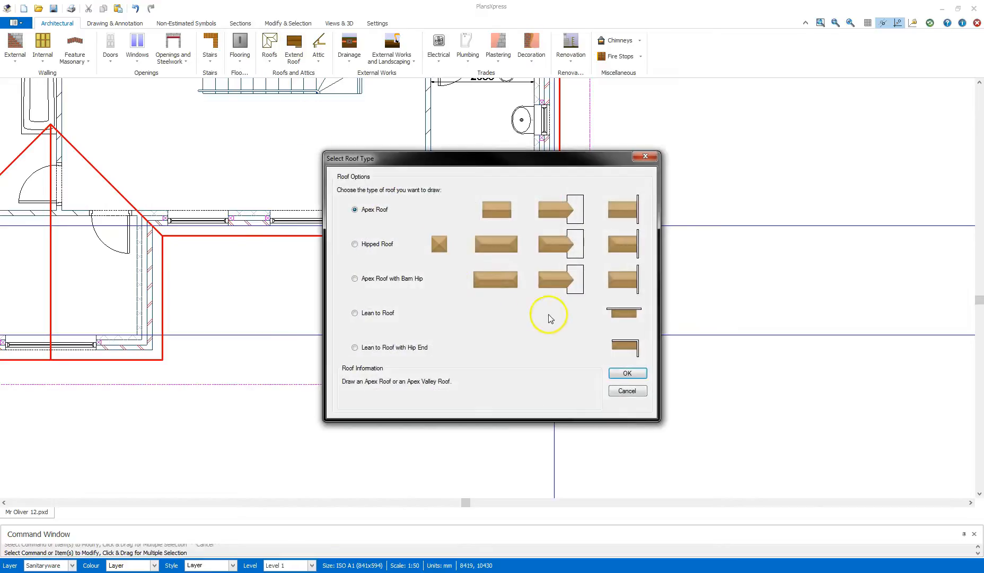
Confirm Apex Roof and outline the right bay roof joined into the main roof edge
click(626, 372)
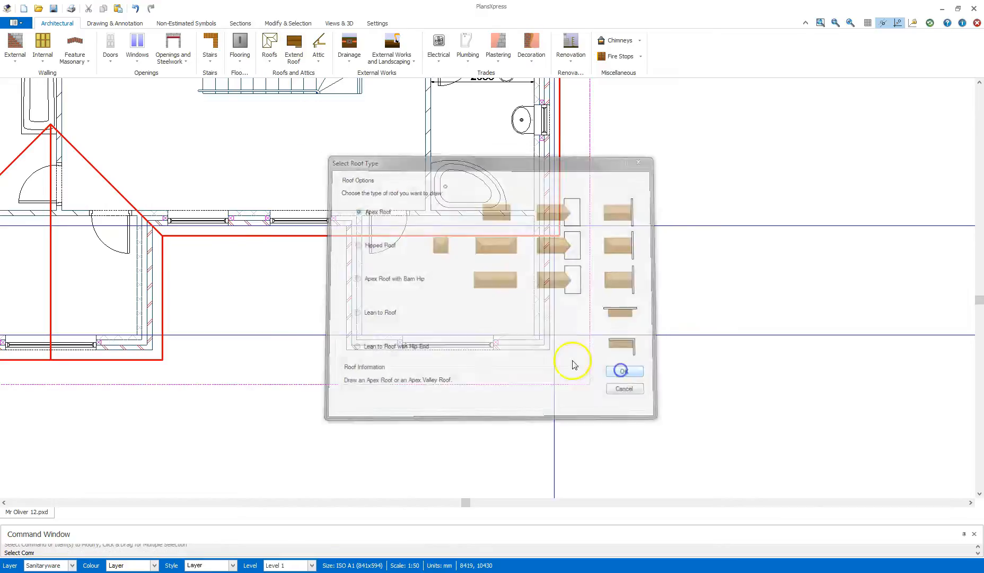
click(623, 370)
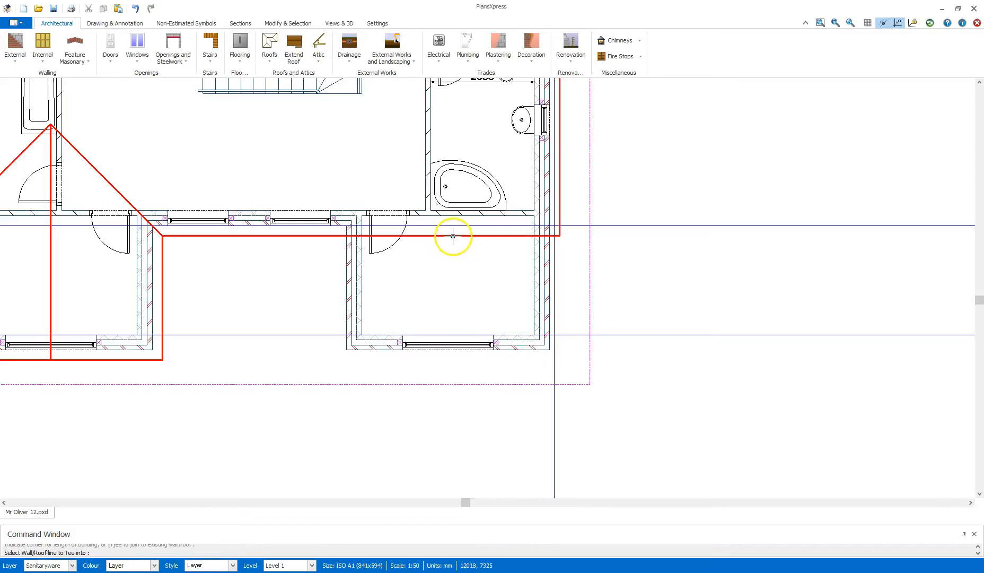
click(451, 238)
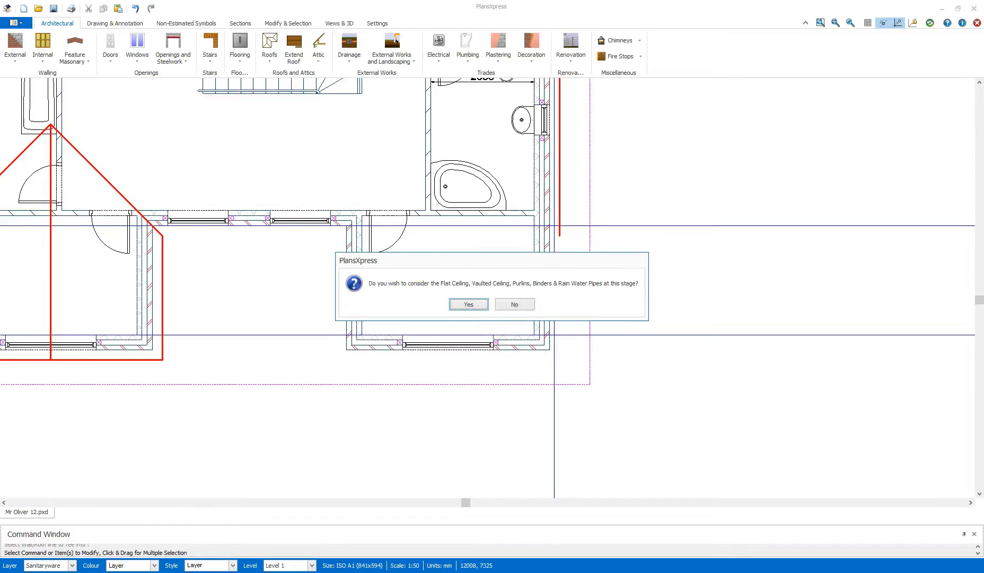
mouse_move(483, 280)
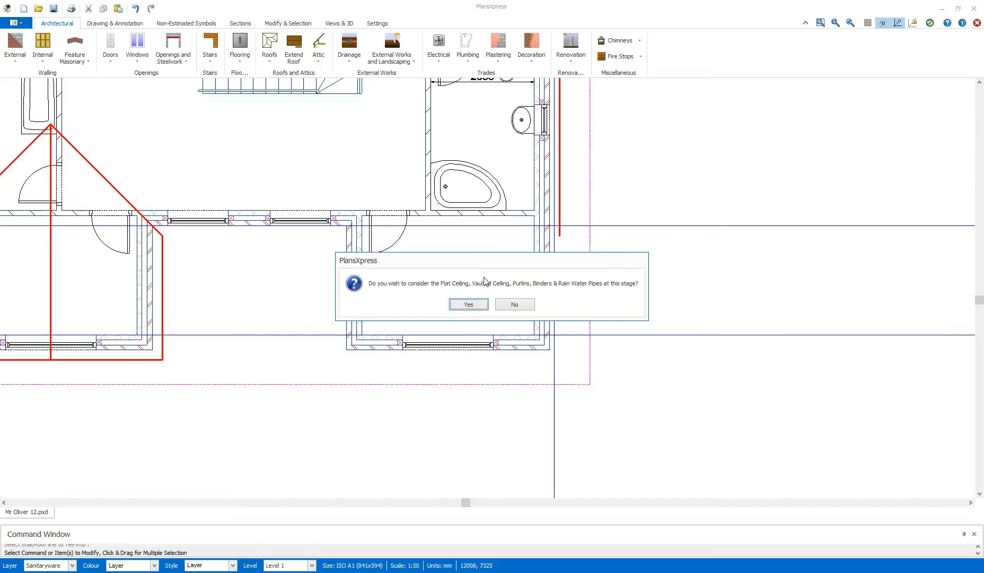
click(467, 304)
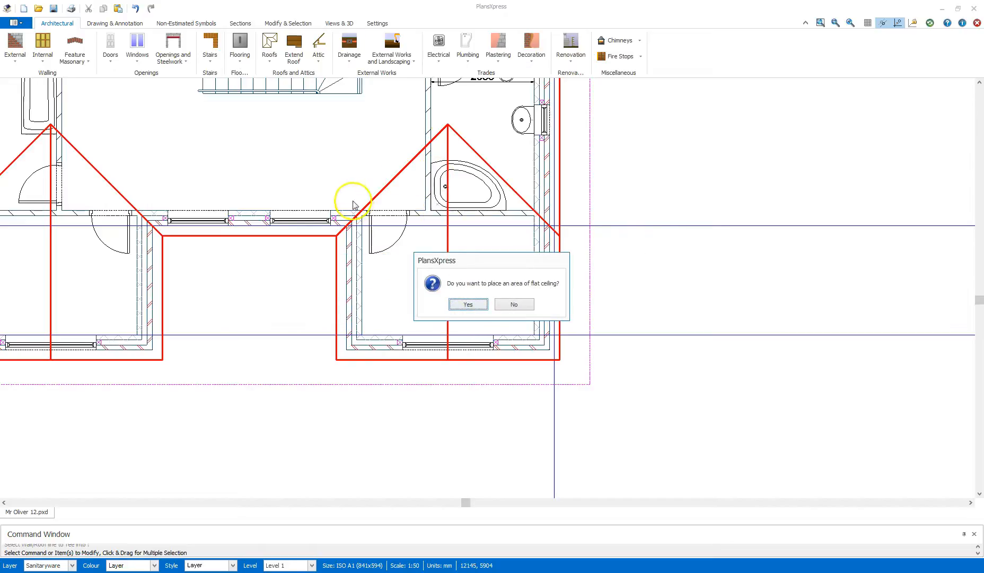
mouse_move(461, 189)
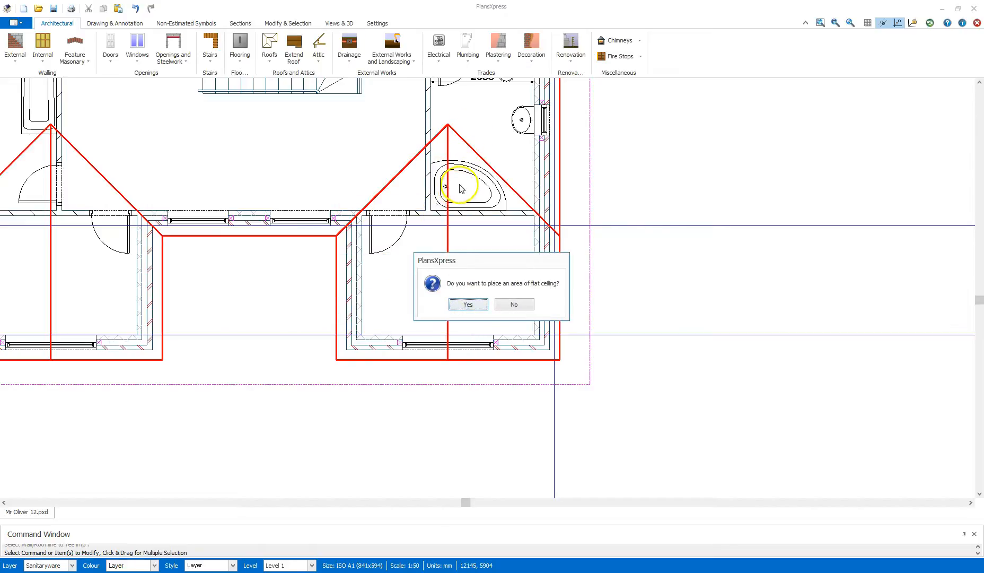
mouse_move(466, 305)
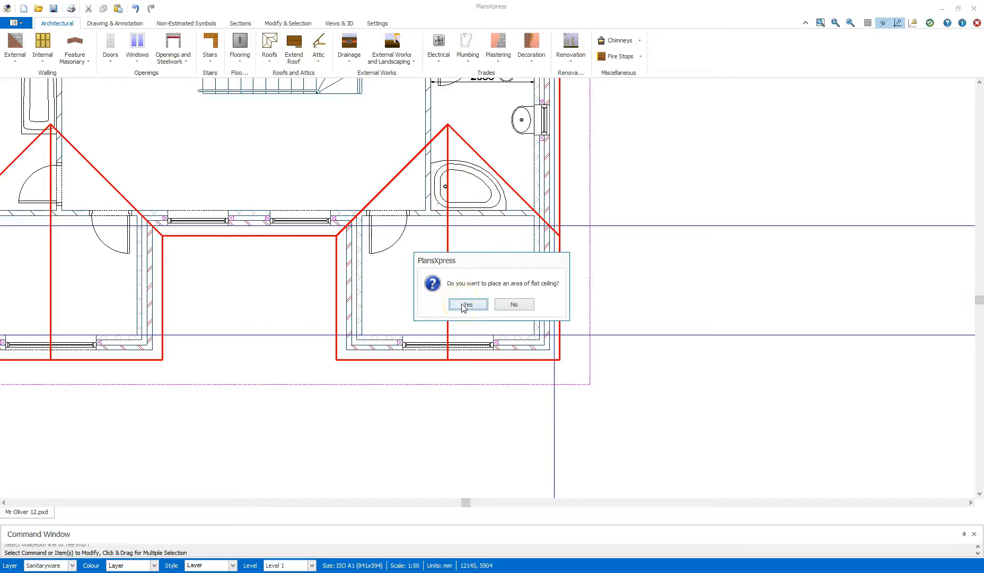
Agree to place a flat ceiling area and finish its joist, insulation and plastering settings
click(467, 304)
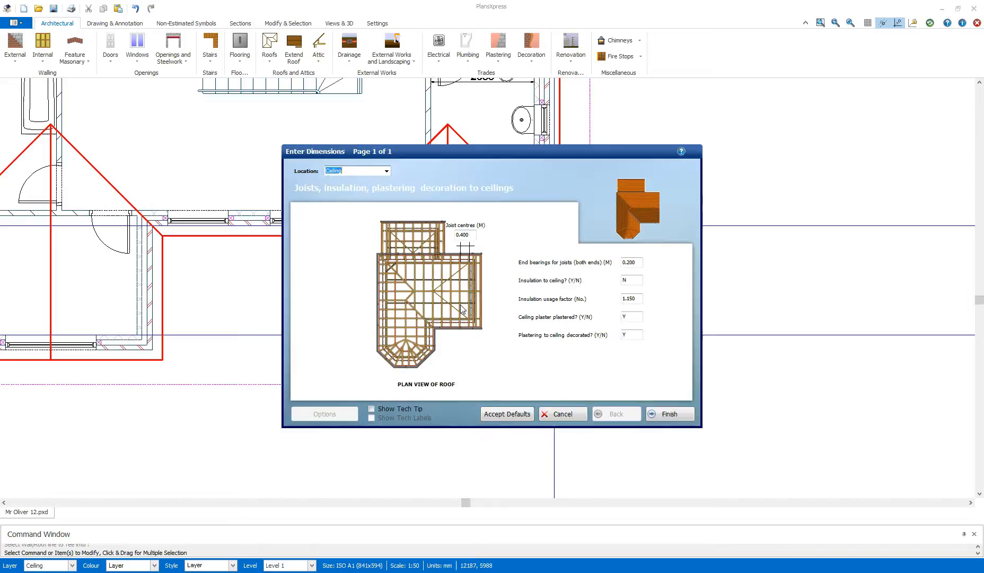
mouse_move(462, 300)
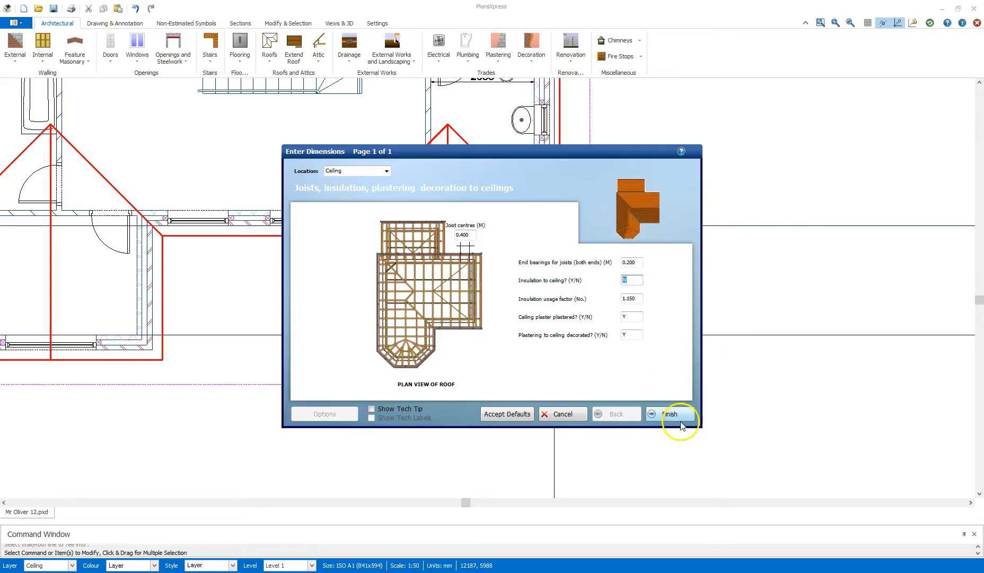
click(671, 414)
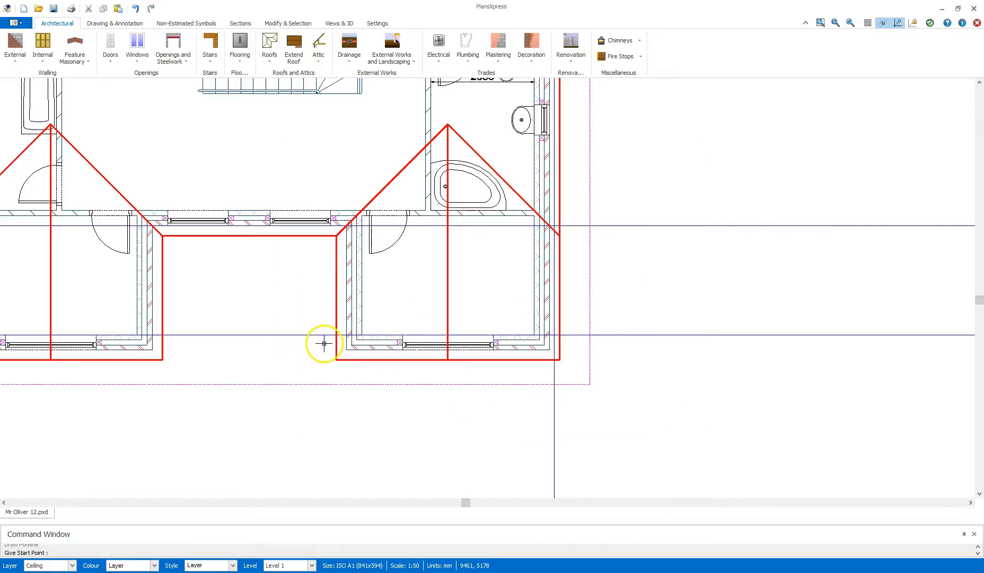
mouse_move(700, 266)
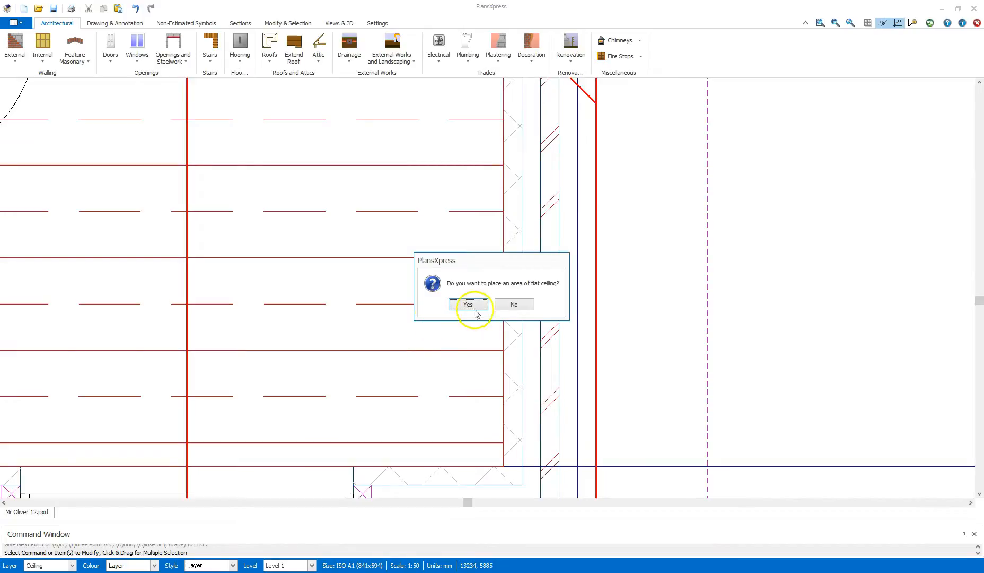
Answer the flat ceiling question and decline adding a vaulted ceiling area
click(467, 304)
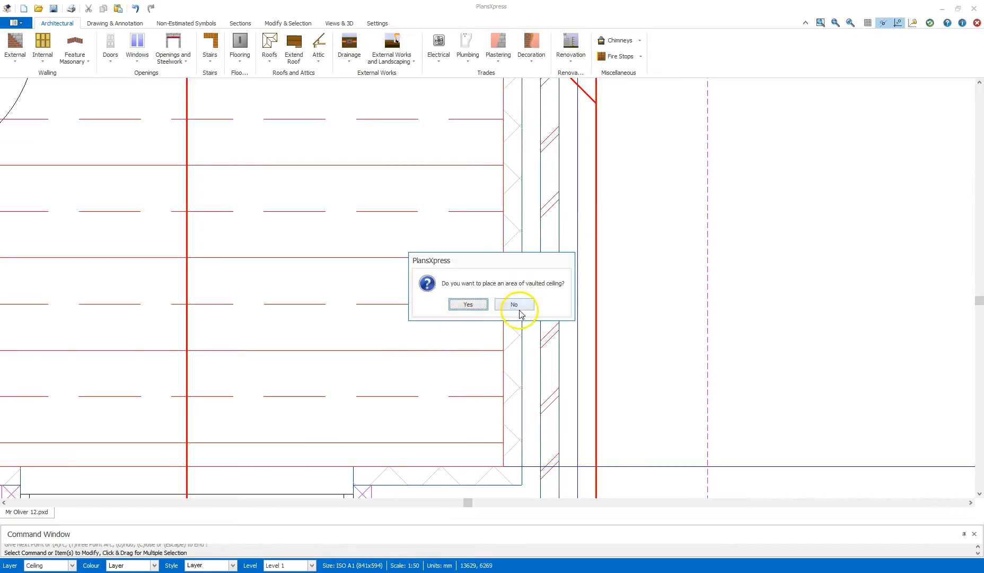
click(514, 303)
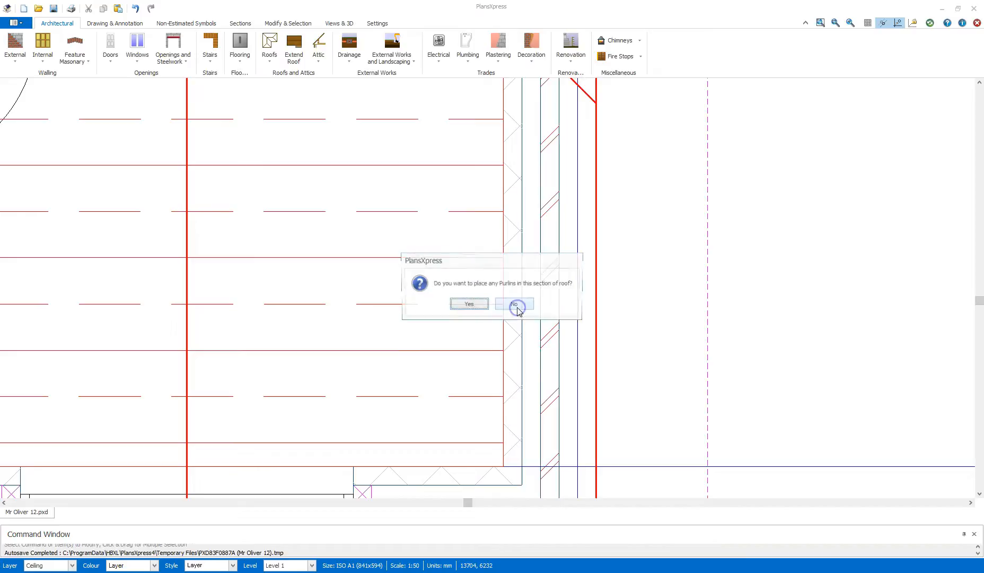
mouse_move(468, 304)
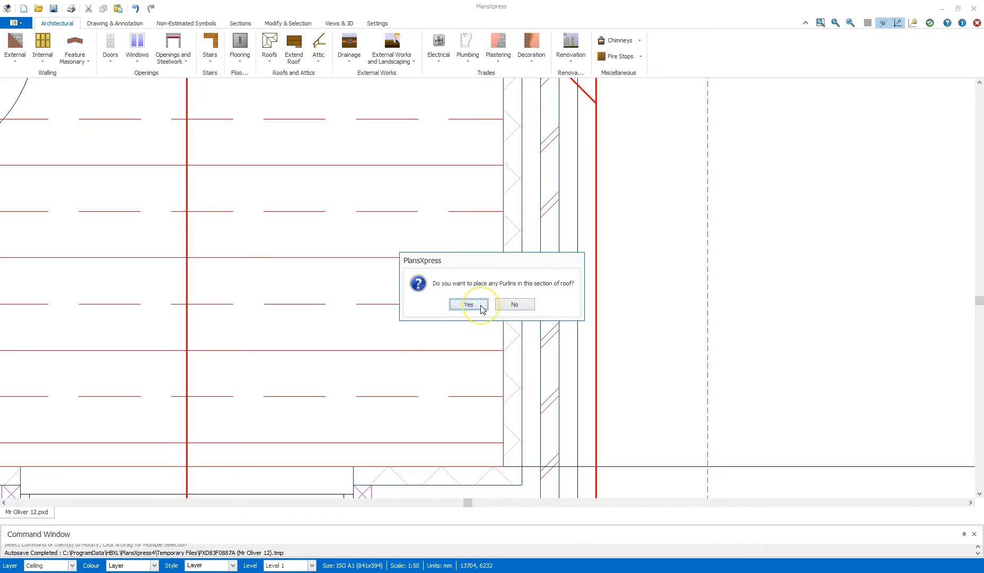
Place a first purlin ending at the right wall midpoint, then start a second purlin
click(468, 304)
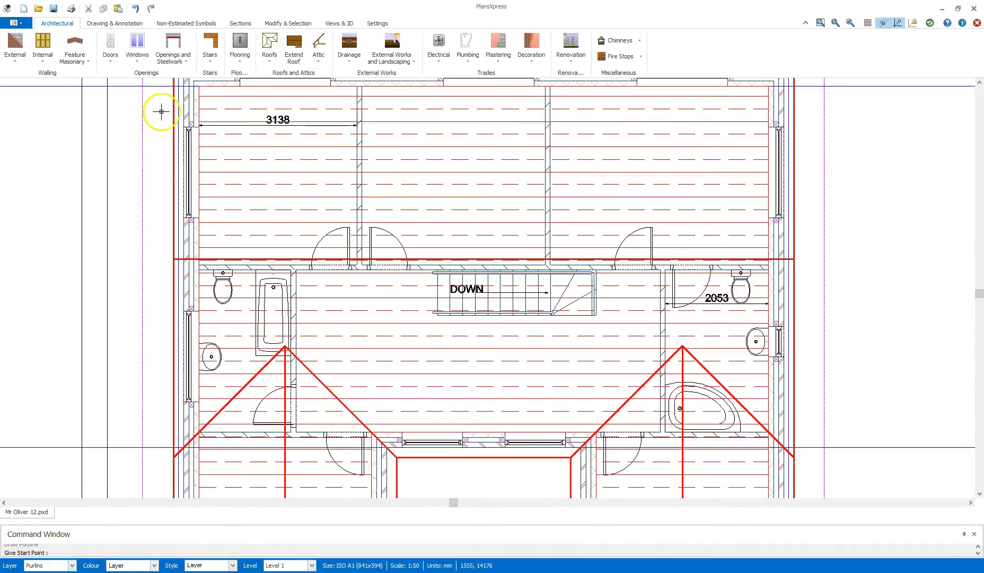
mouse_move(169, 150)
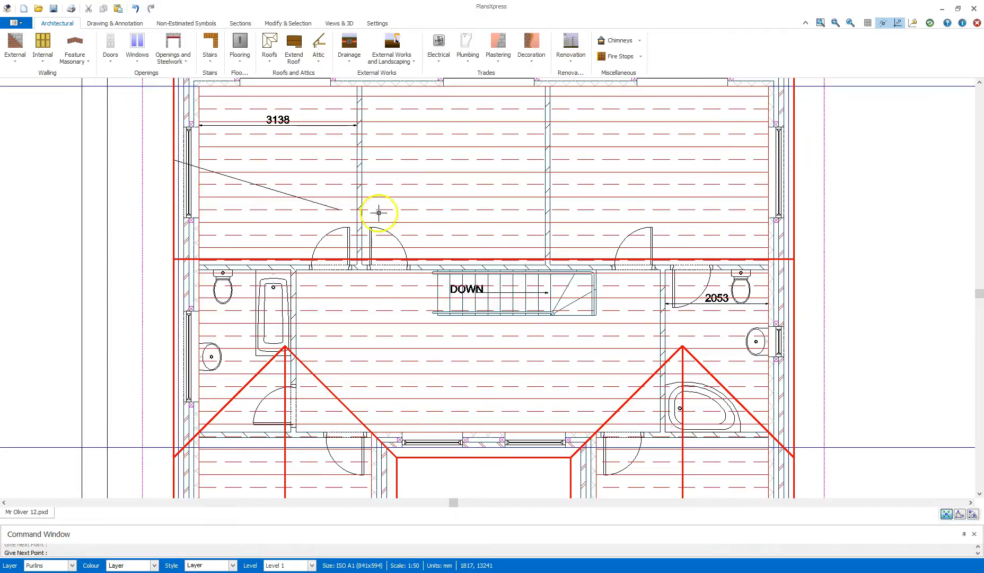
mouse_move(792, 156)
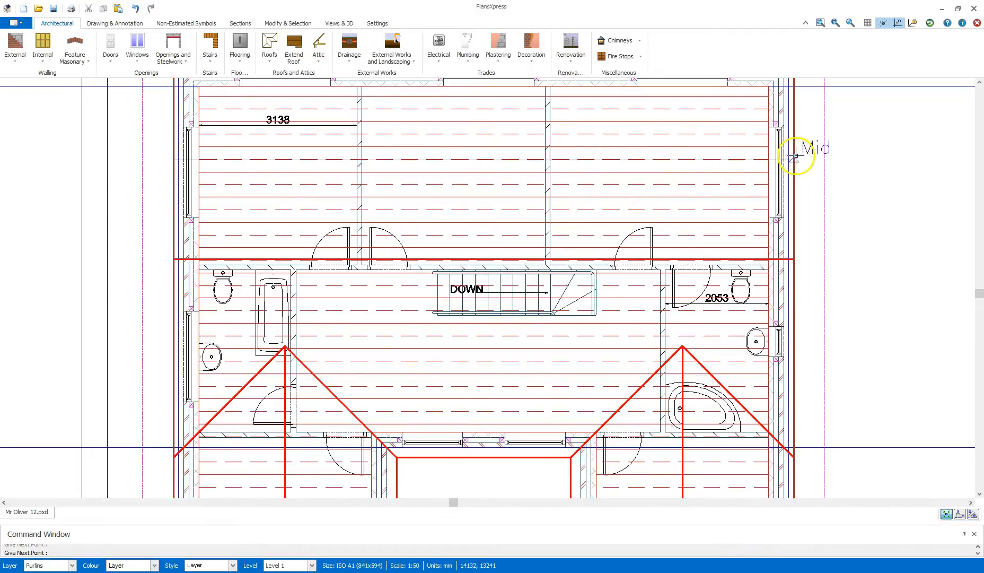
click(796, 157)
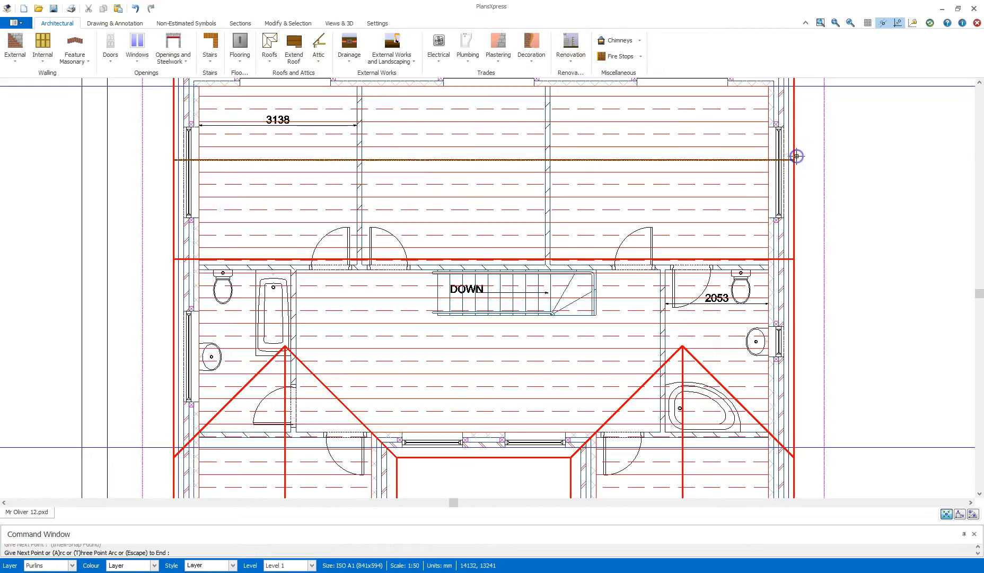
mouse_move(817, 190)
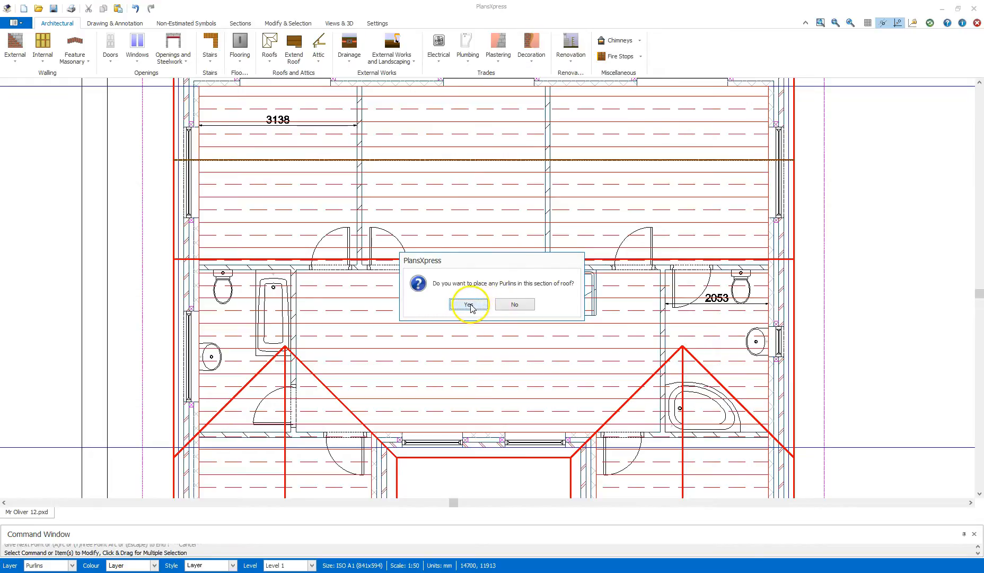
click(468, 304)
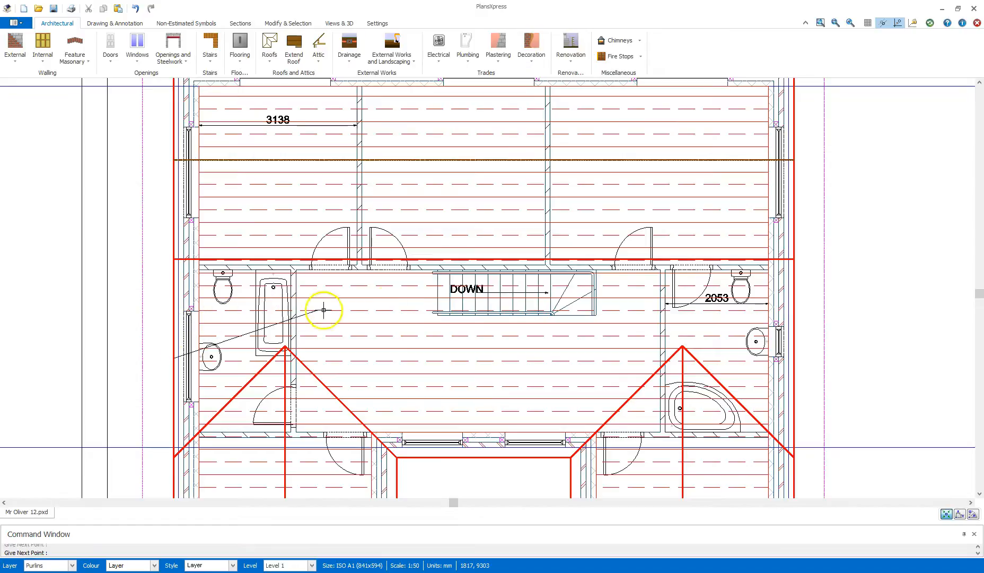
mouse_move(797, 359)
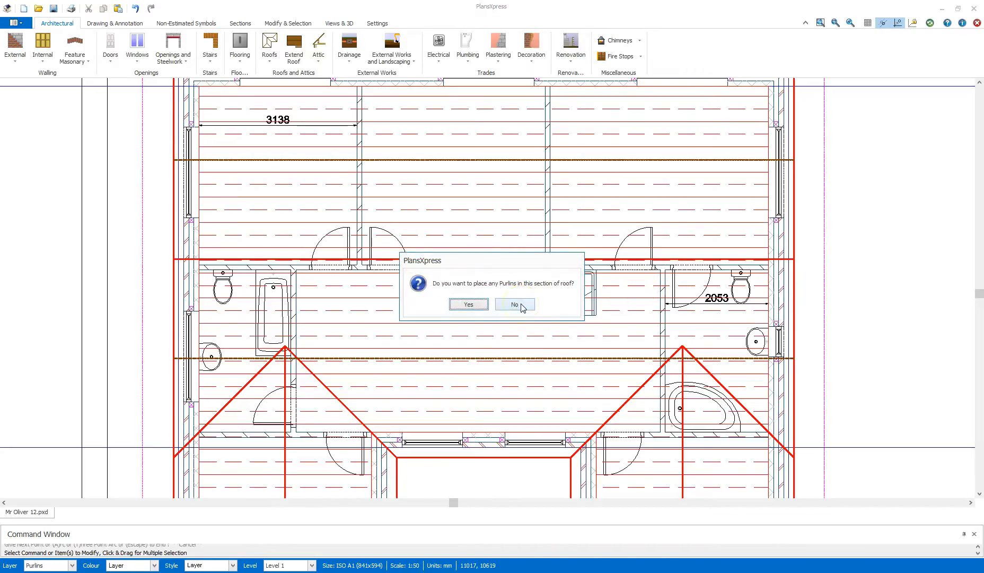
Stop adding purlins and place a binder across the roof with 100 mm end offsets
click(514, 303)
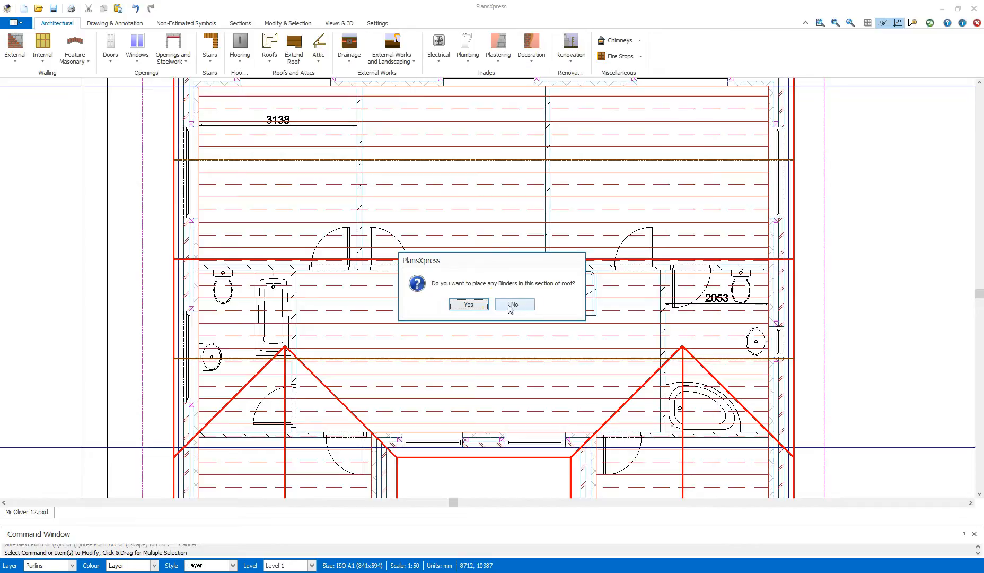
mouse_move(468, 304)
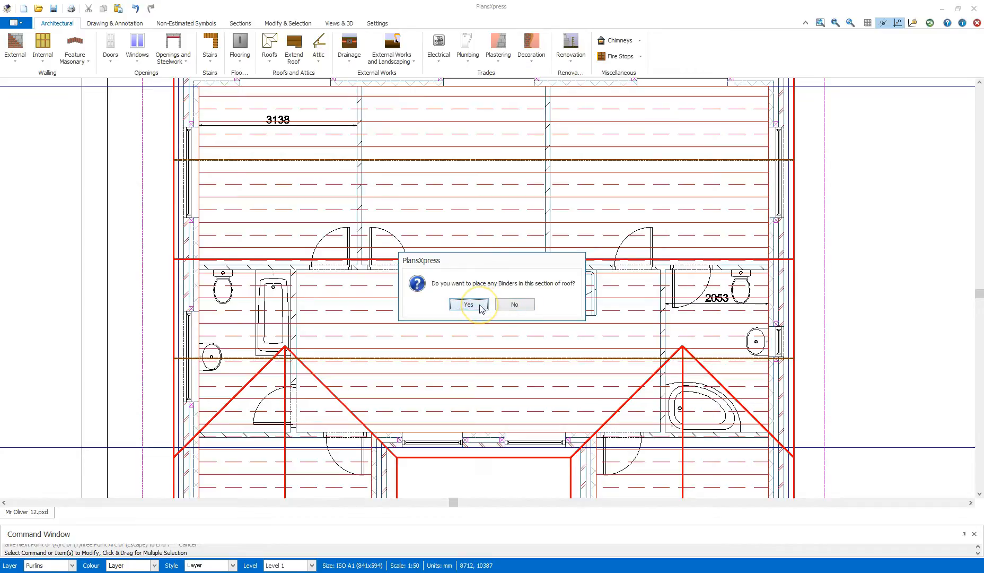
click(468, 304)
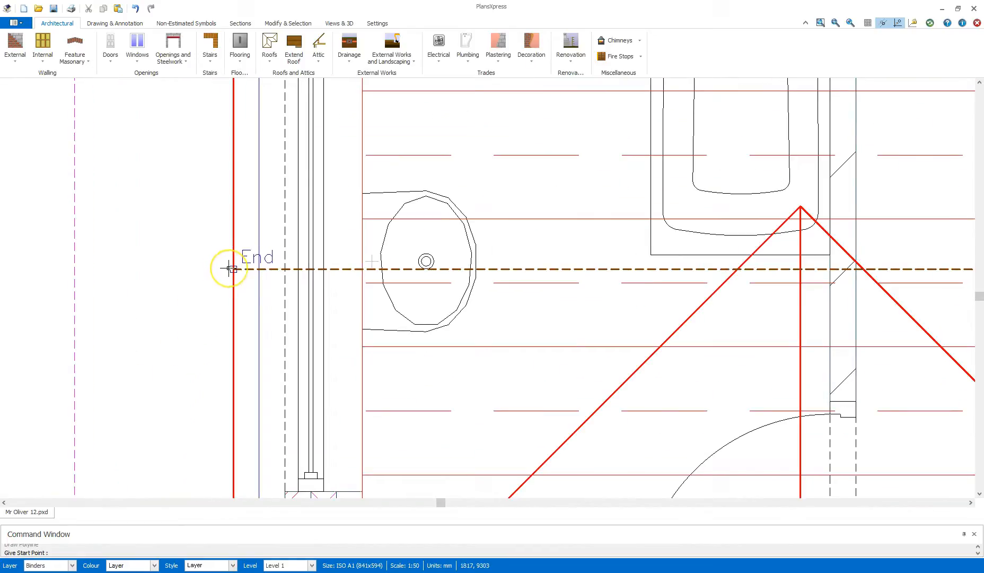
mouse_move(229, 268)
text(100)
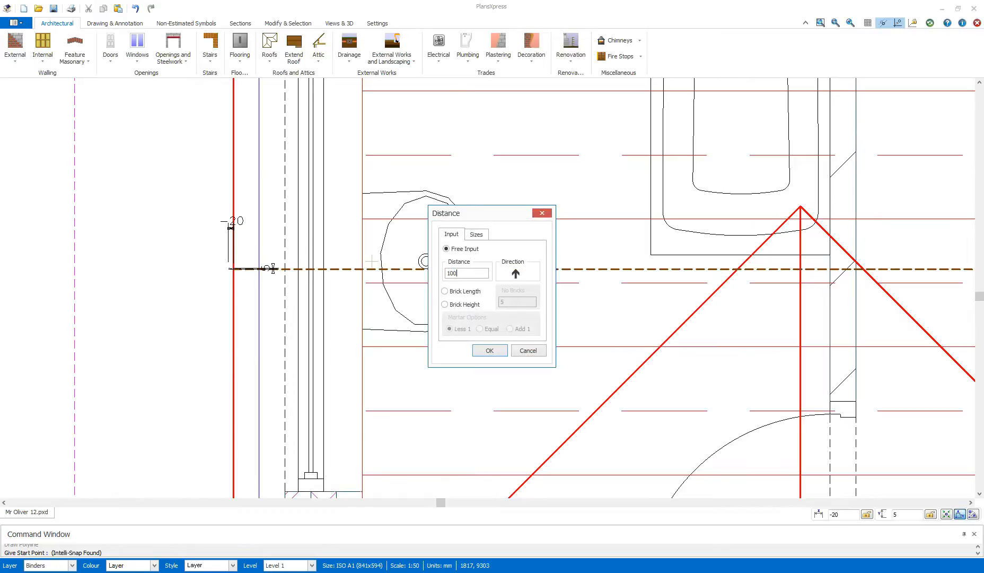
click(489, 350)
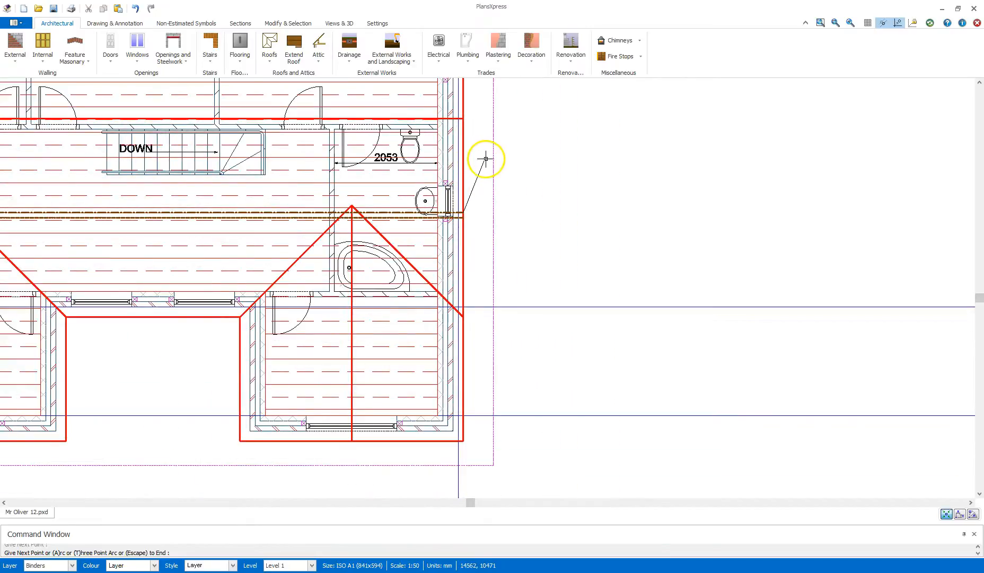
click(484, 159)
text(1)
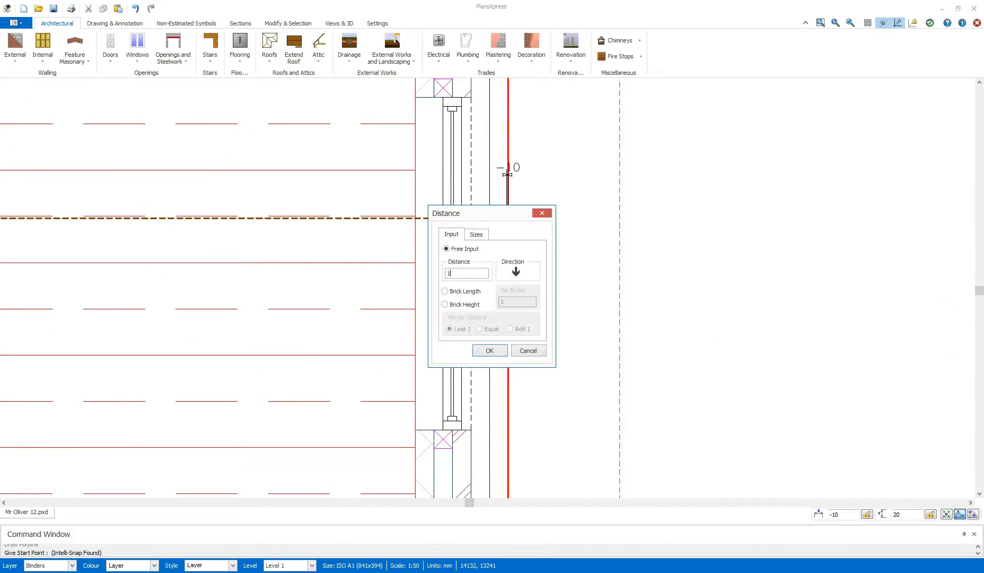
text(00)
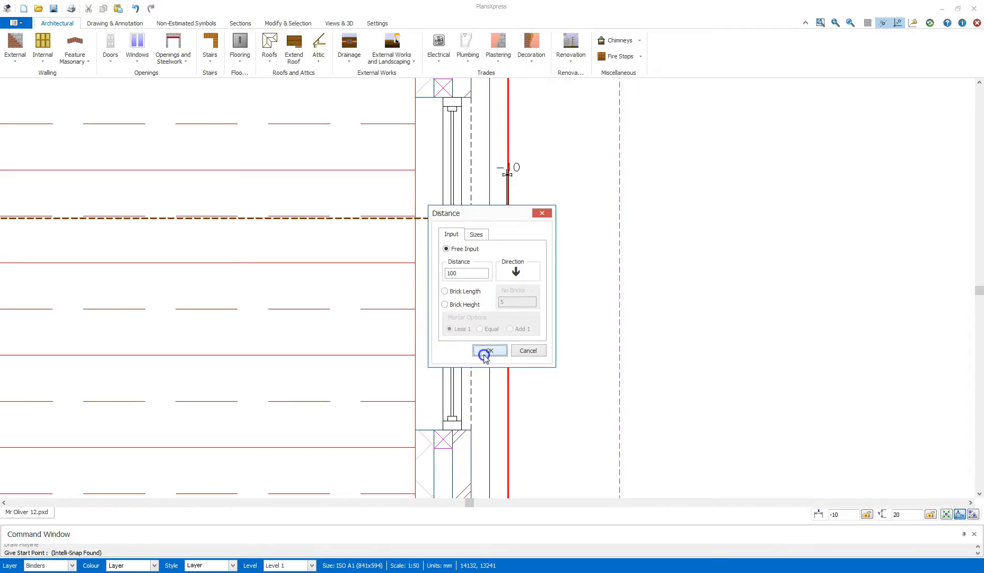
click(490, 351)
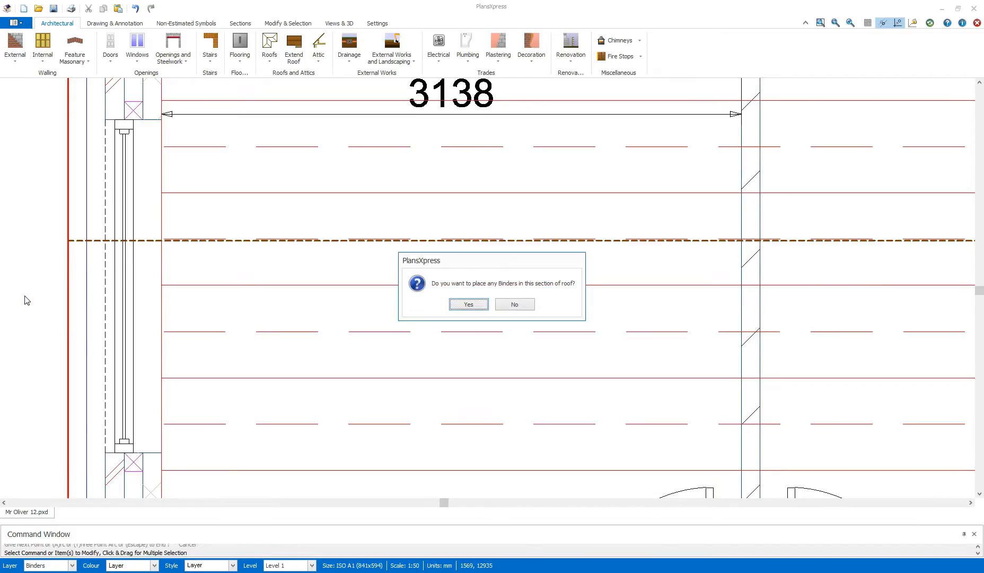
mouse_move(435, 276)
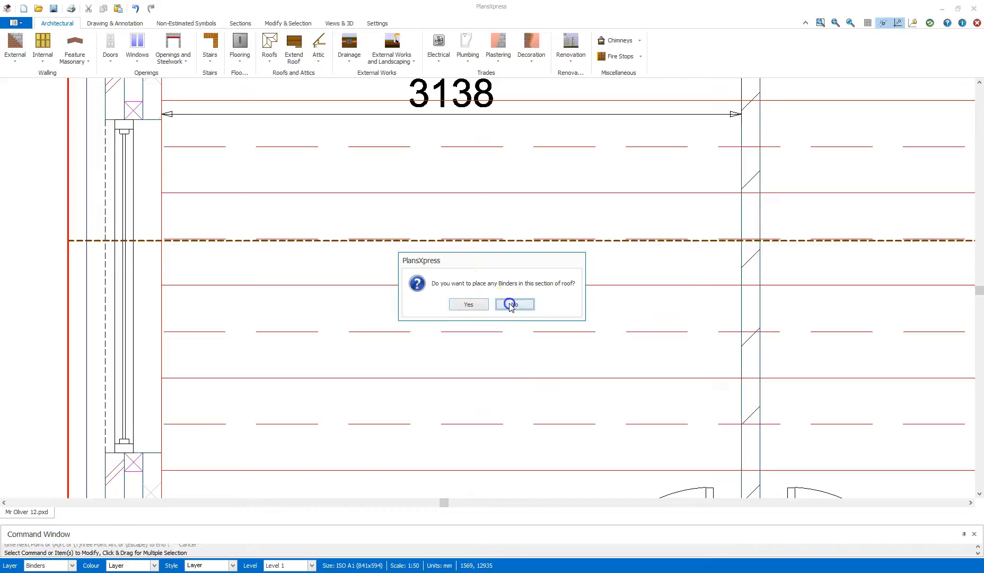
Decline more binders, choose rainwater pipes, and accept the gutter stop ends and downpipe details
click(514, 304)
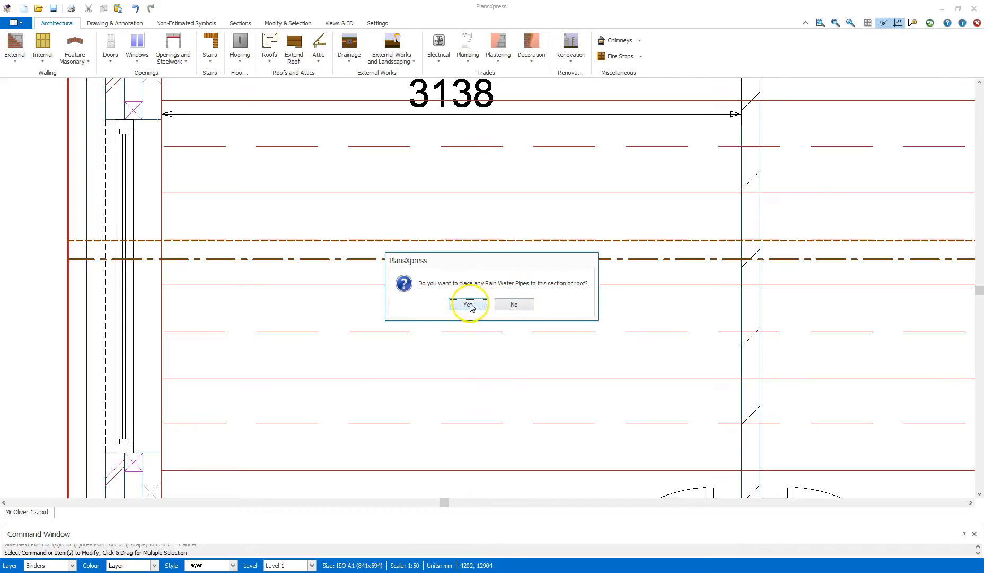
click(467, 305)
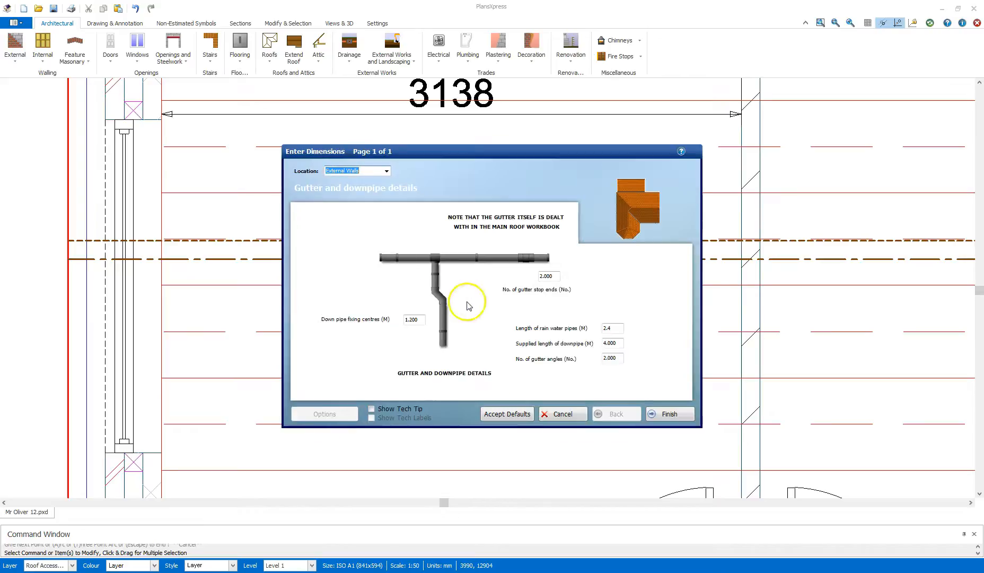
mouse_move(527, 309)
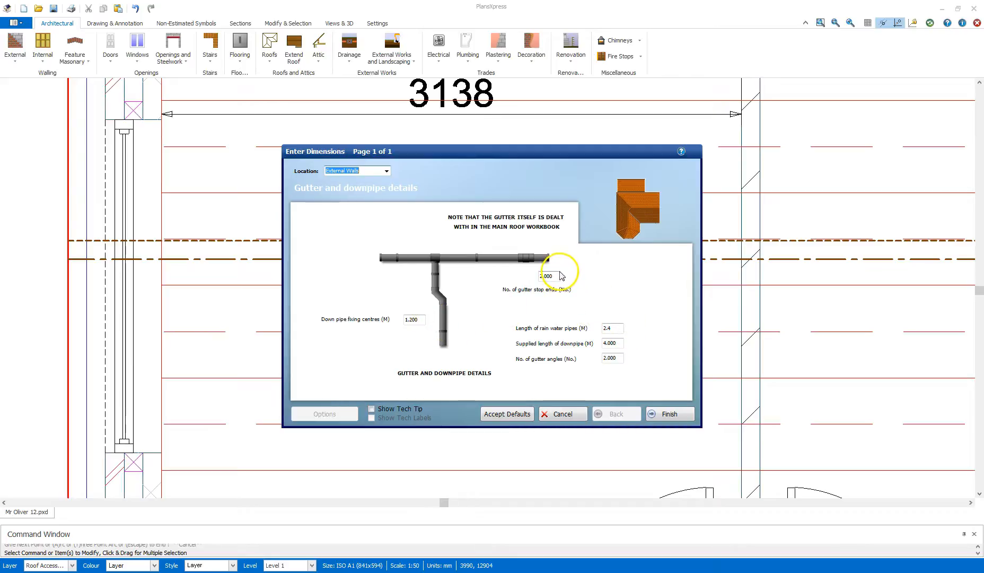
click(548, 276)
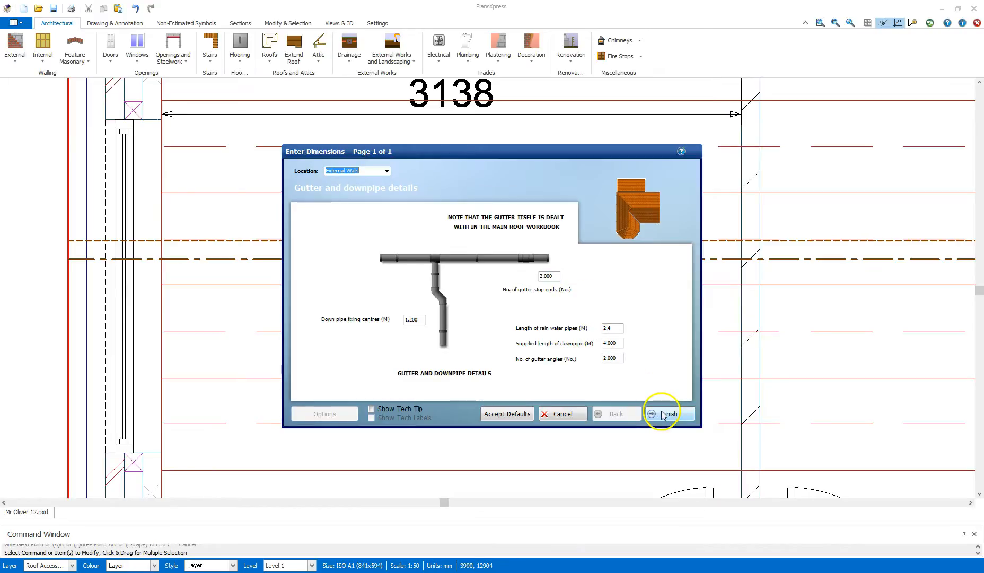
click(669, 413)
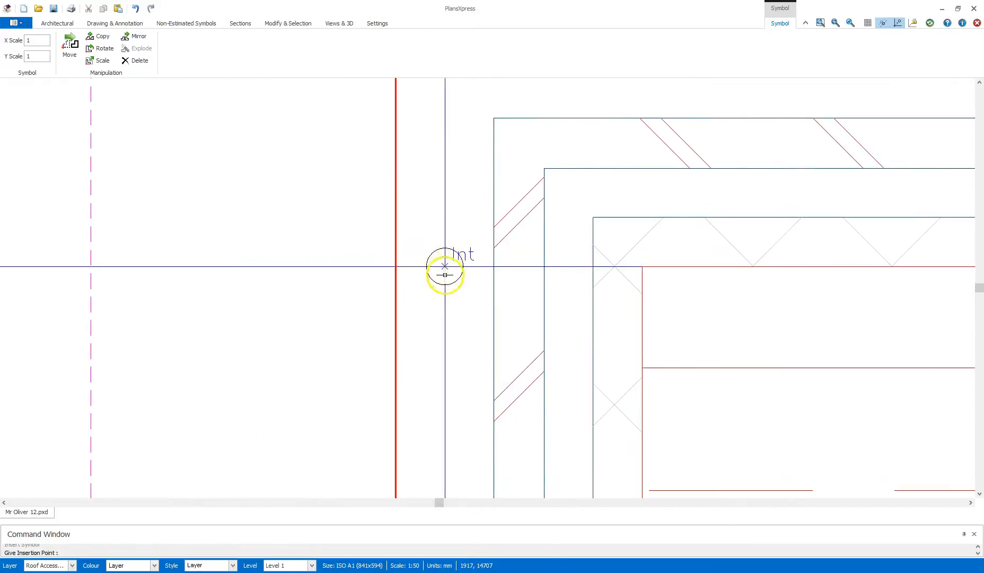
mouse_move(444, 266)
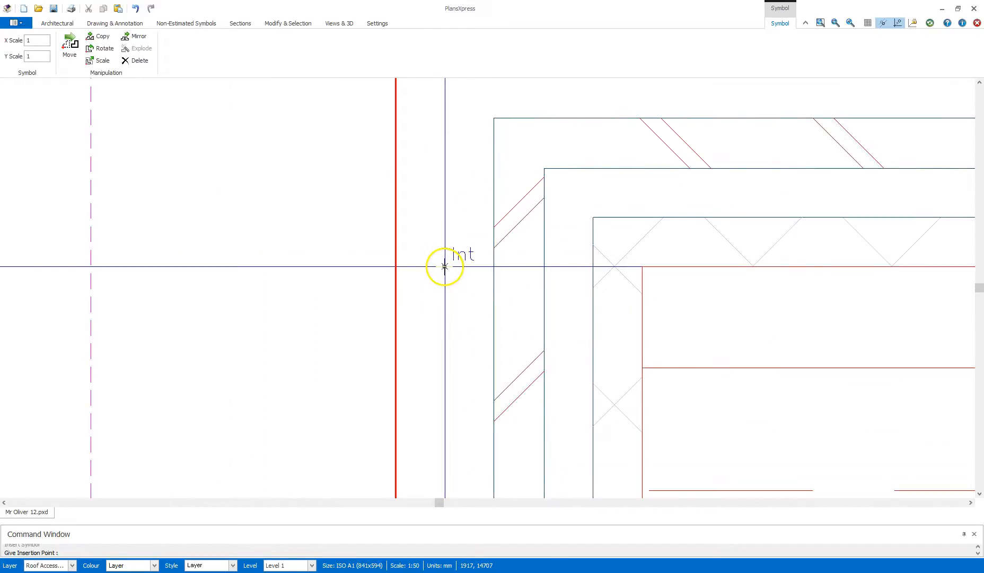
mouse_move(444, 268)
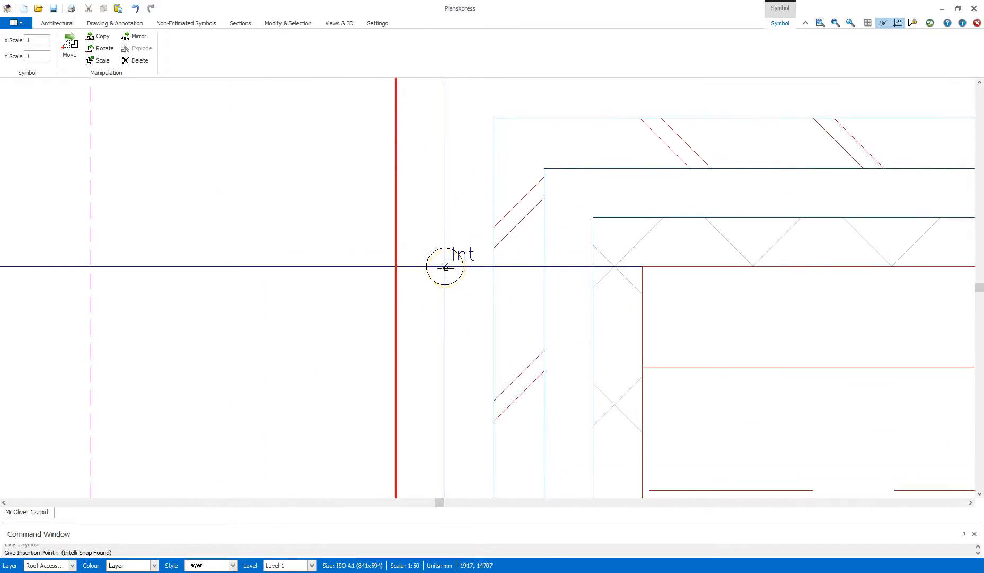
mouse_move(444, 301)
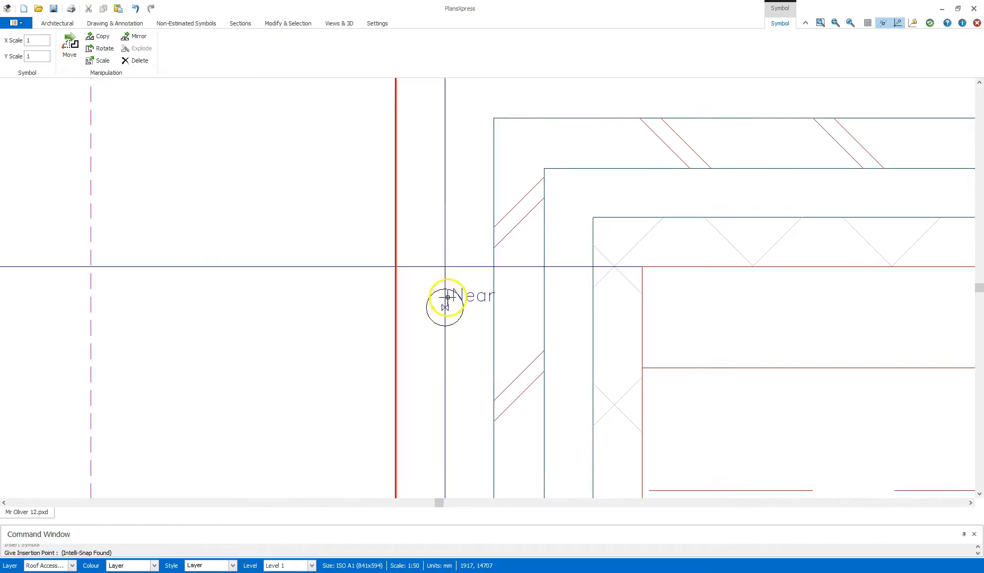
Place downpipes at the wall corner and next roof corner, accepting the next section's gutter details
click(445, 296)
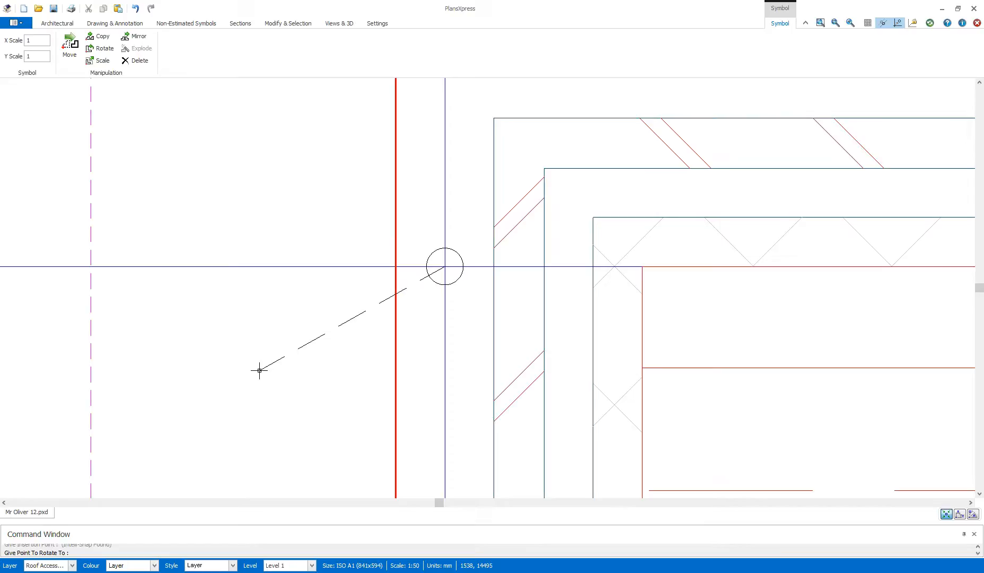
mouse_move(283, 220)
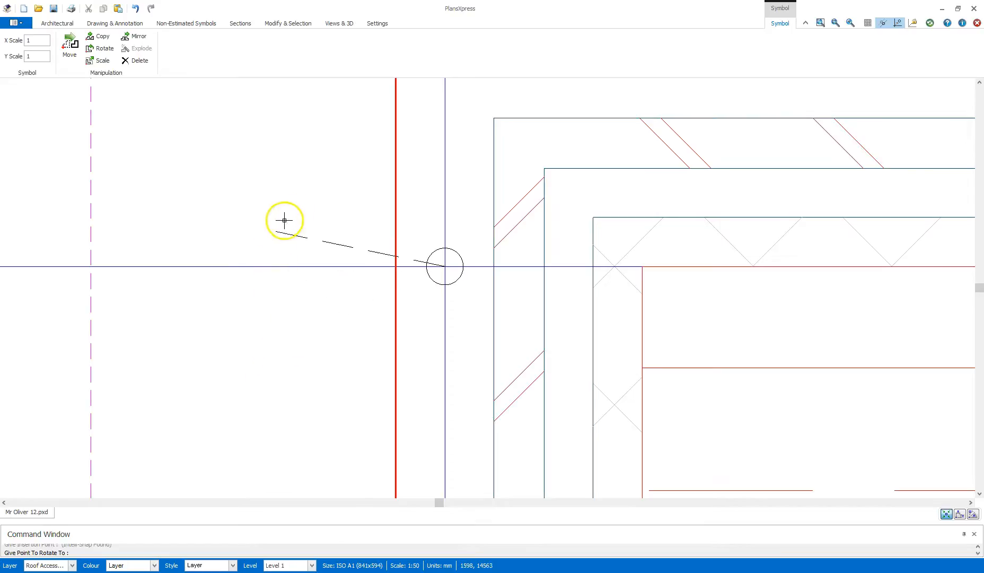
mouse_move(234, 261)
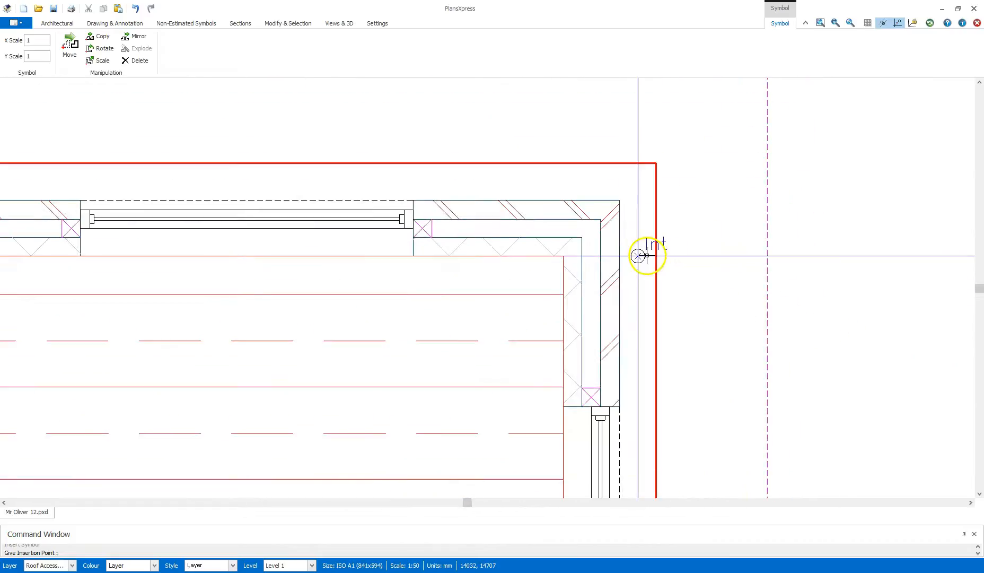
click(643, 255)
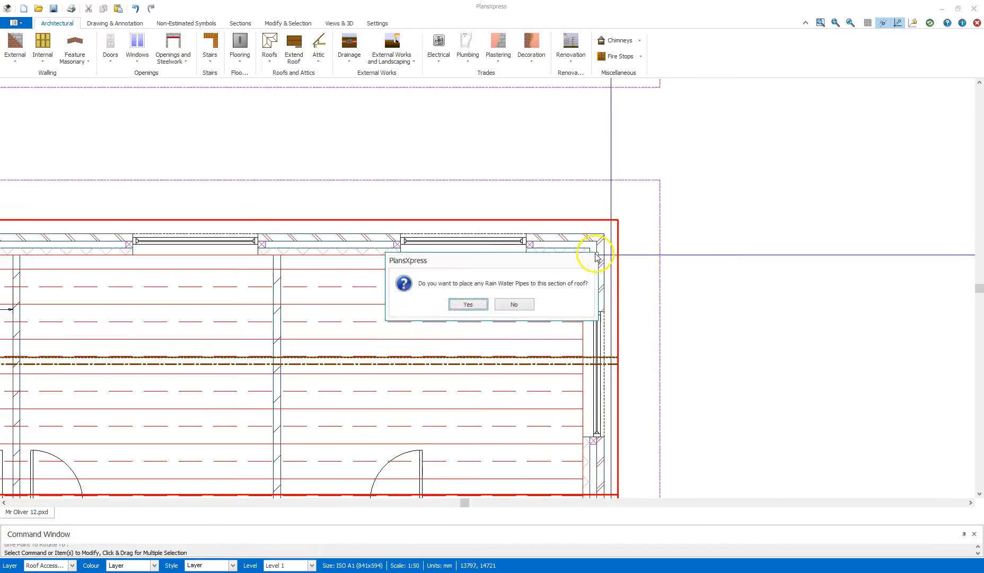
click(468, 304)
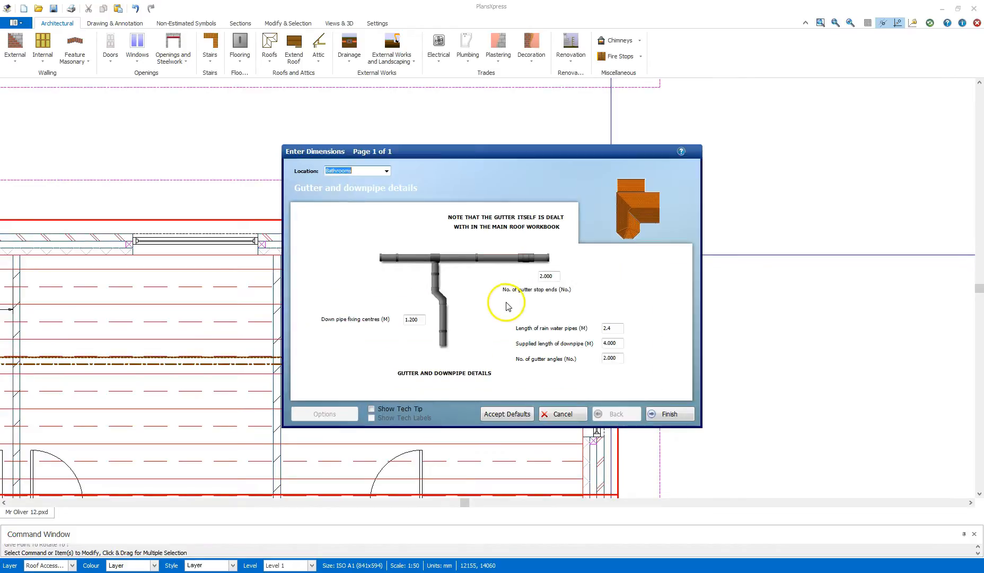
click(669, 413)
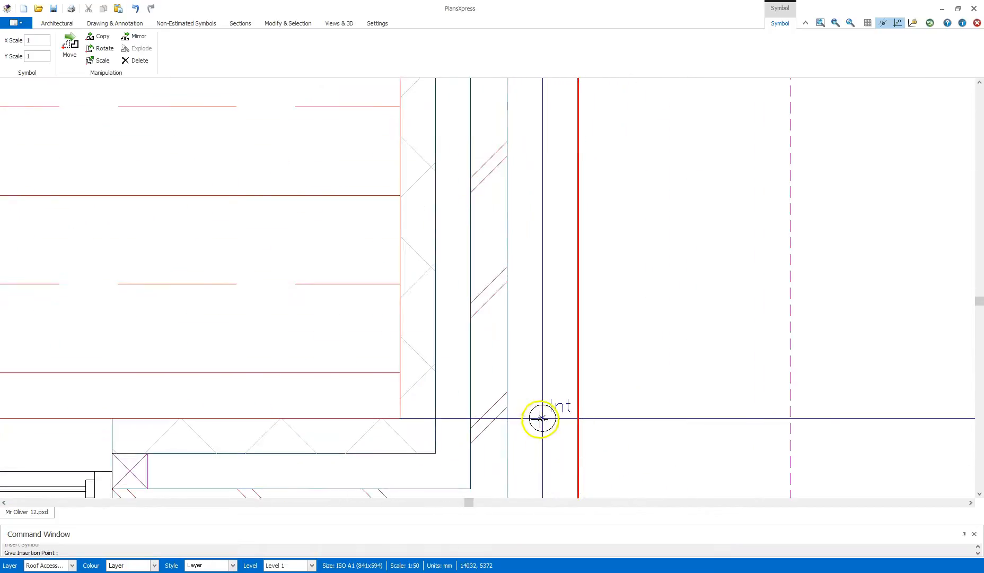
Place a downpipe at the lower right corner and confirm rainwater pipes for the next section
click(540, 419)
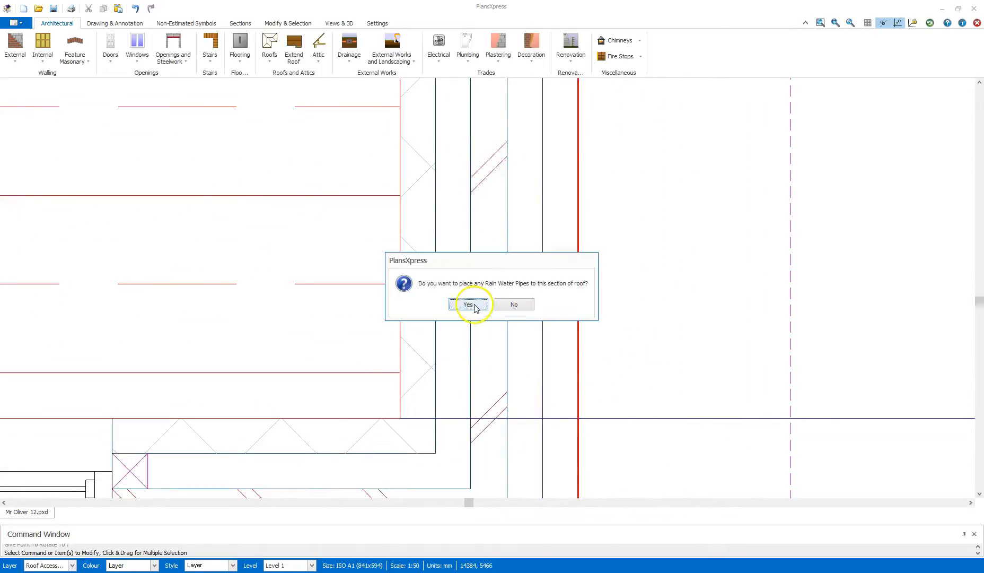
click(468, 303)
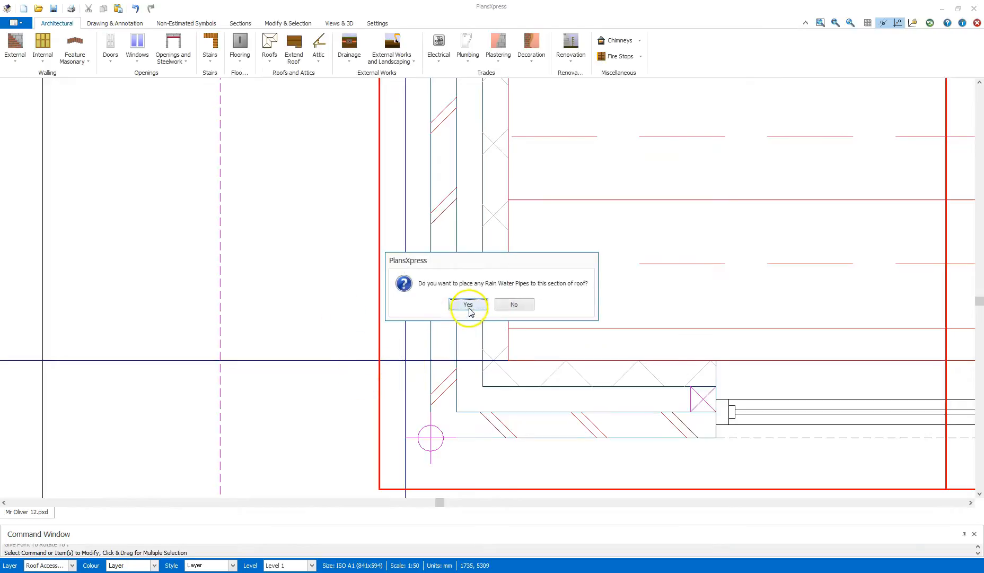
click(467, 303)
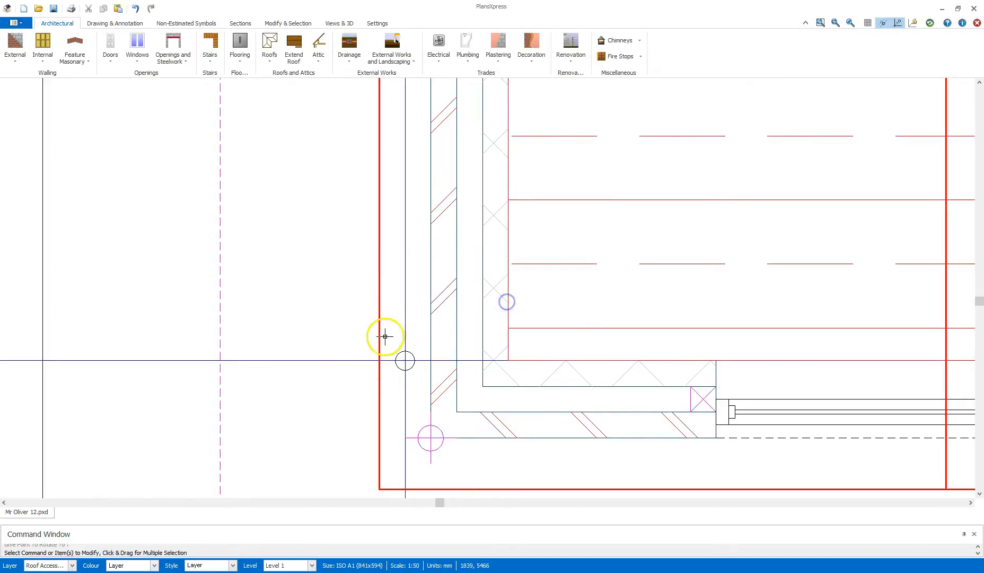
mouse_move(346, 280)
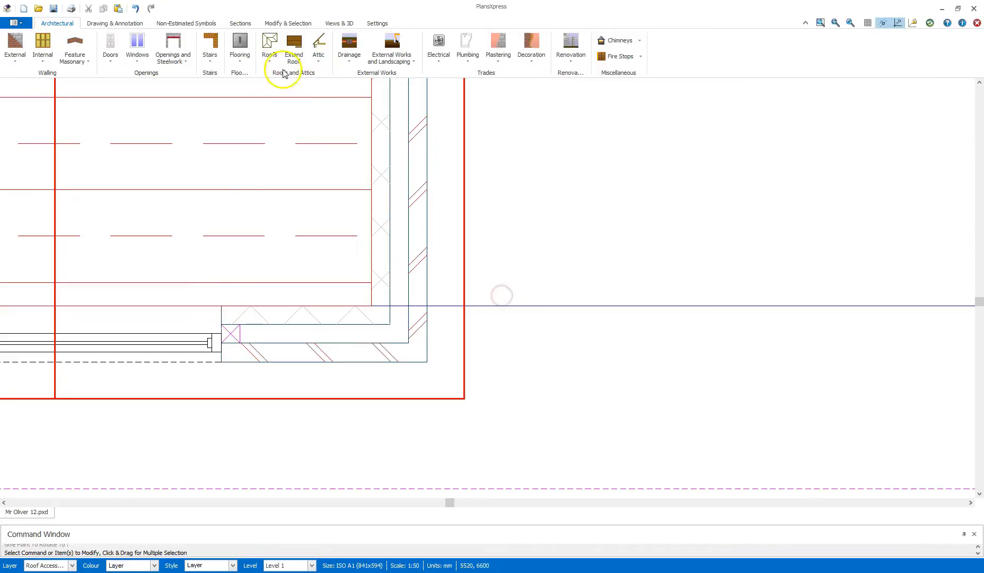
mouse_move(515, 342)
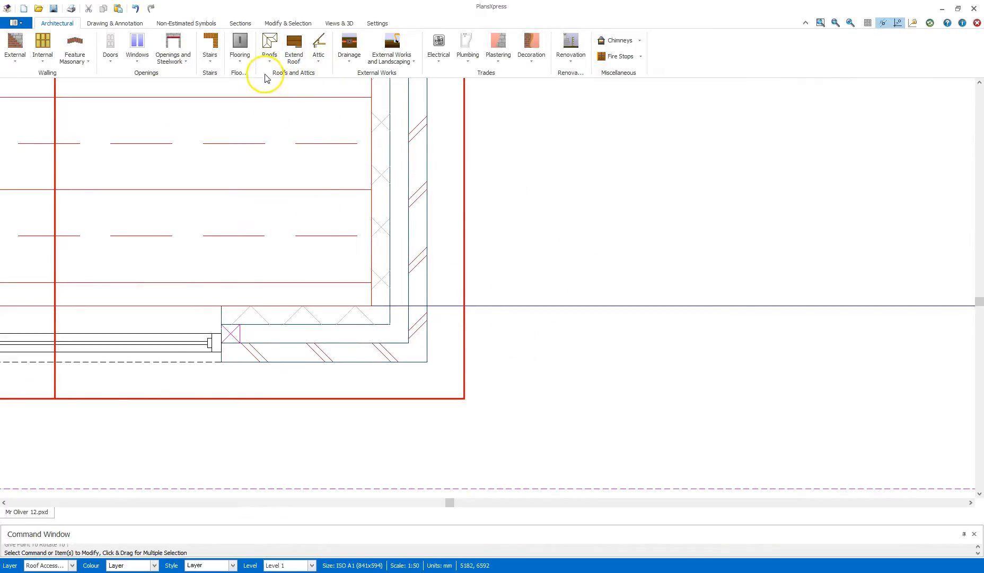
Pick Length of Downpipe from the sloping roof rainwater pipe accessories
click(270, 48)
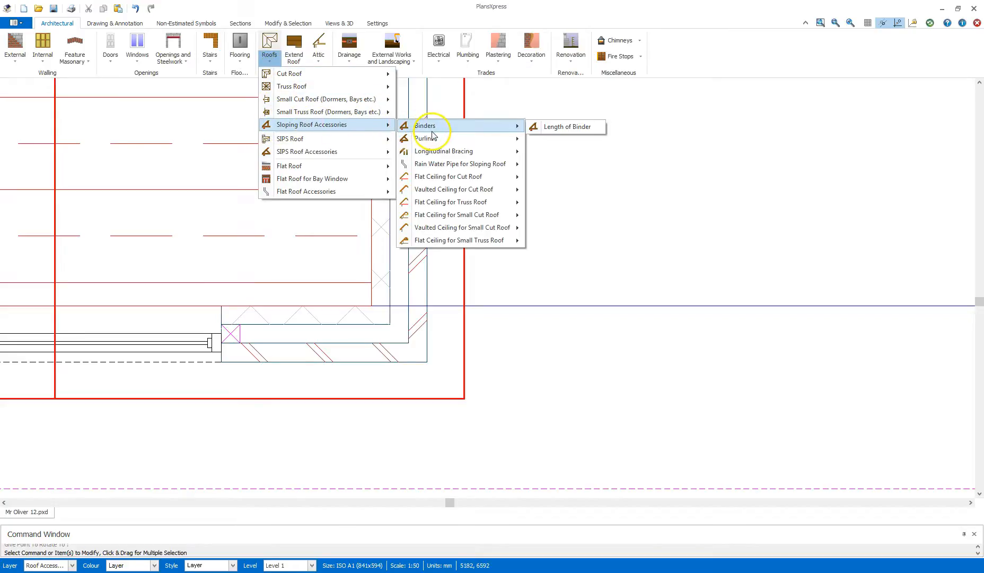
mouse_move(447, 139)
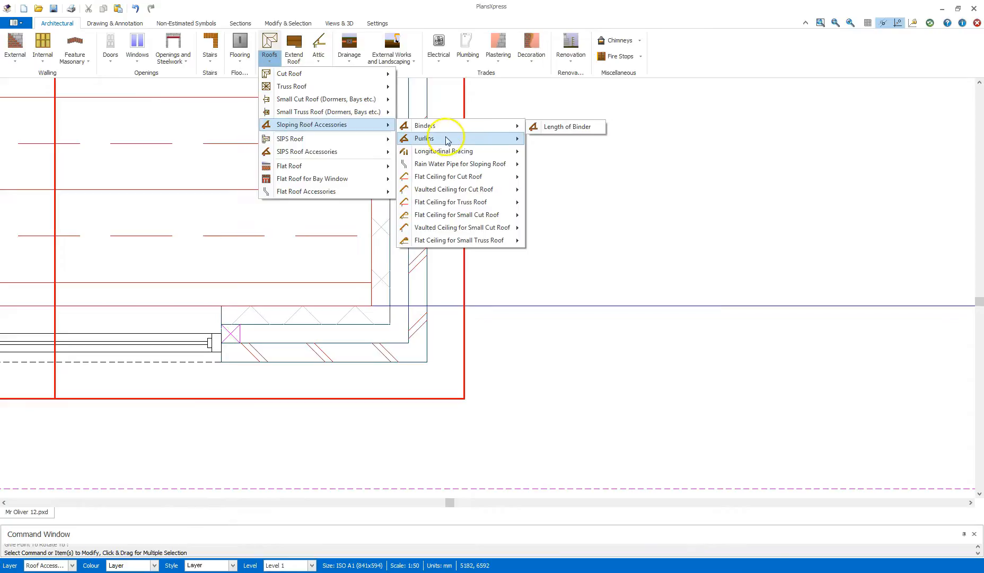
mouse_move(445, 164)
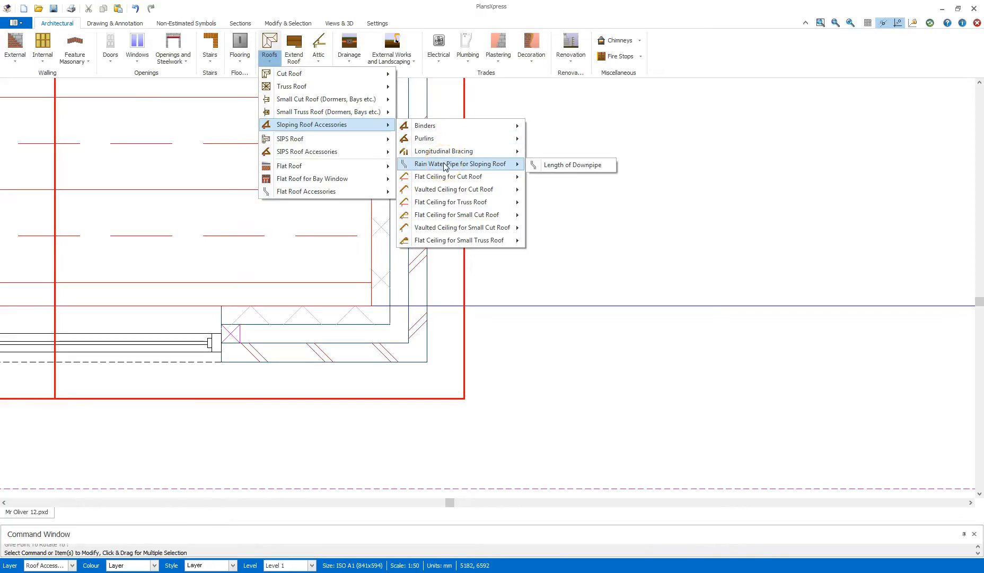
mouse_move(470, 165)
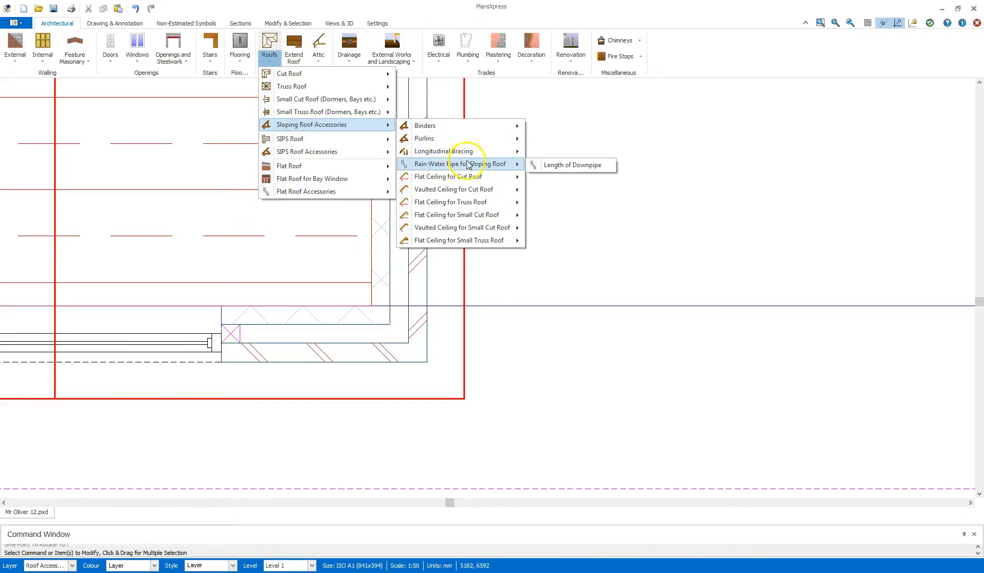
click(564, 164)
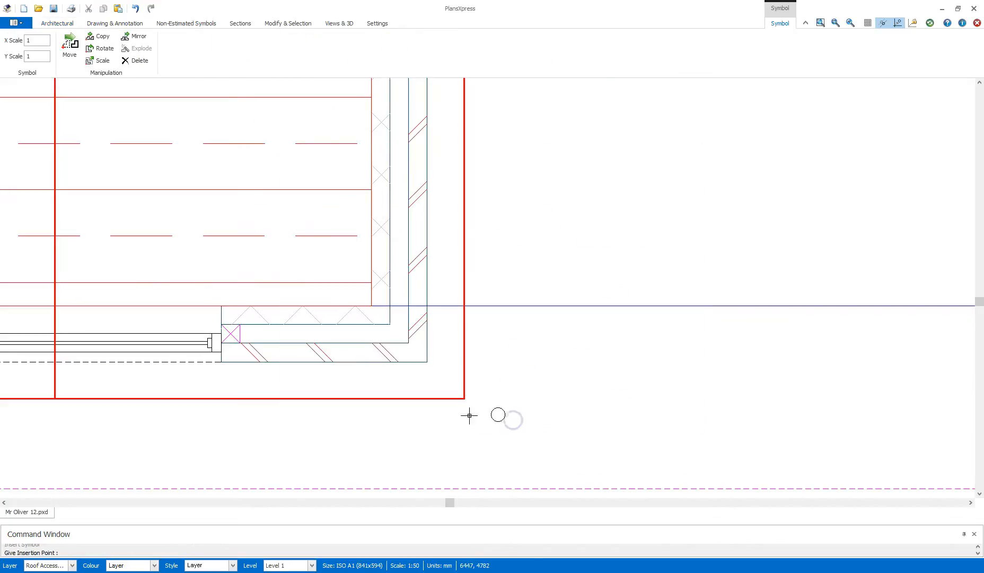
mouse_move(443, 306)
text(100)
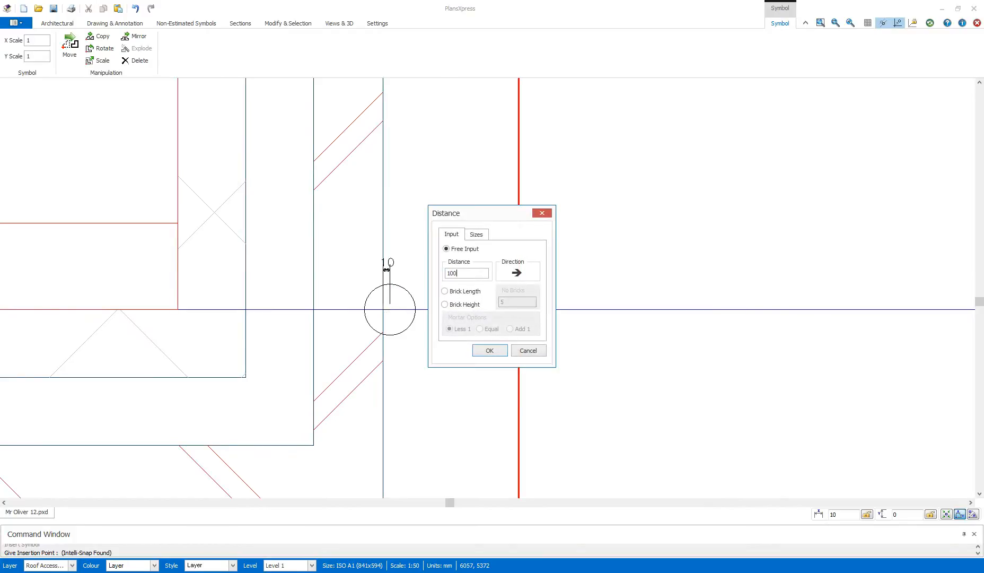
Position the extra downpipe at the wall corner using a 100 offset distance
click(489, 349)
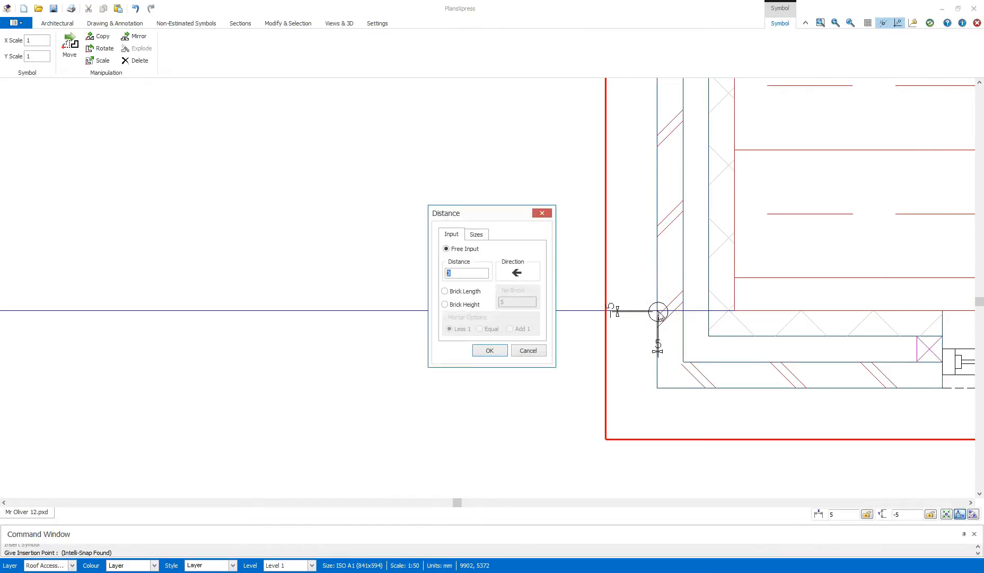
text(100)
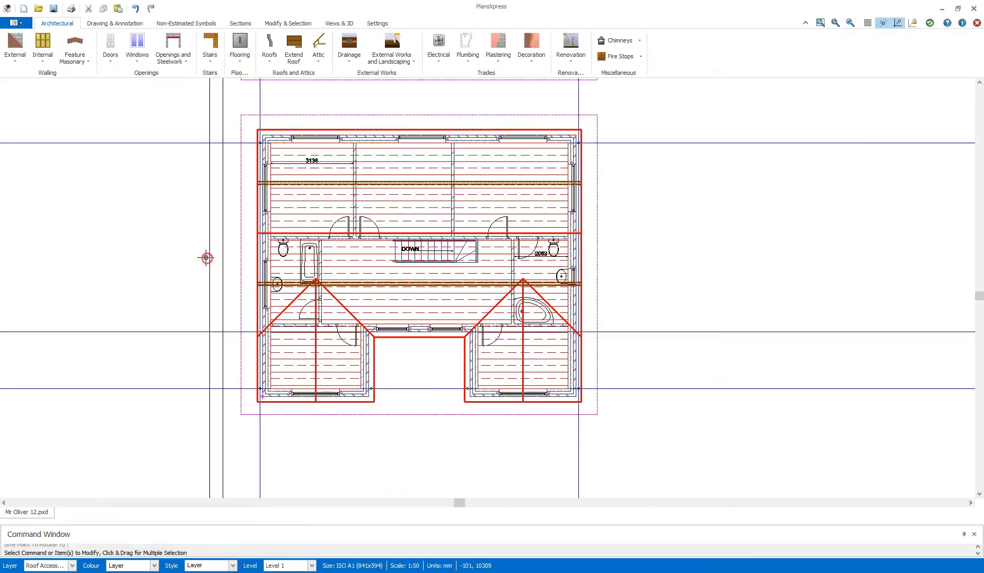
Save the drawing as a new file named Mr Oliver 13.pxd
click(13, 23)
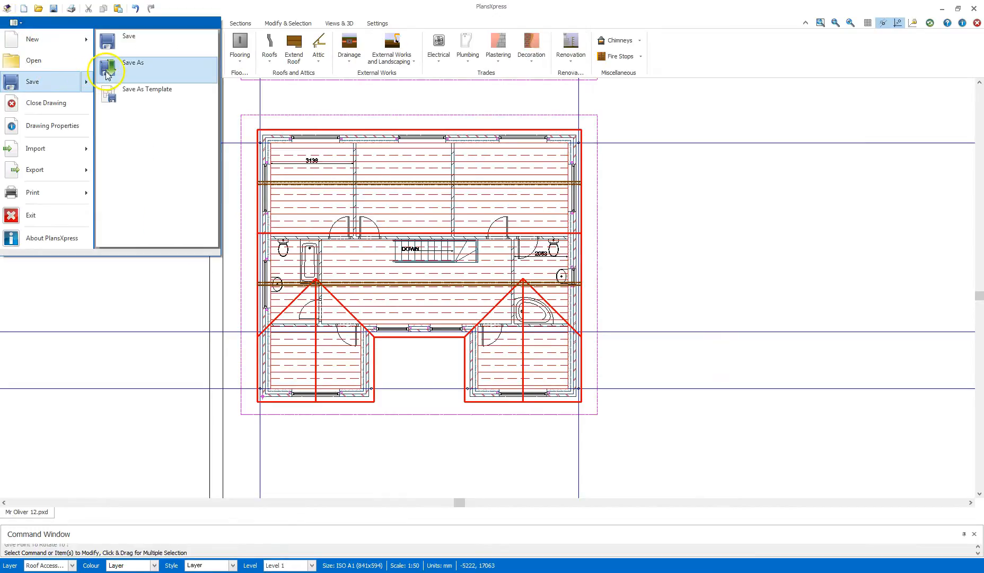
click(133, 62)
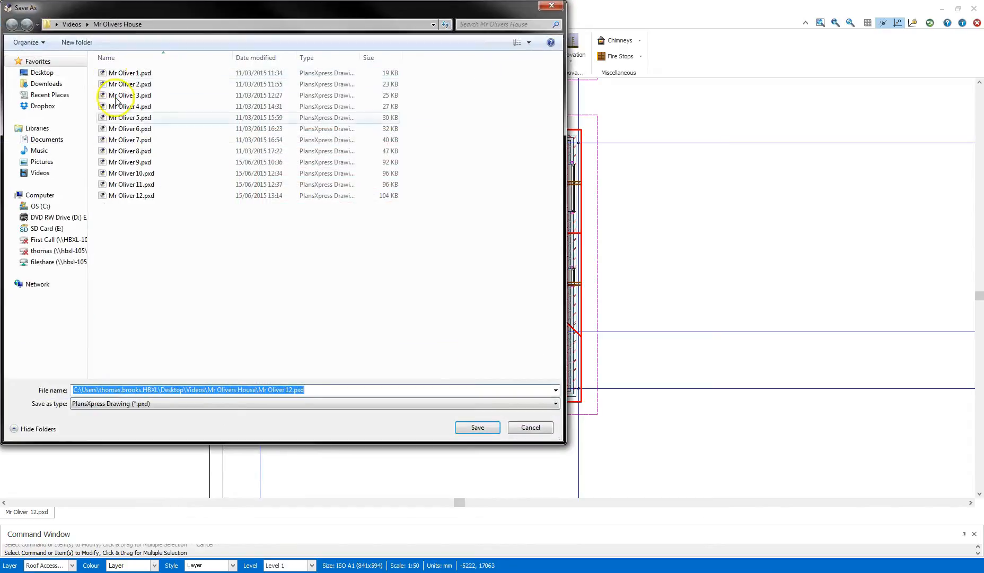
click(292, 389)
text(3)
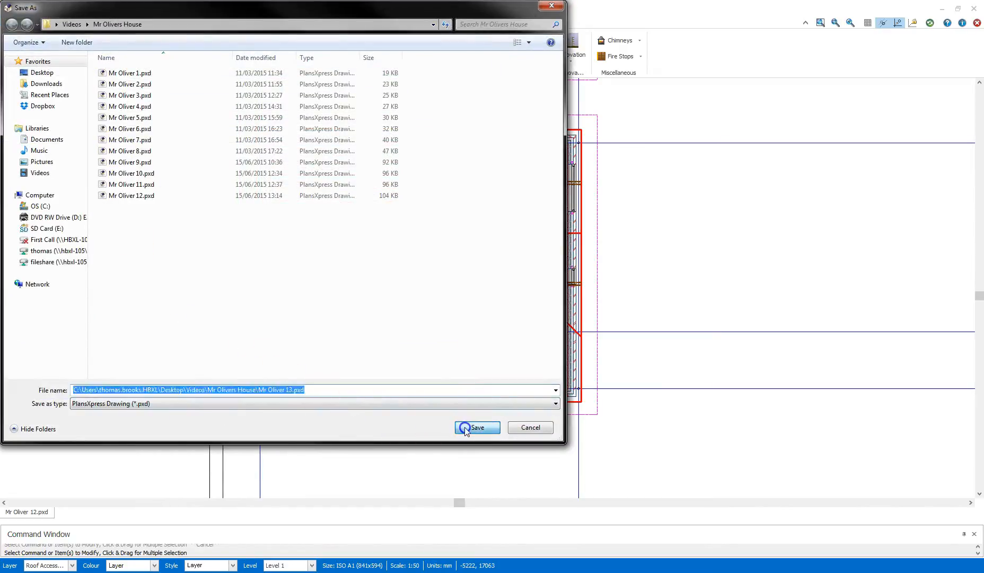
click(477, 427)
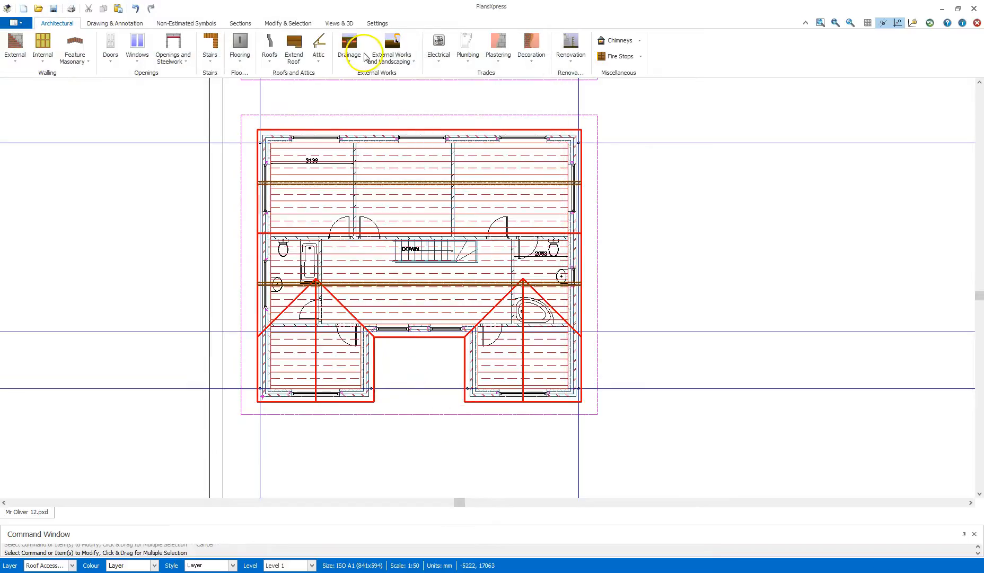
click(338, 23)
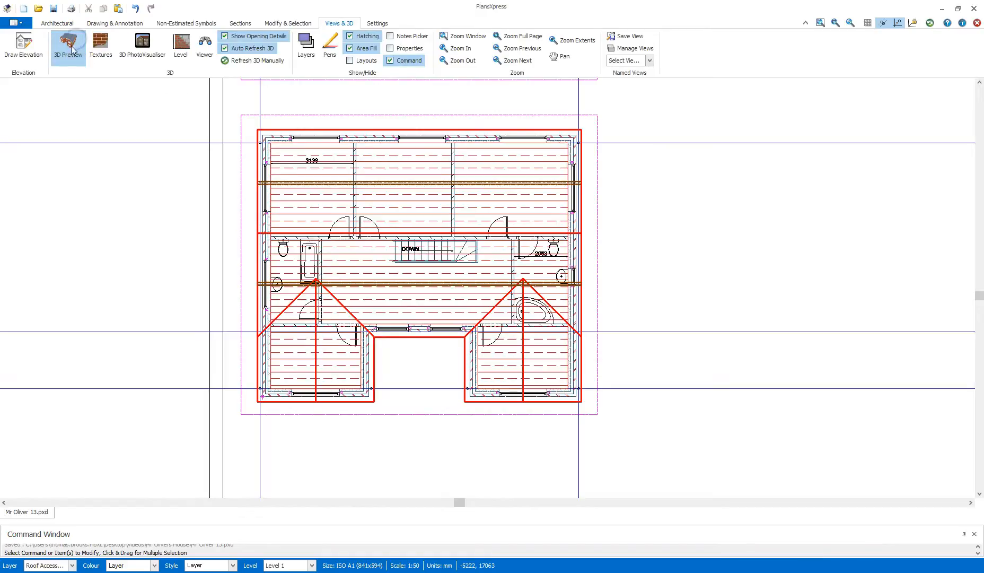
click(68, 45)
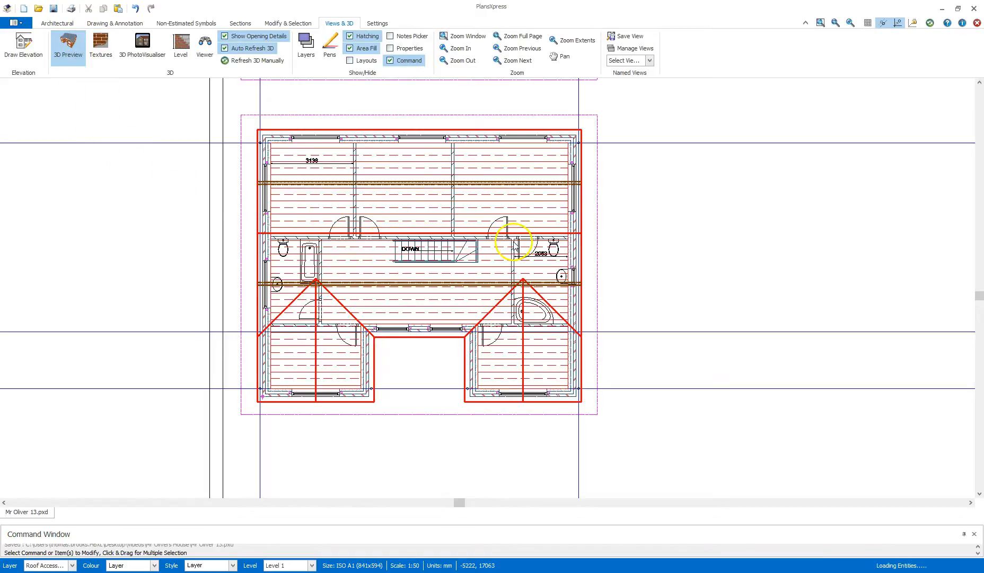
mouse_move(635, 233)
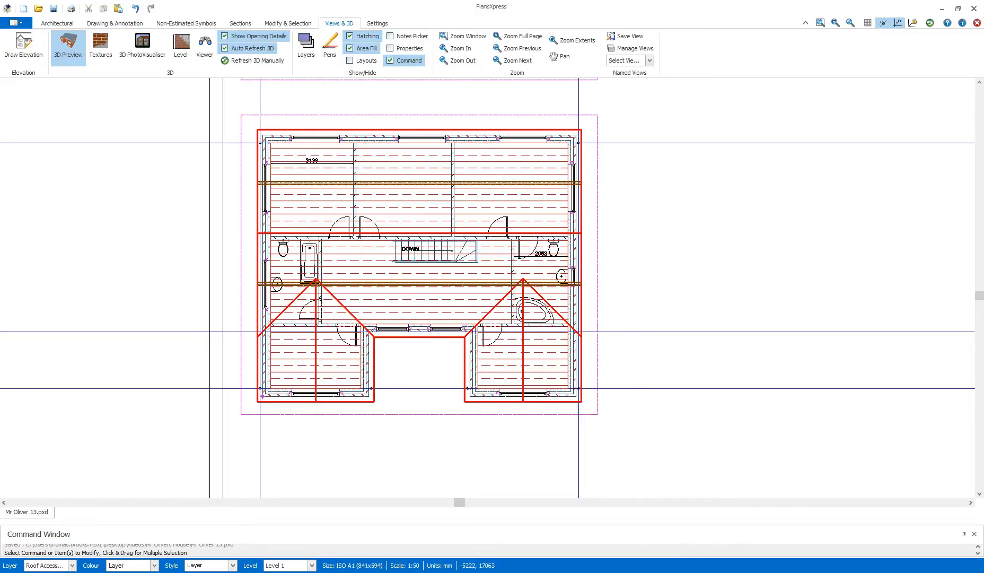
click(68, 42)
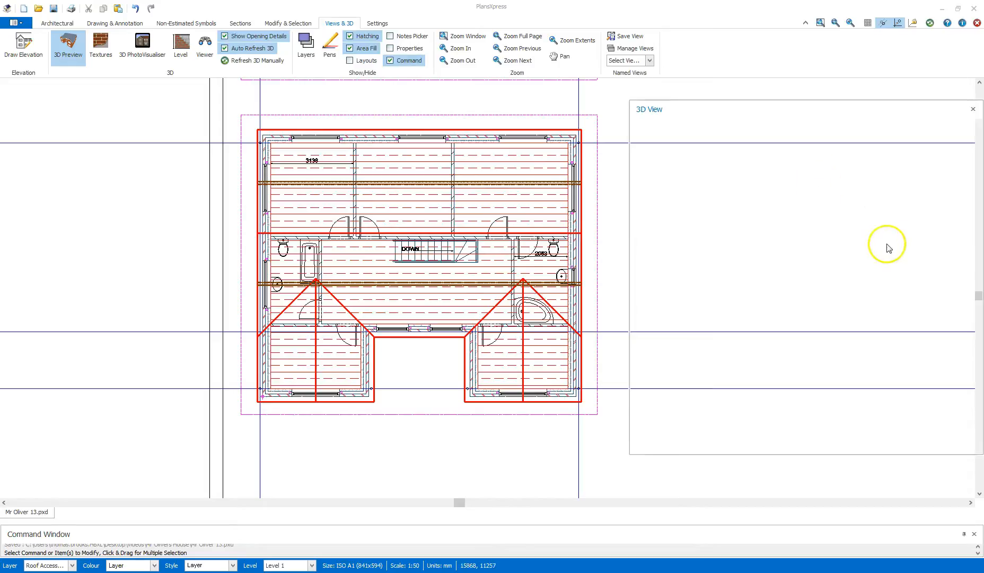
click(68, 45)
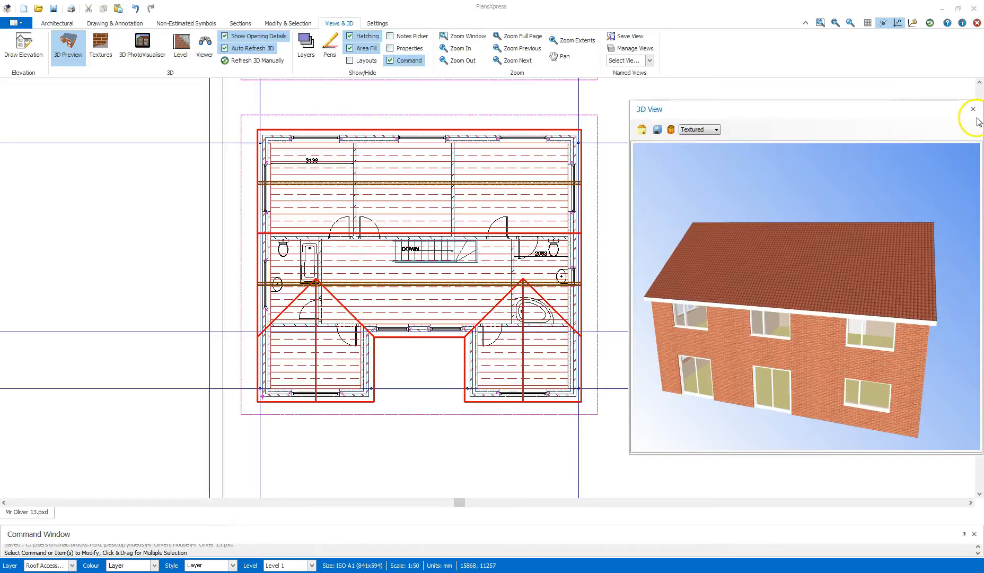
click(973, 108)
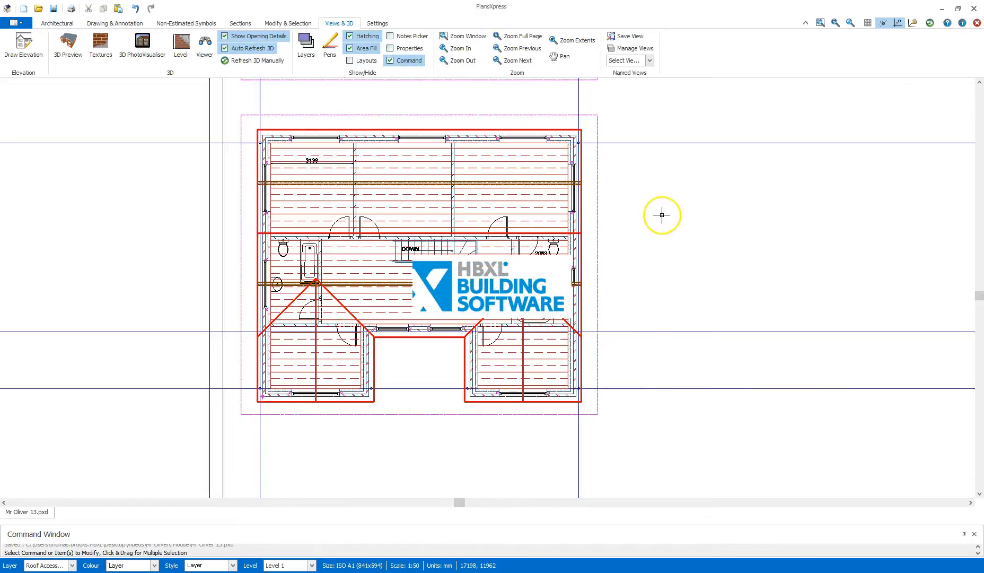